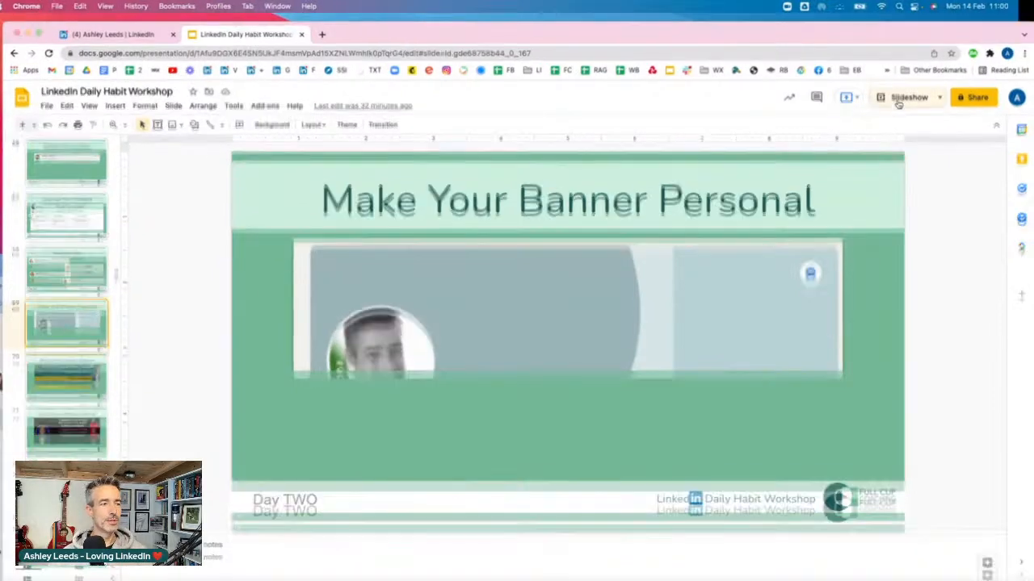
- Go to slide 70, 'Here's my Current Banner', in the LinkedIn workshop deck
left_click(64, 376)
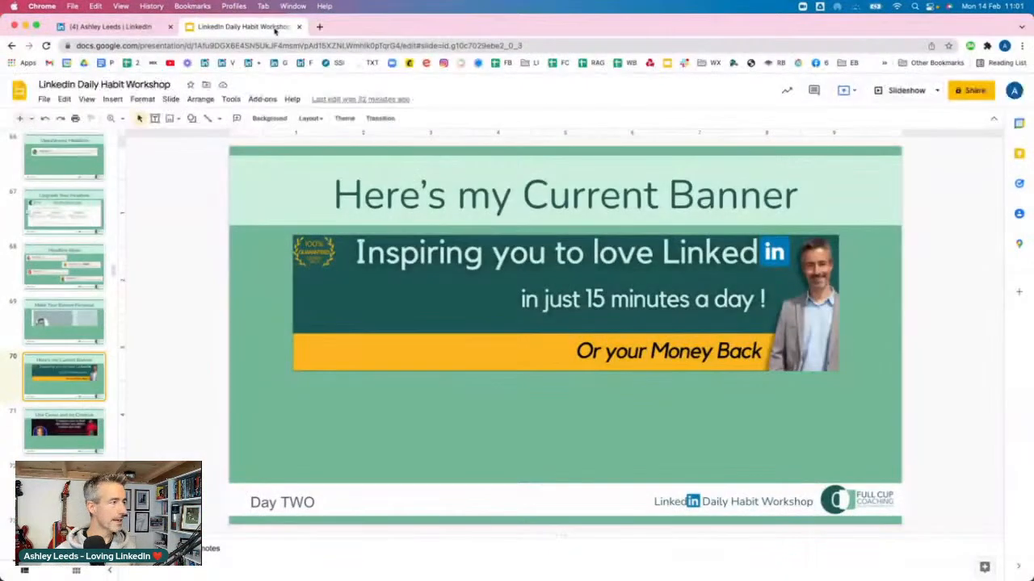
left_click(113, 26)
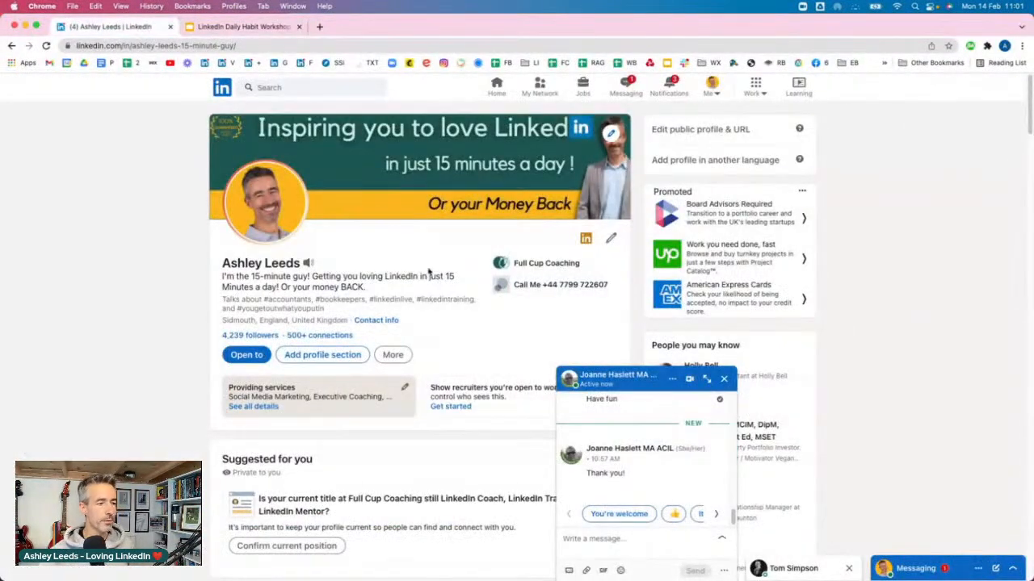
left_click(723, 379)
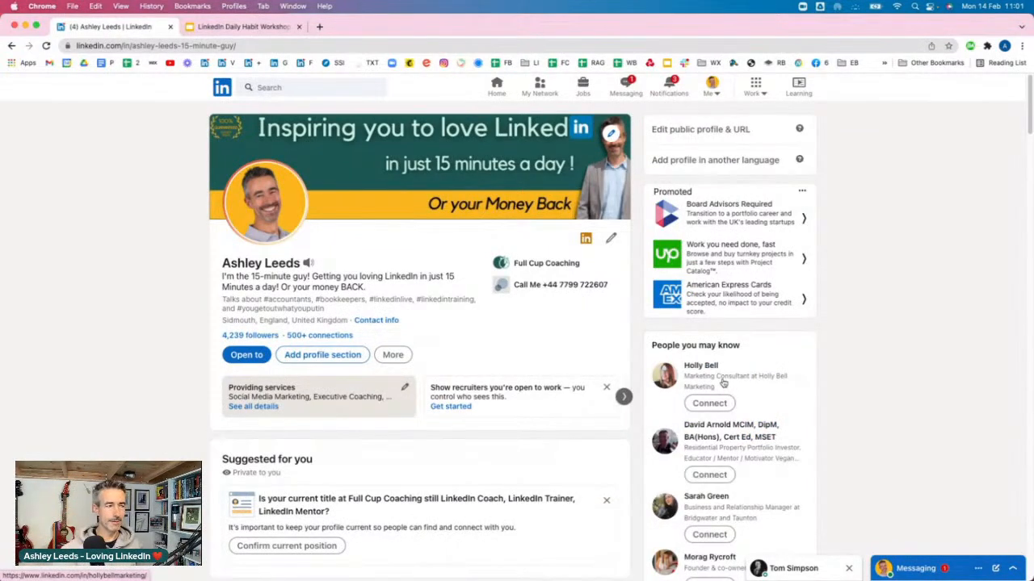
mouse_move(565, 373)
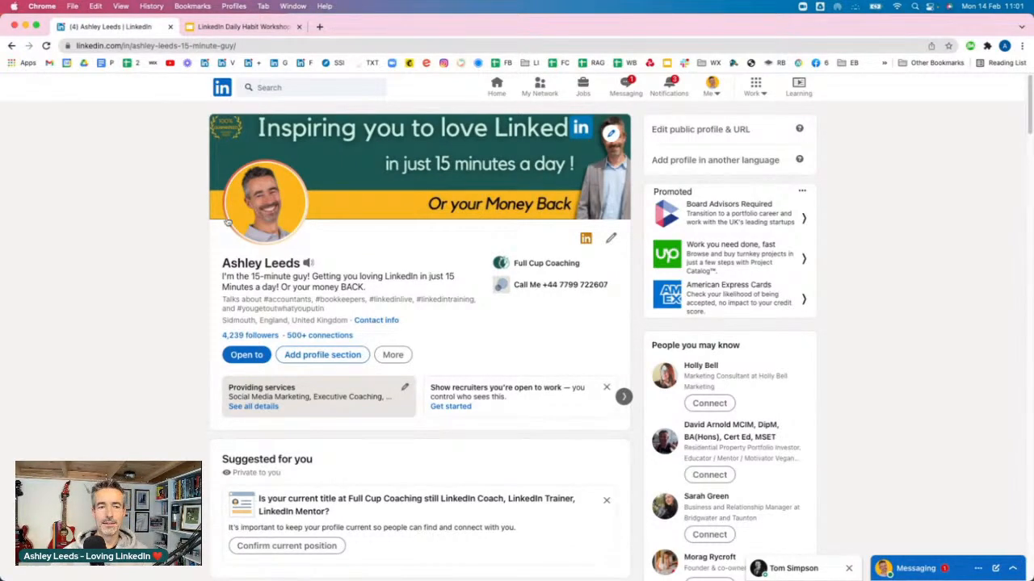
mouse_move(289, 207)
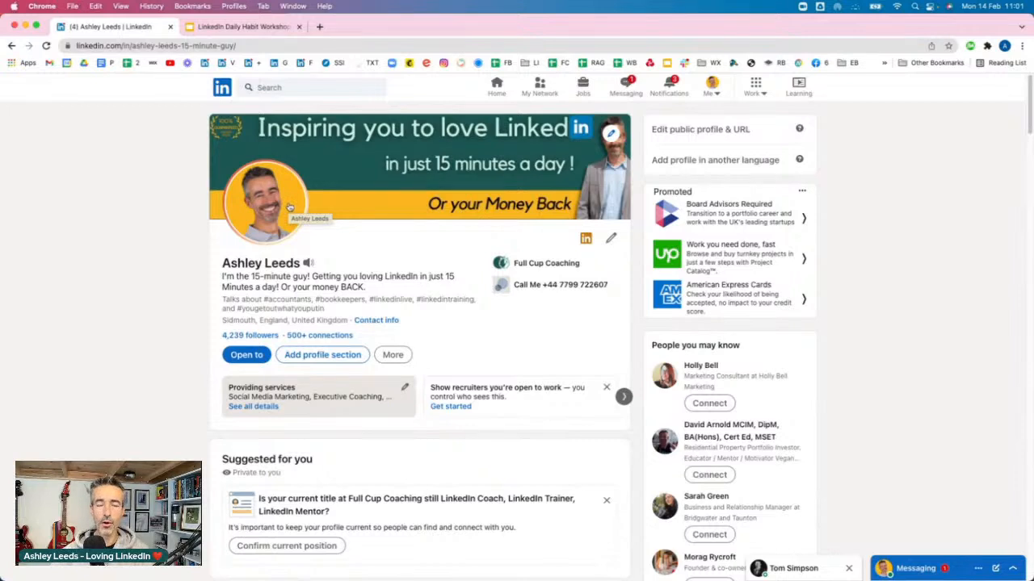
mouse_move(420, 195)
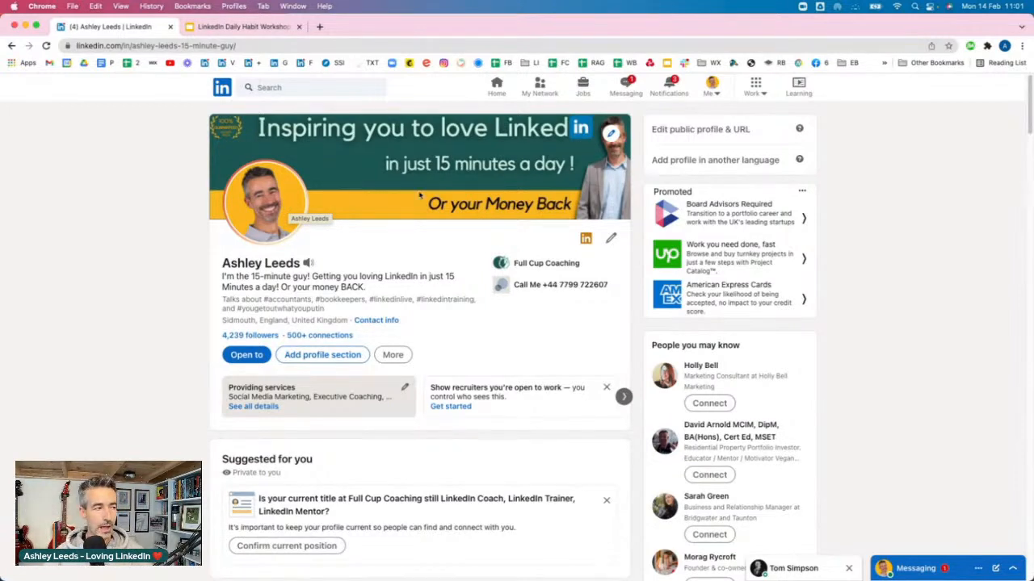
mouse_move(372, 169)
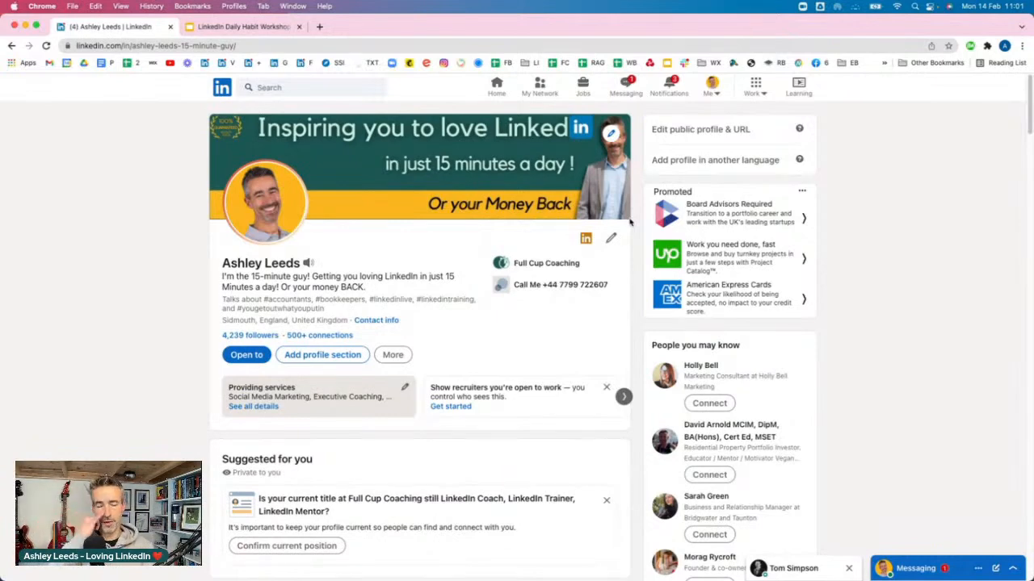
mouse_move(543, 226)
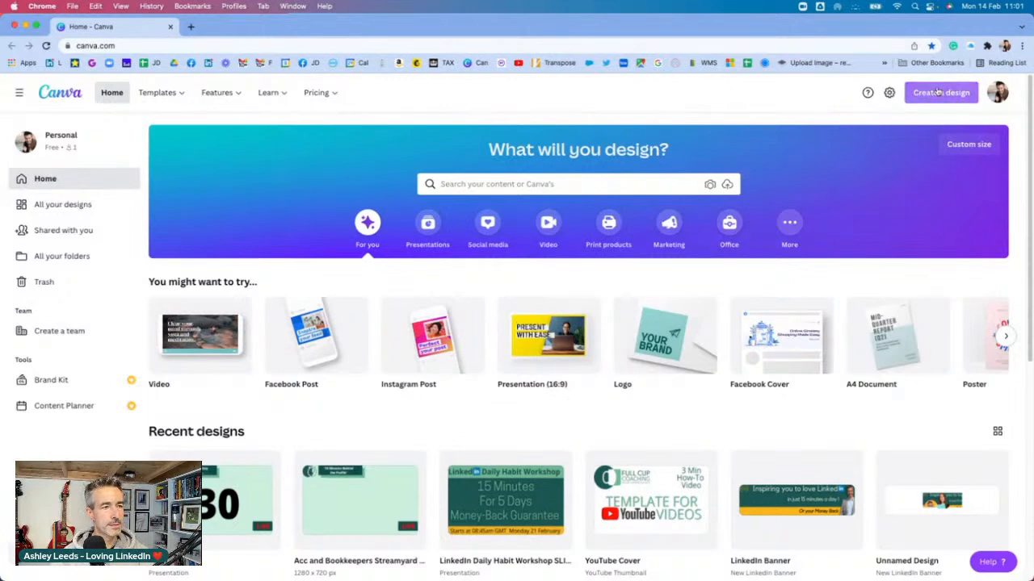
- Create a blank LinkedIn Banner (1584×396) design and show the Uploads panel
left_click(940, 92)
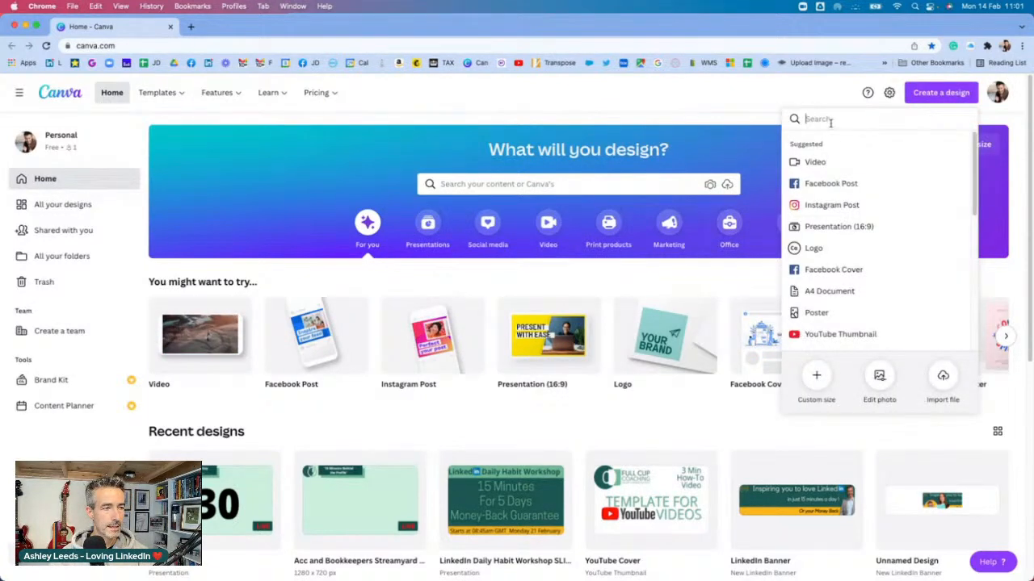
type("l")
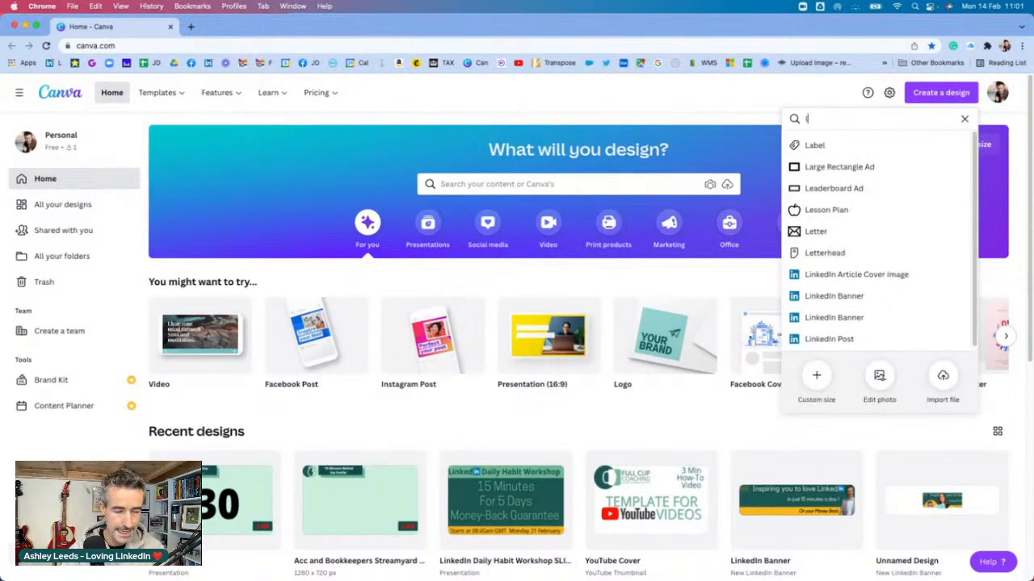
type("i")
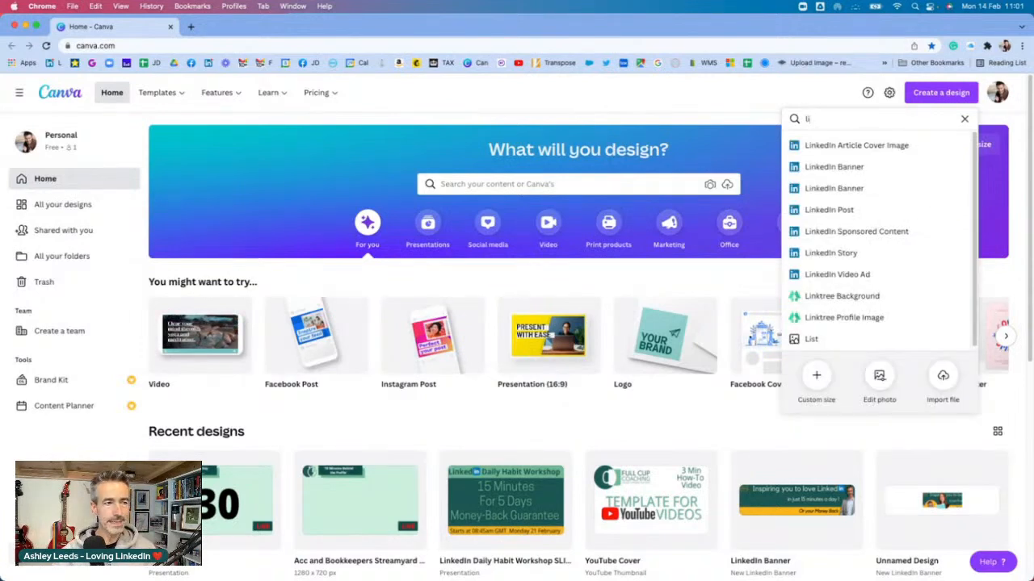
mouse_move(834, 167)
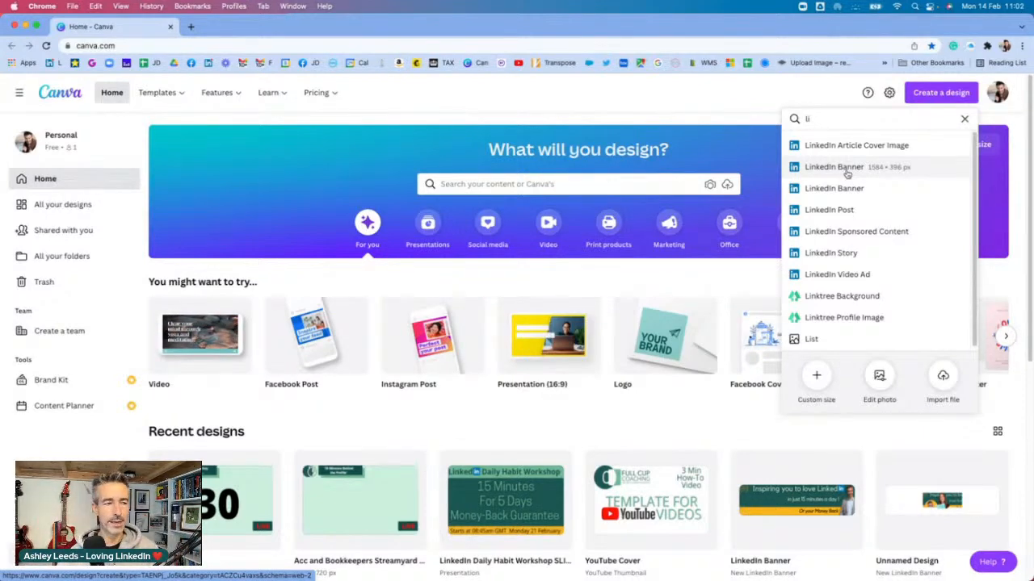
left_click(834, 166)
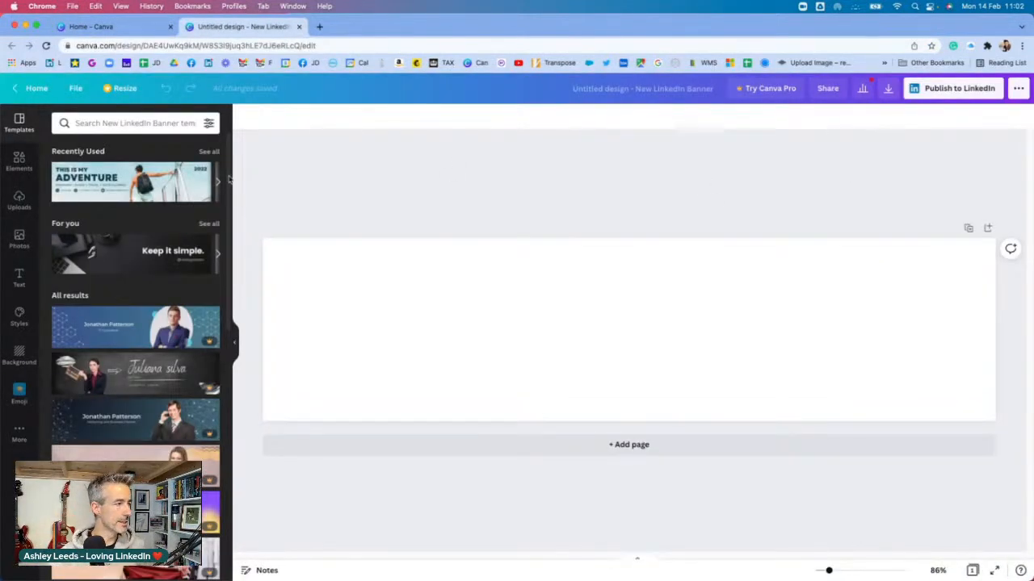
left_click(18, 201)
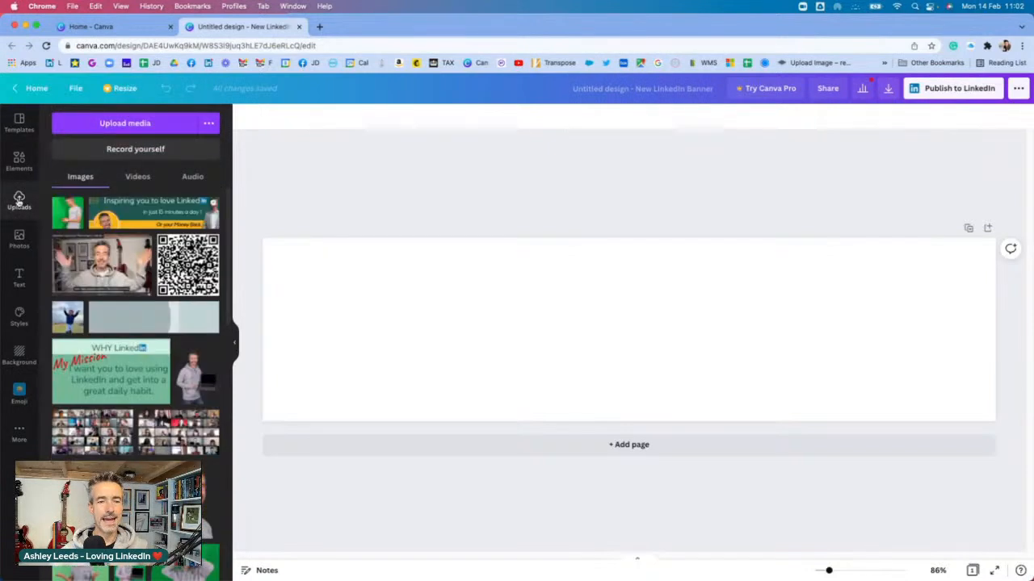
mouse_move(458, 208)
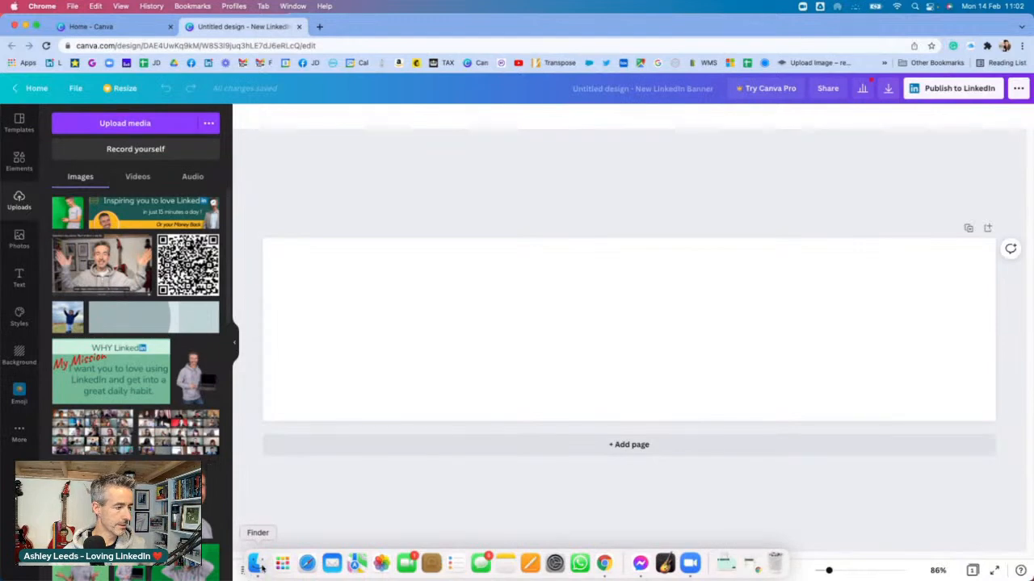
left_click(257, 562)
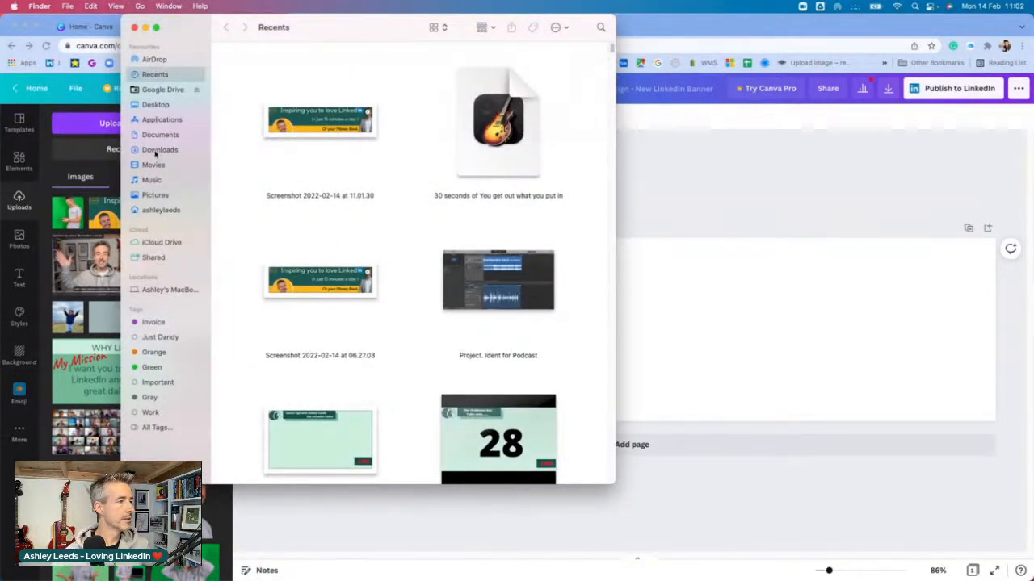
left_click(159, 150)
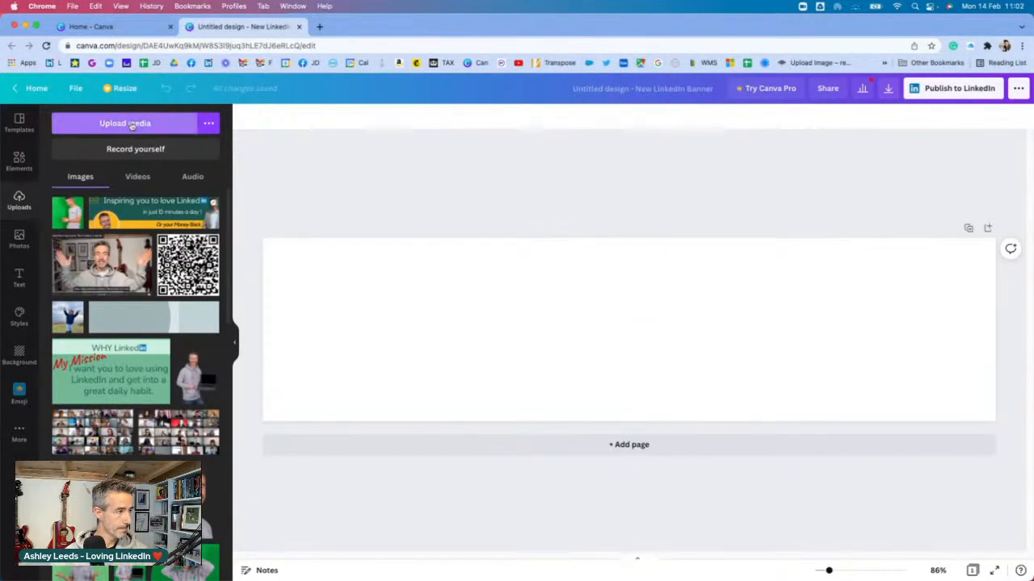
- Upload the banner screenshot from Desktop, place it on the page, and add a circle
left_click(124, 122)
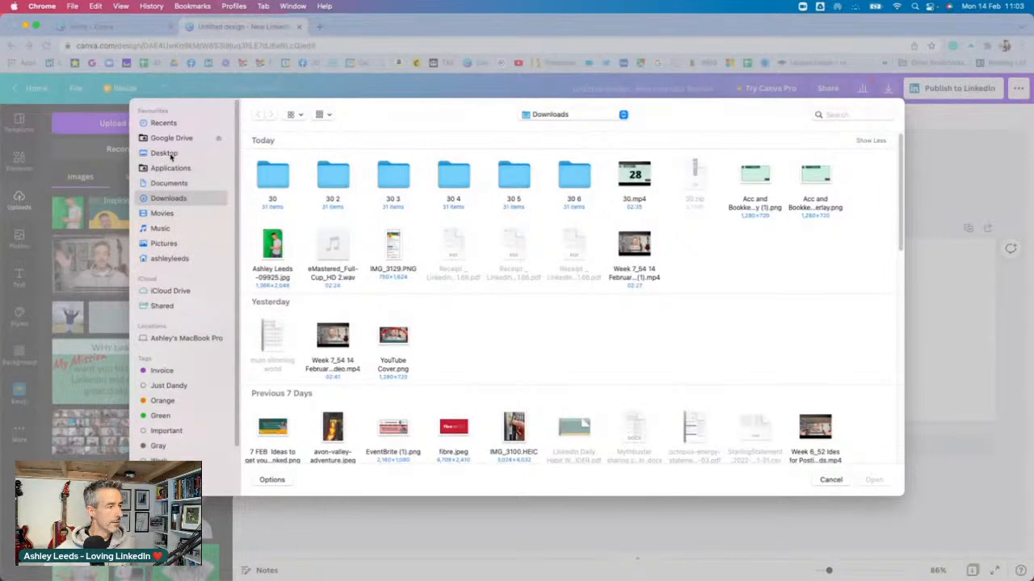
left_click(164, 153)
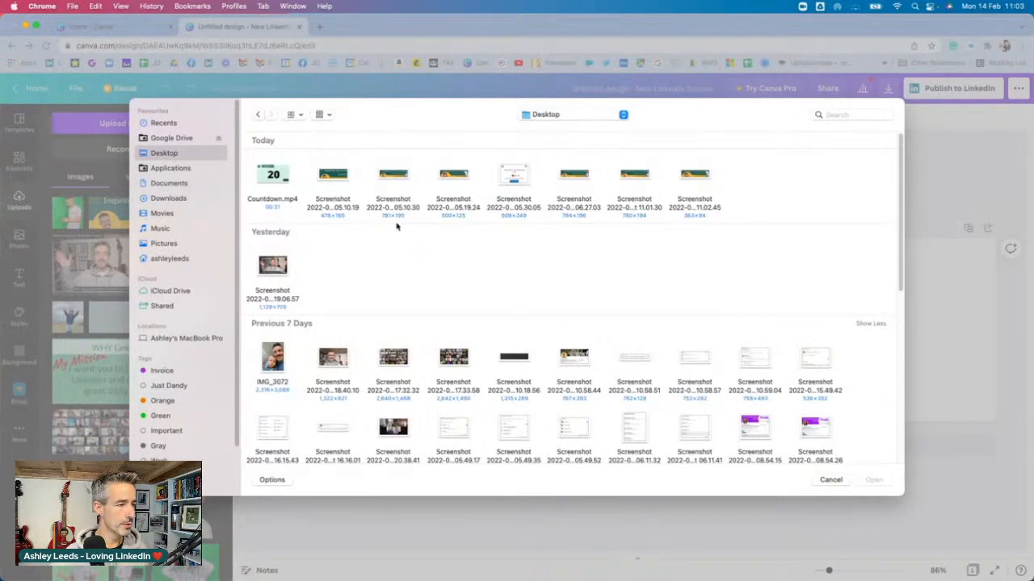
mouse_move(713, 212)
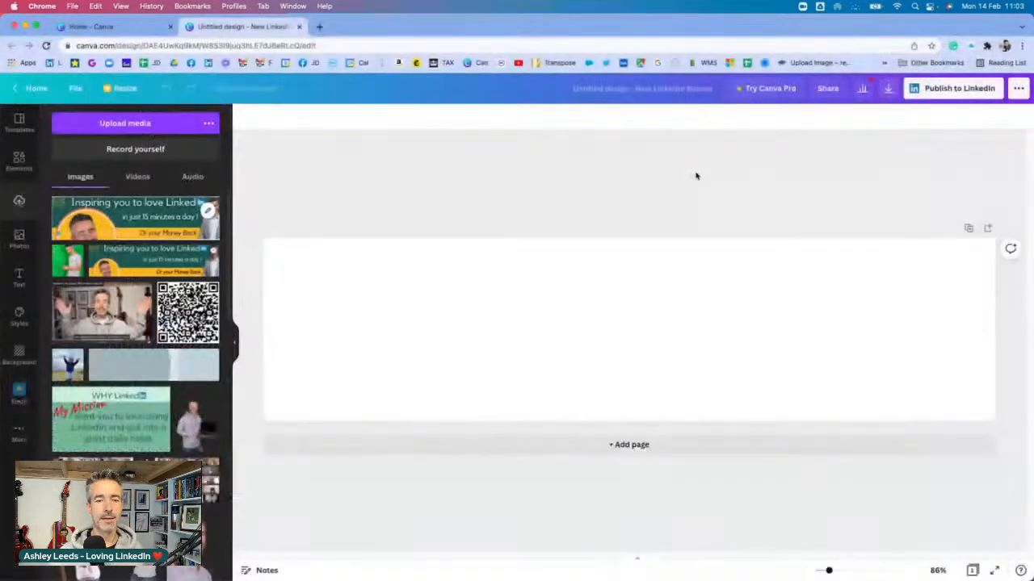
left_click(628, 328)
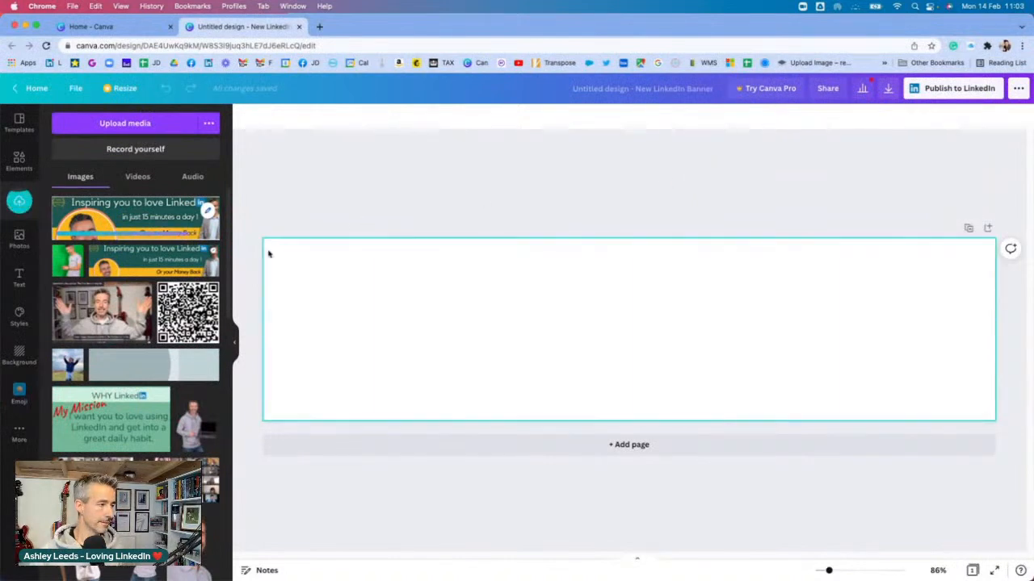
left_click(134, 218)
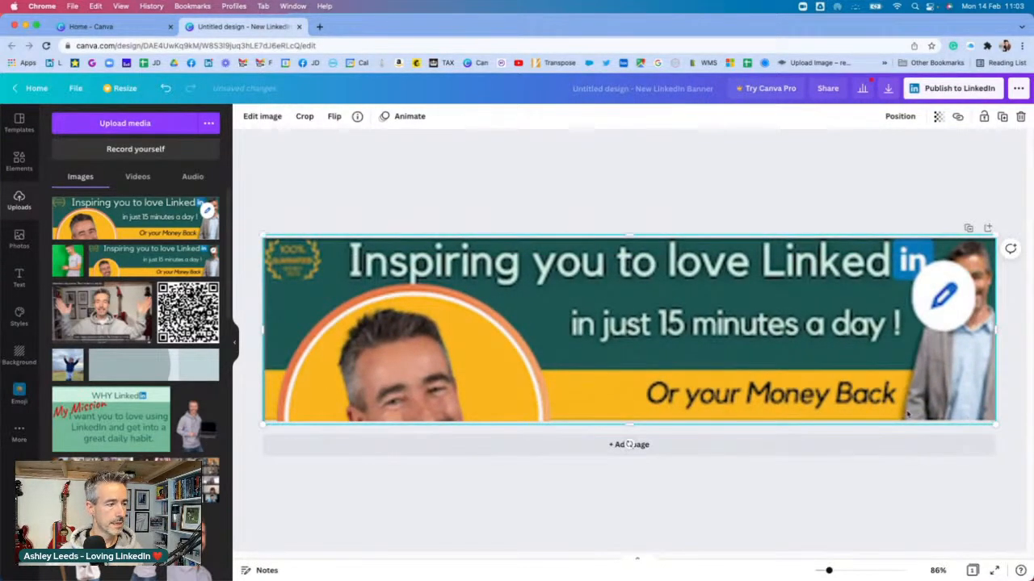
mouse_move(51, 187)
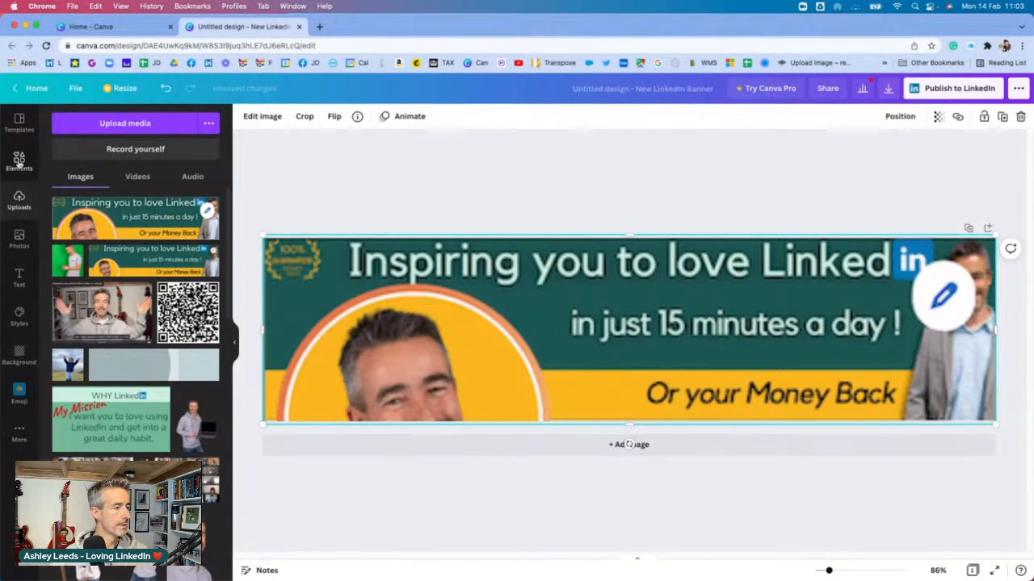
left_click(18, 162)
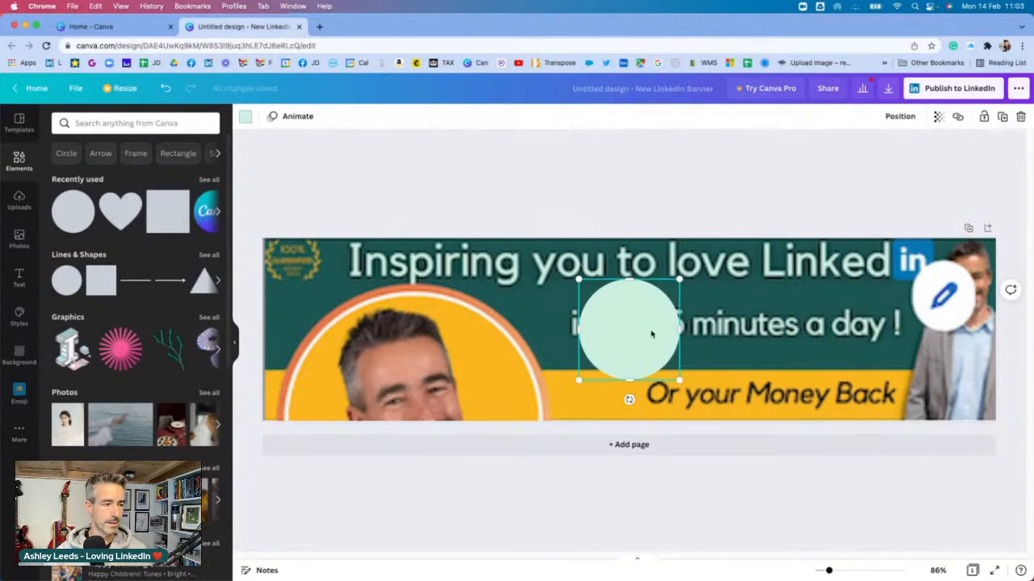
- Enlarge the pale green circle over the lower-left profile photo, then select the banner image
left_click_drag(628, 330, 343, 323)
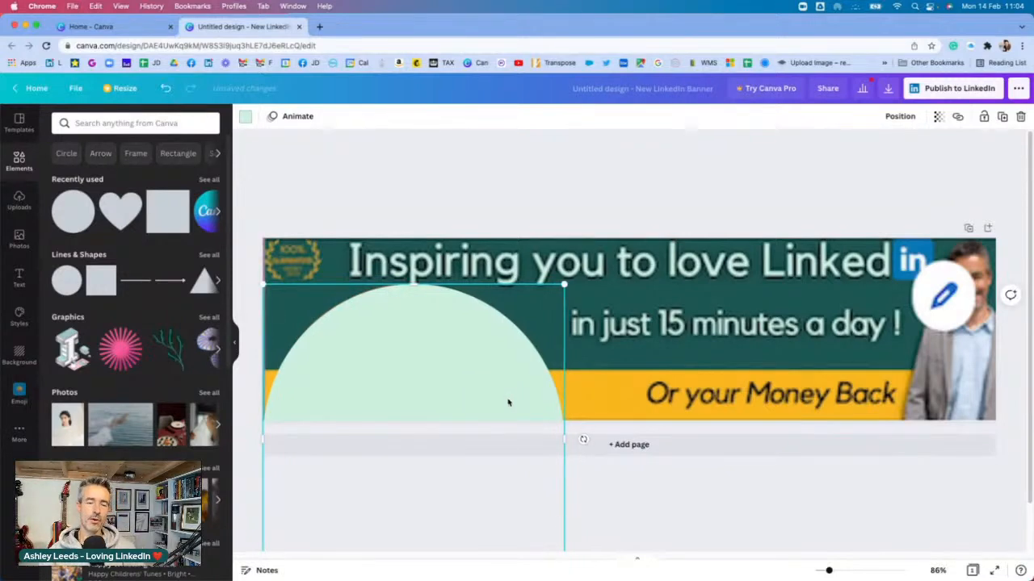
left_click(671, 334)
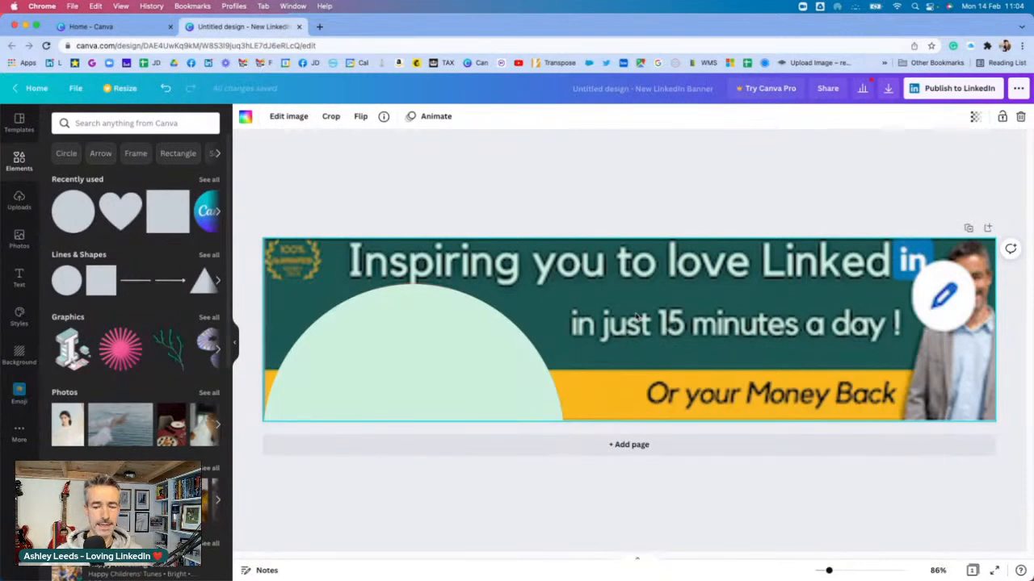
mouse_move(642, 302)
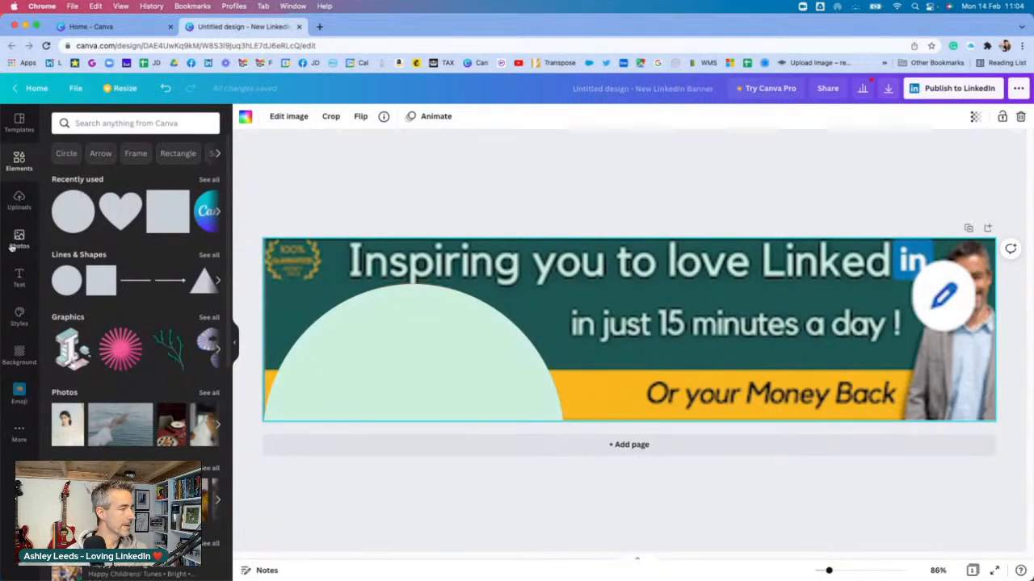
- Move the mint circle over the lower-left headshot and recolour it dark green
left_click(19, 200)
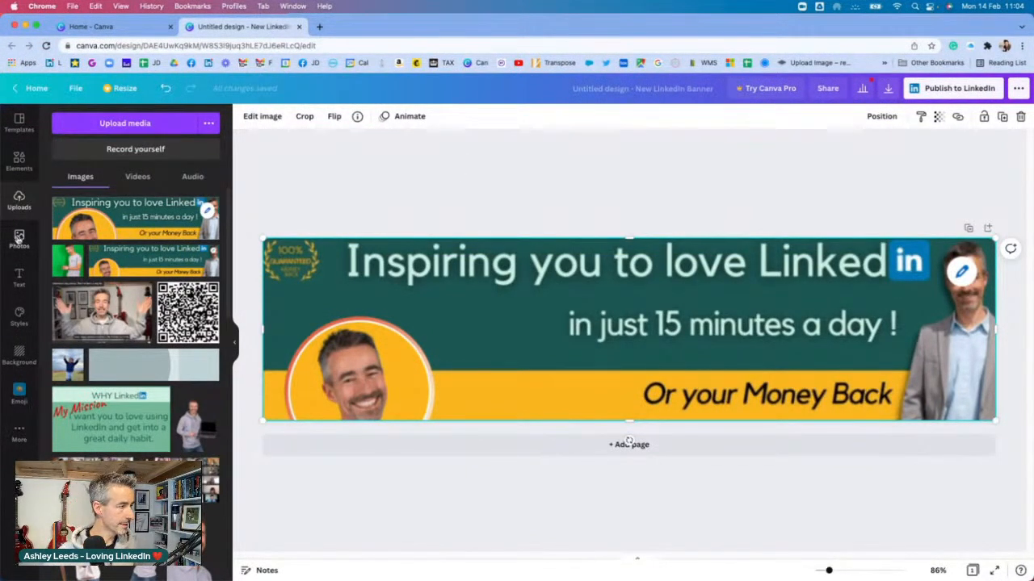
left_click(19, 160)
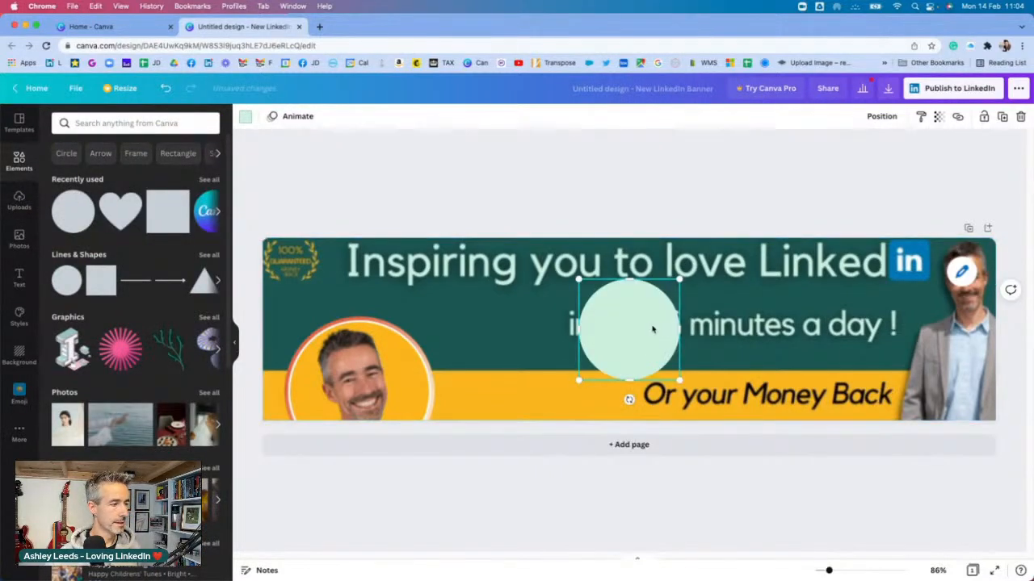
left_click_drag(628, 327, 339, 367)
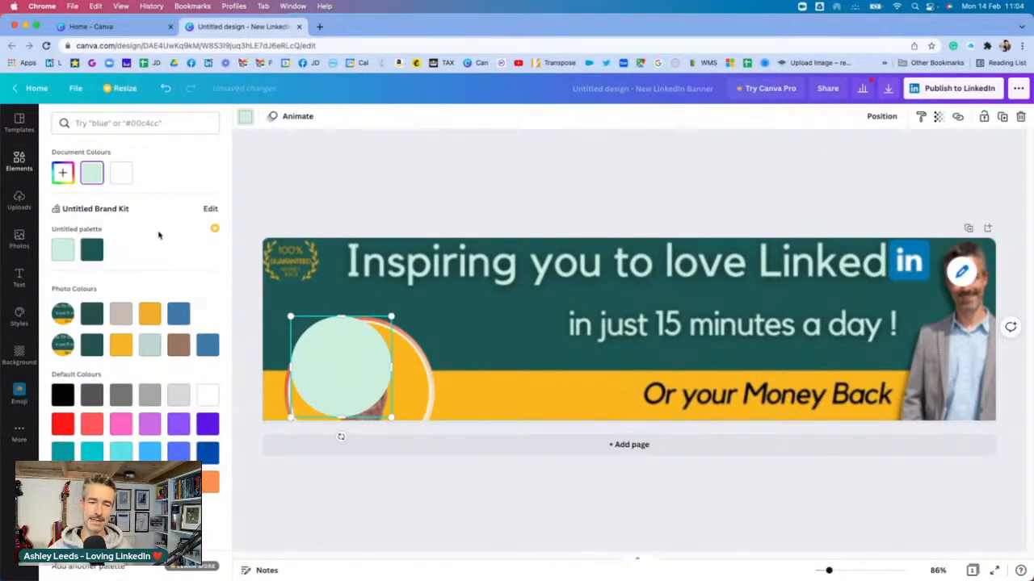
left_click(91, 249)
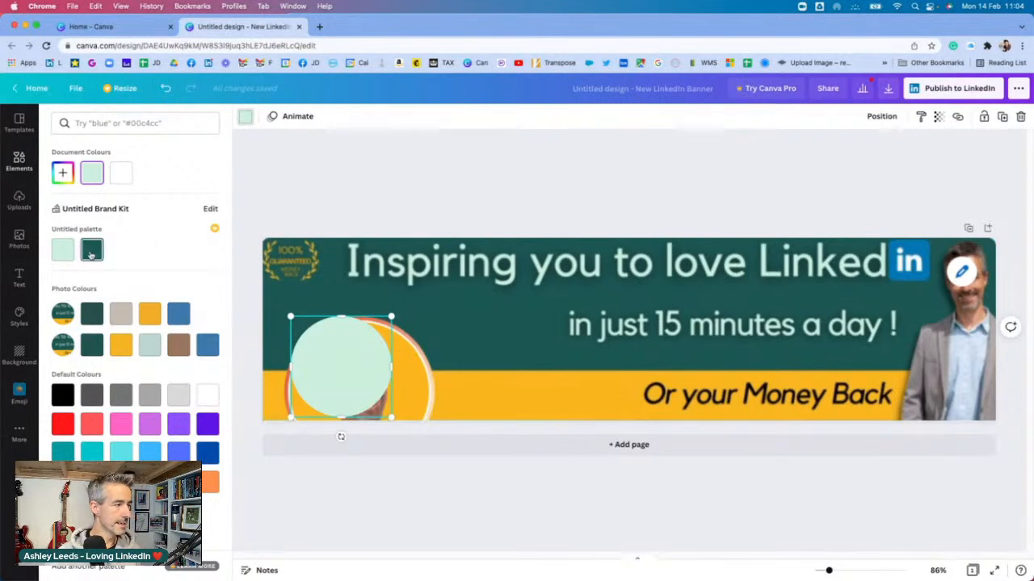
left_click(92, 249)
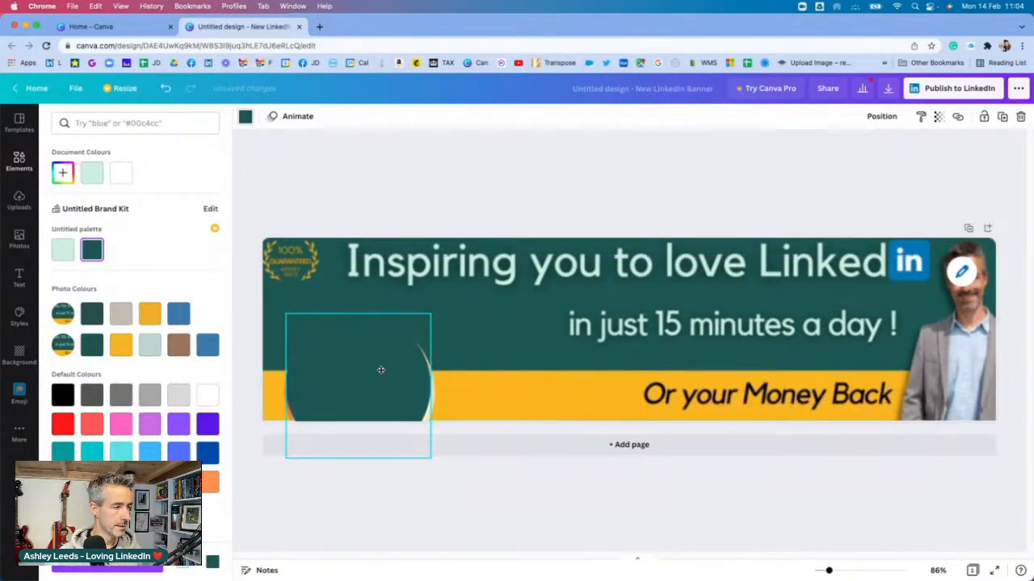
left_click(357, 385)
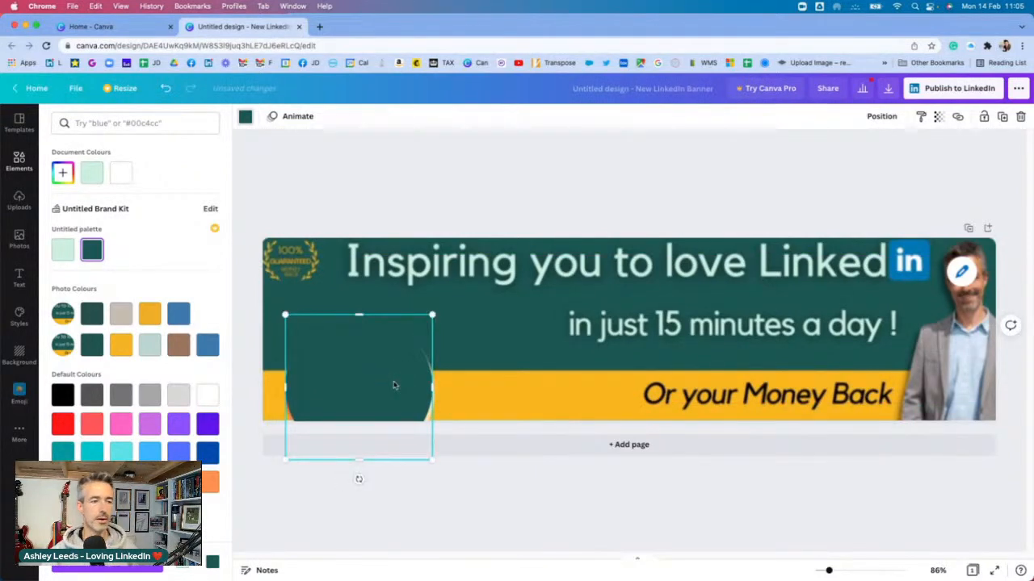
mouse_move(360, 366)
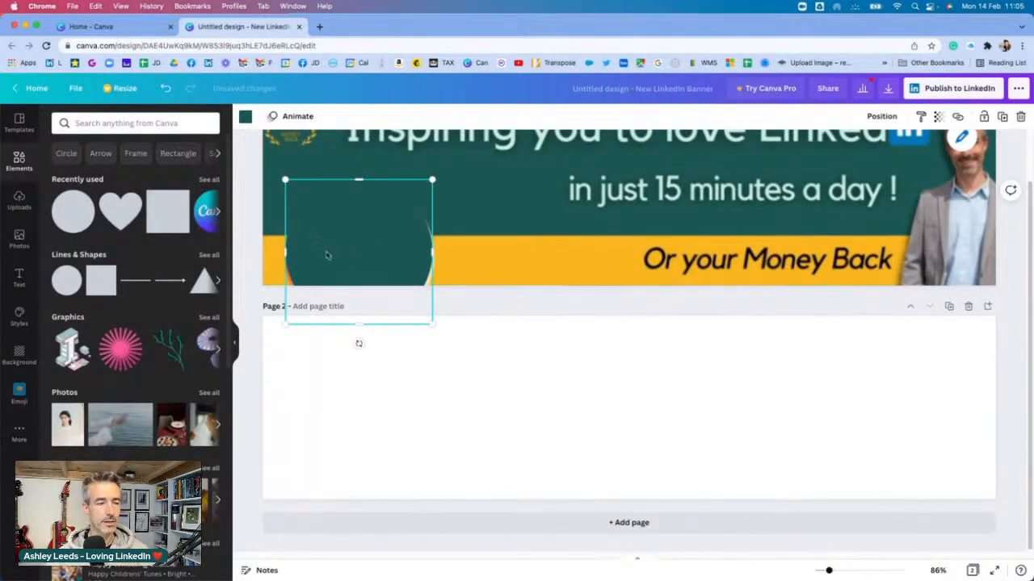
- Paste a copy of the dark green circle onto page 2 and open its right-click options
left_click(359, 426)
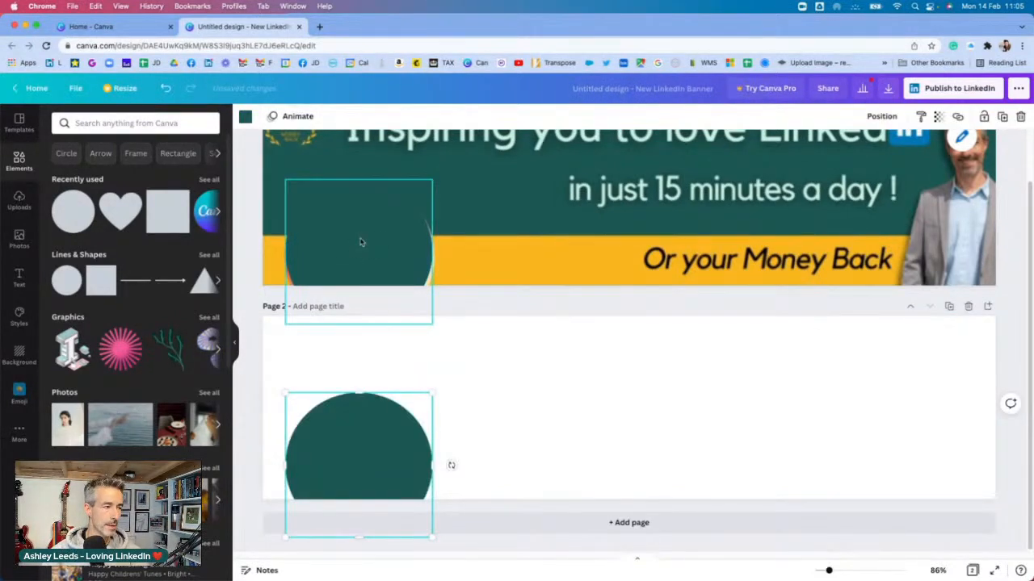
right_click(359, 242)
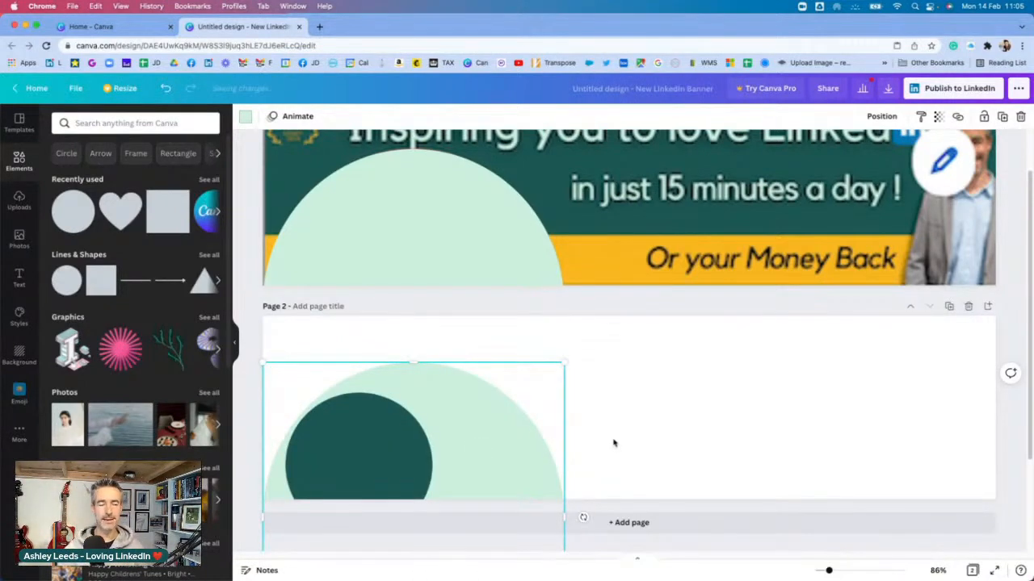
mouse_move(675, 393)
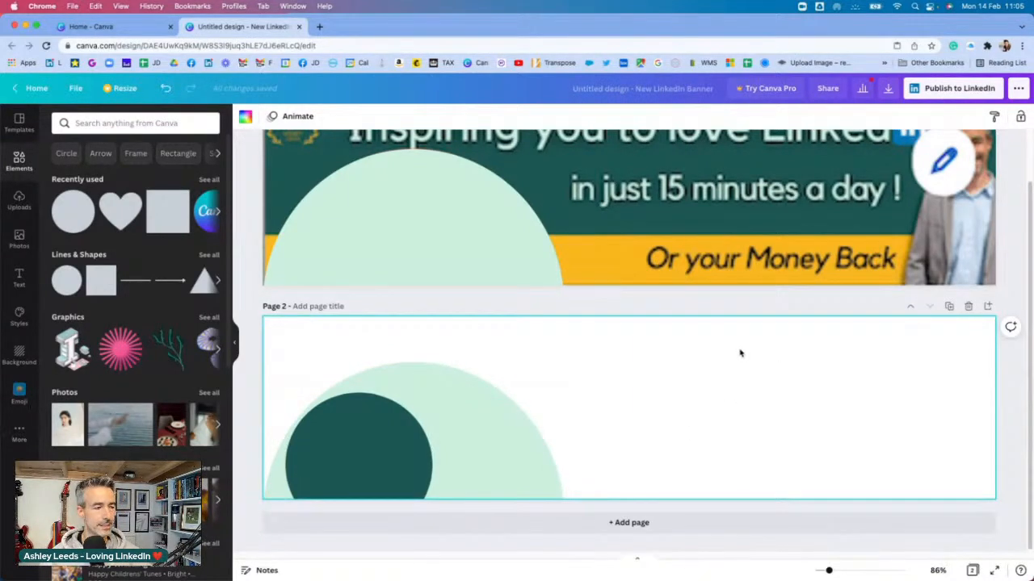
mouse_move(704, 364)
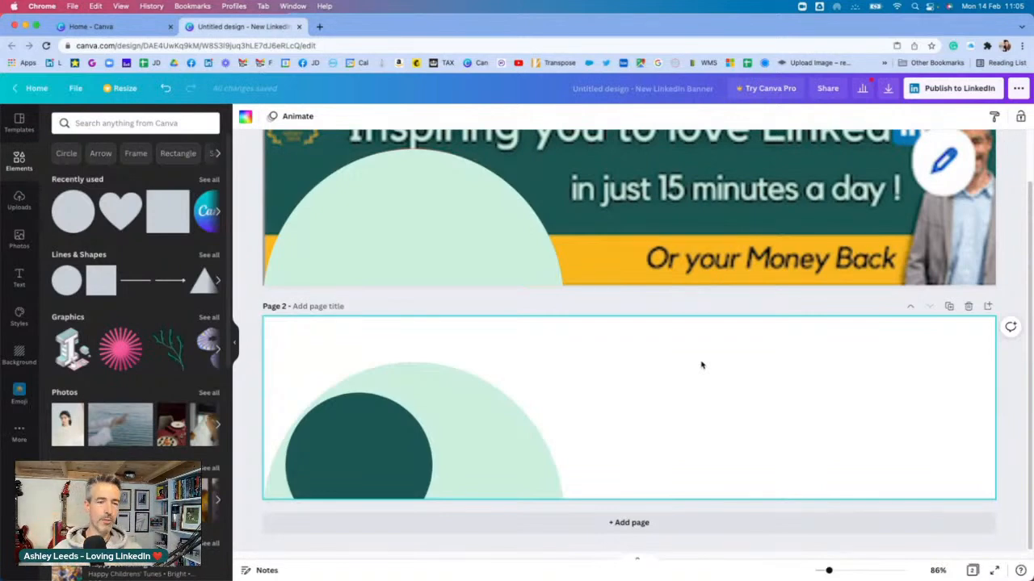
mouse_move(711, 349)
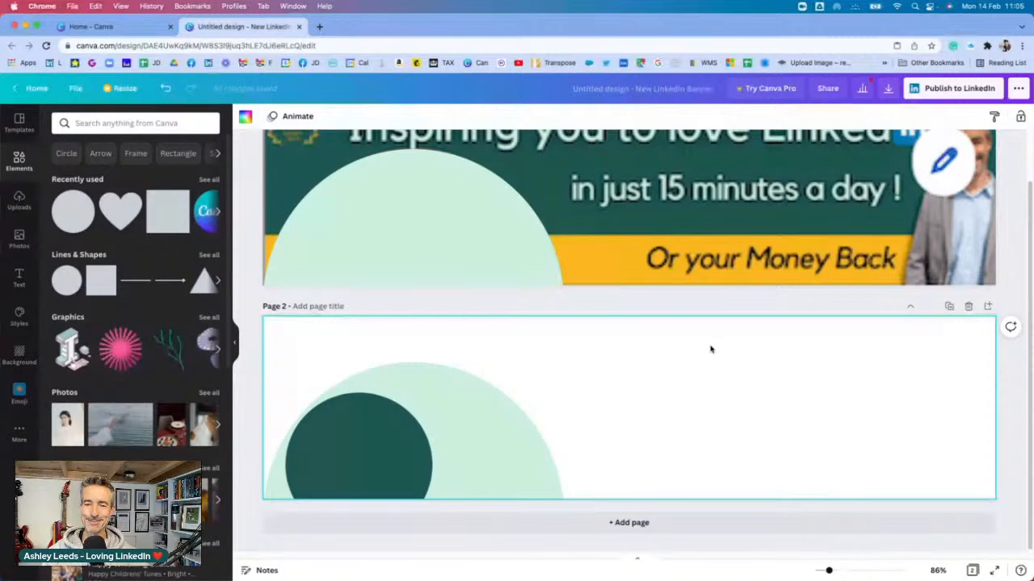
mouse_move(342, 345)
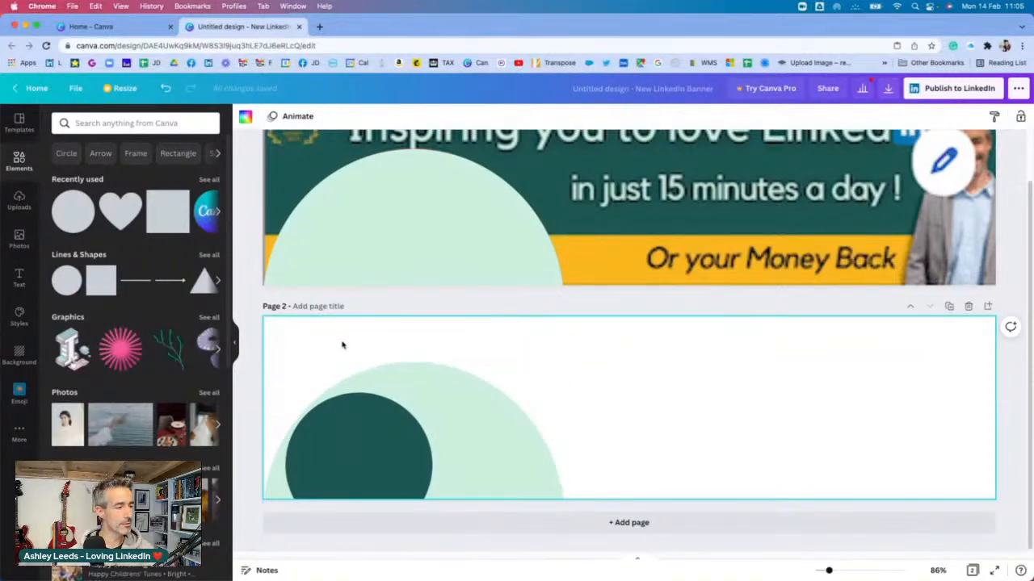
mouse_move(651, 364)
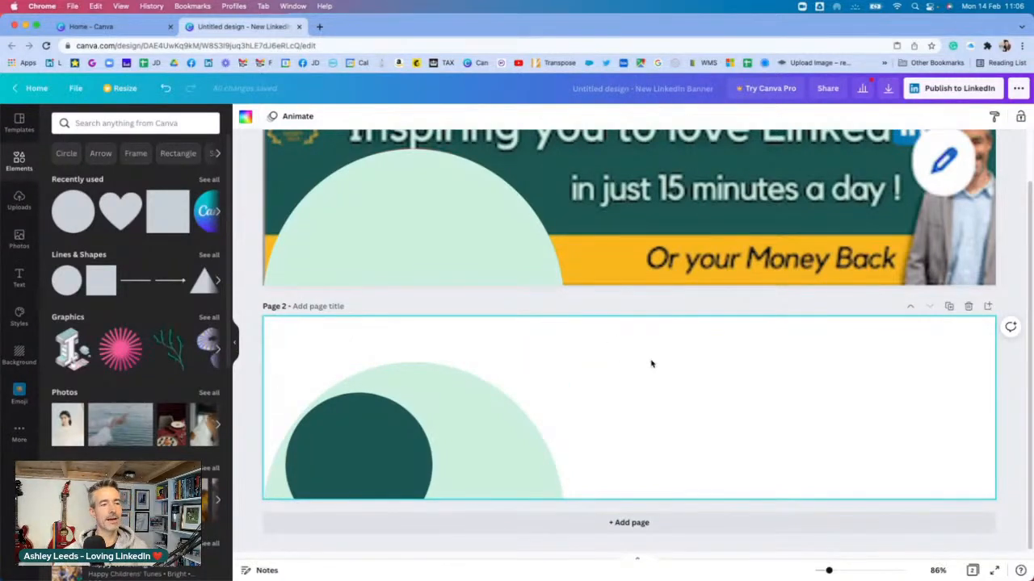
mouse_move(233, 242)
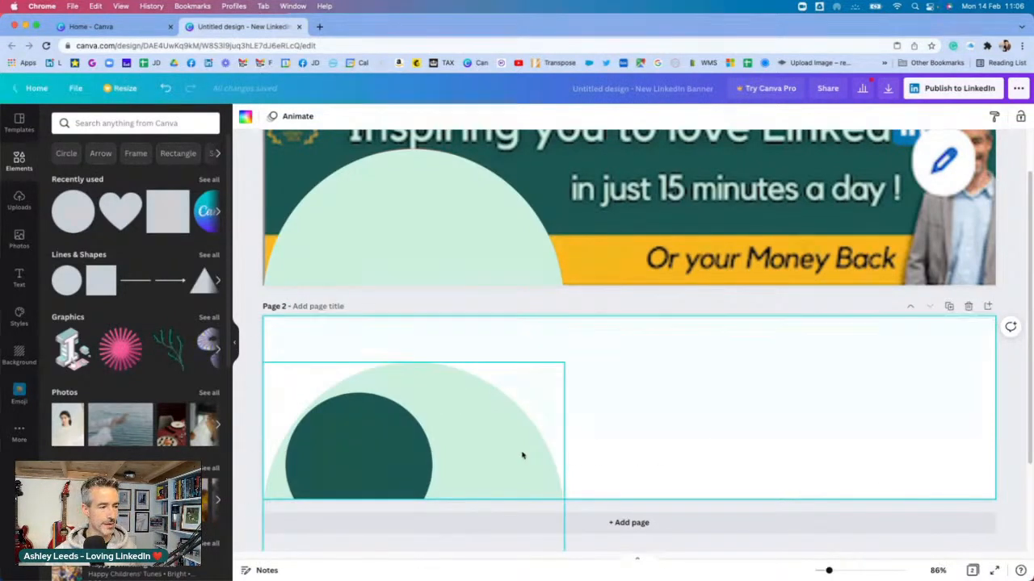
left_click(460, 442)
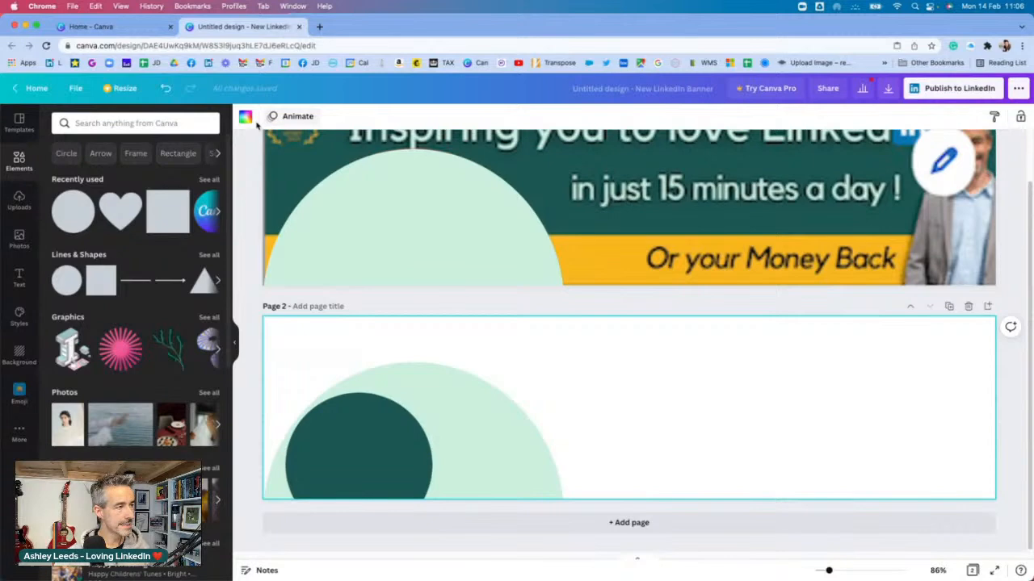
- Set page 2's background to the dark green palette colour after briefly trying purple
left_click(121, 422)
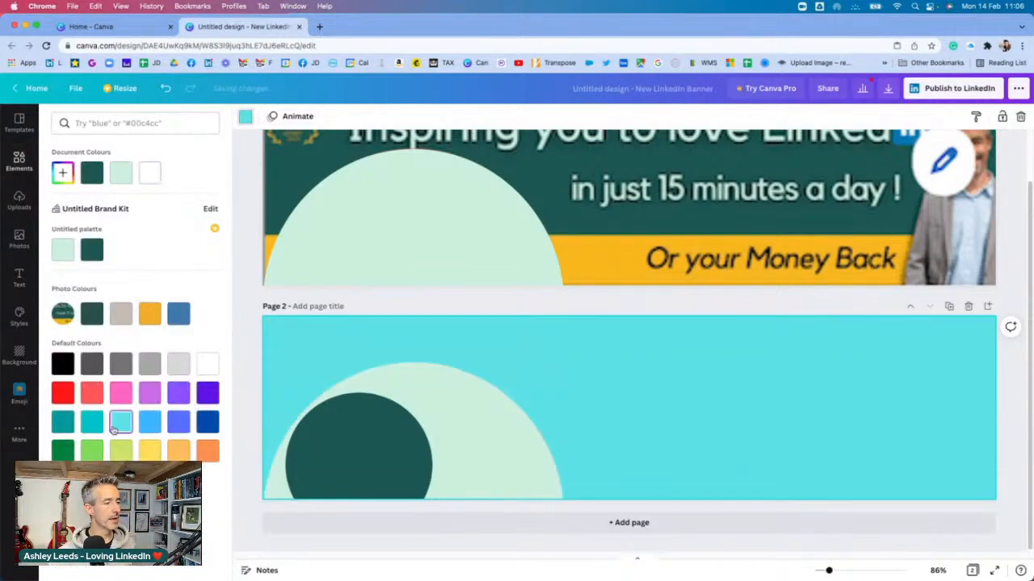
left_click(149, 314)
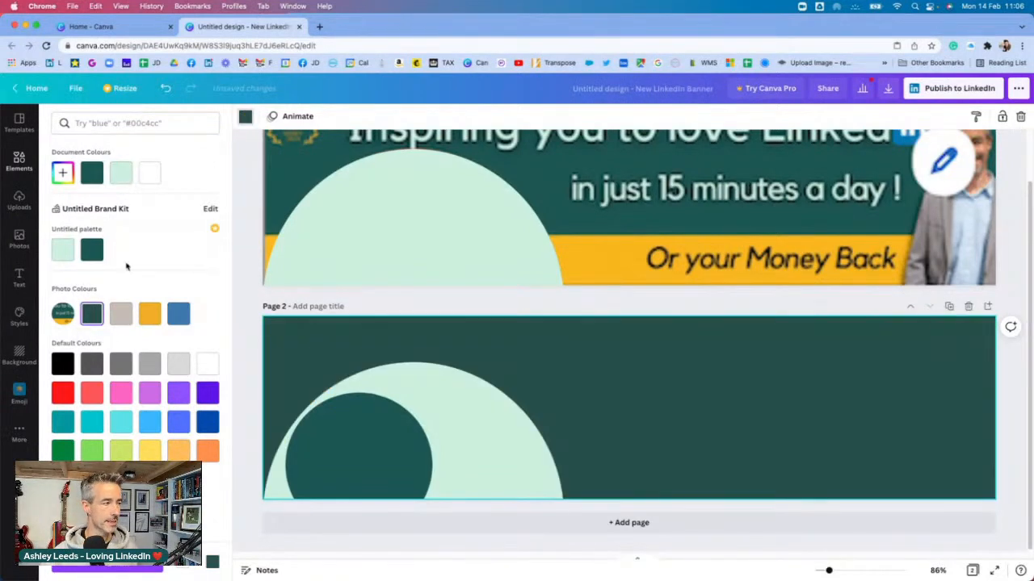
left_click(91, 249)
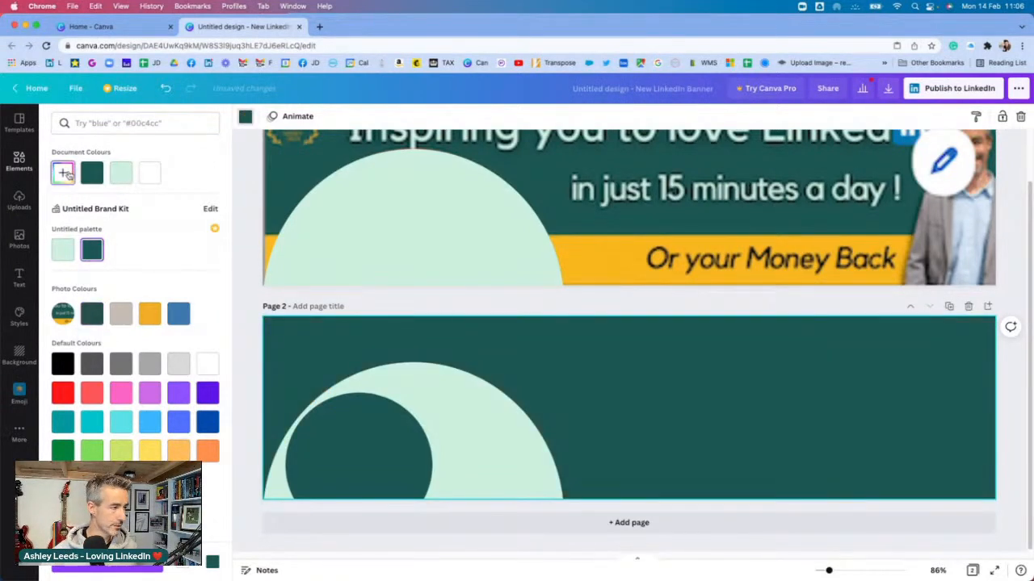
left_click(63, 173)
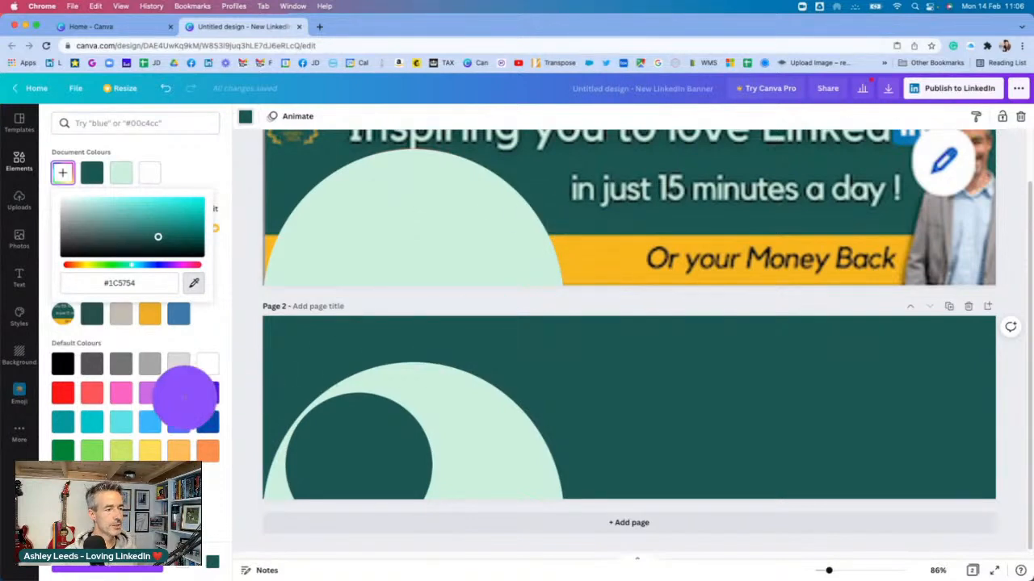
left_click(178, 393)
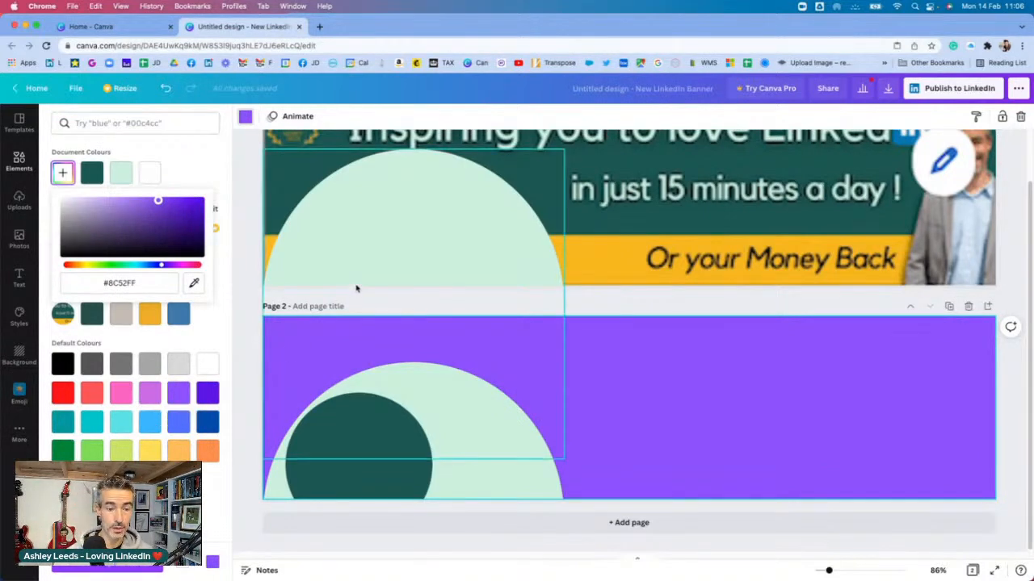
mouse_move(297, 244)
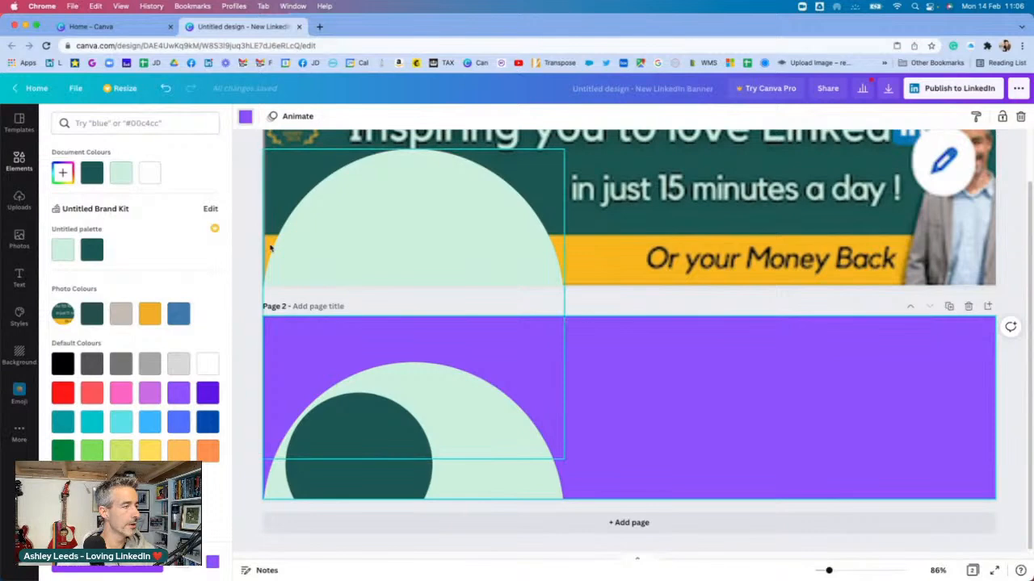
left_click(91, 249)
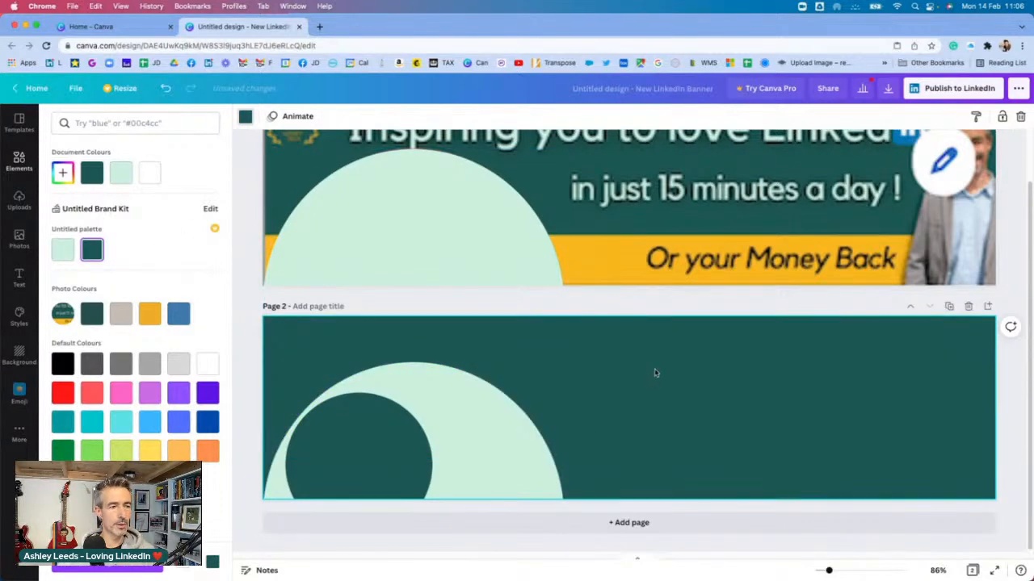
scroll("up", 3)
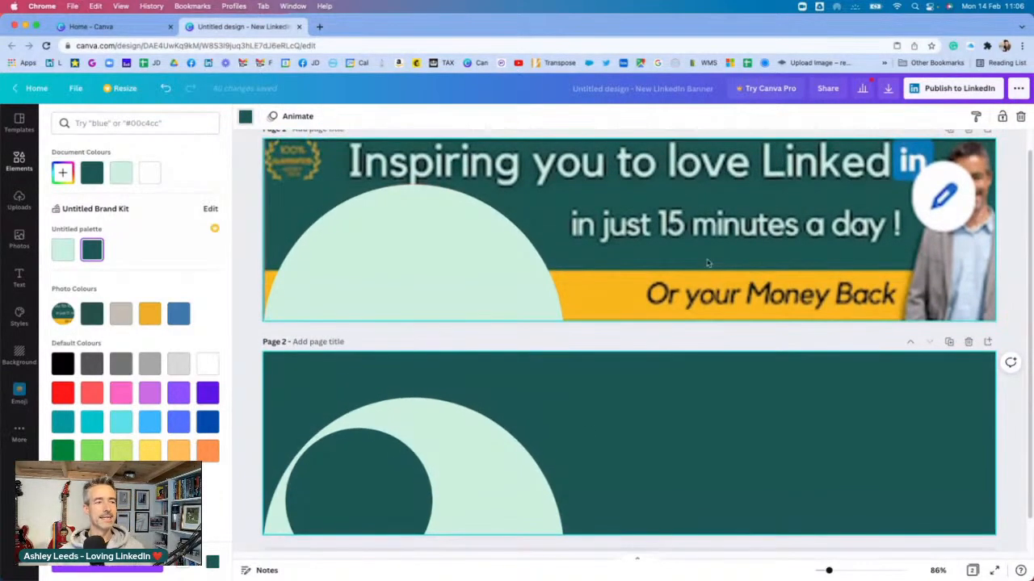
mouse_move(717, 255)
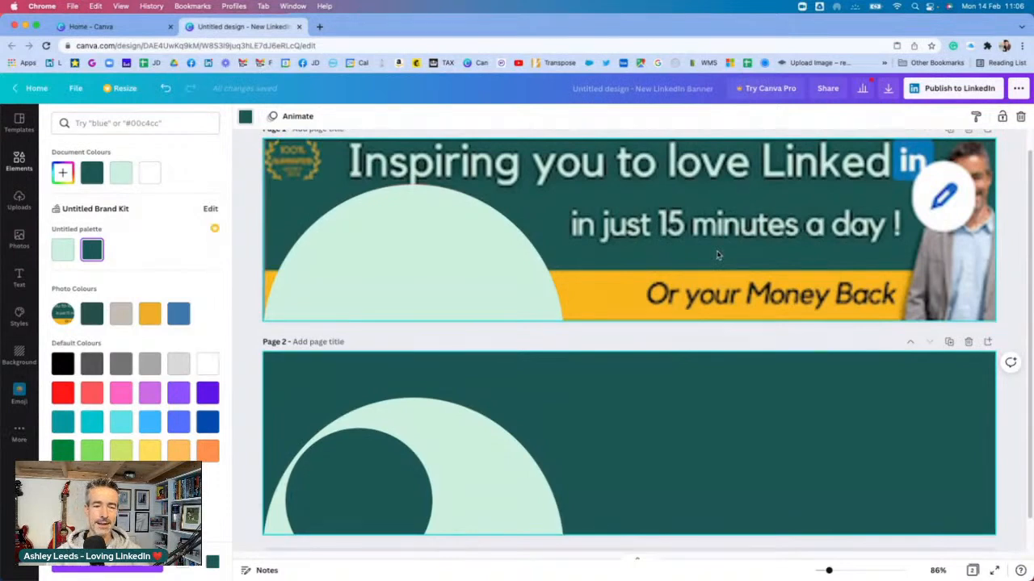
mouse_move(723, 252)
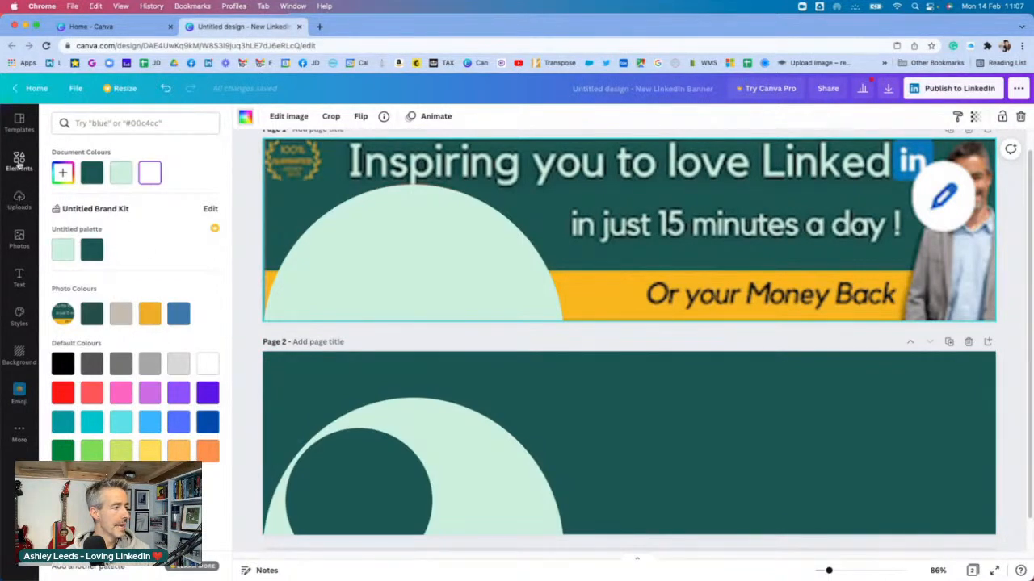
left_click(19, 160)
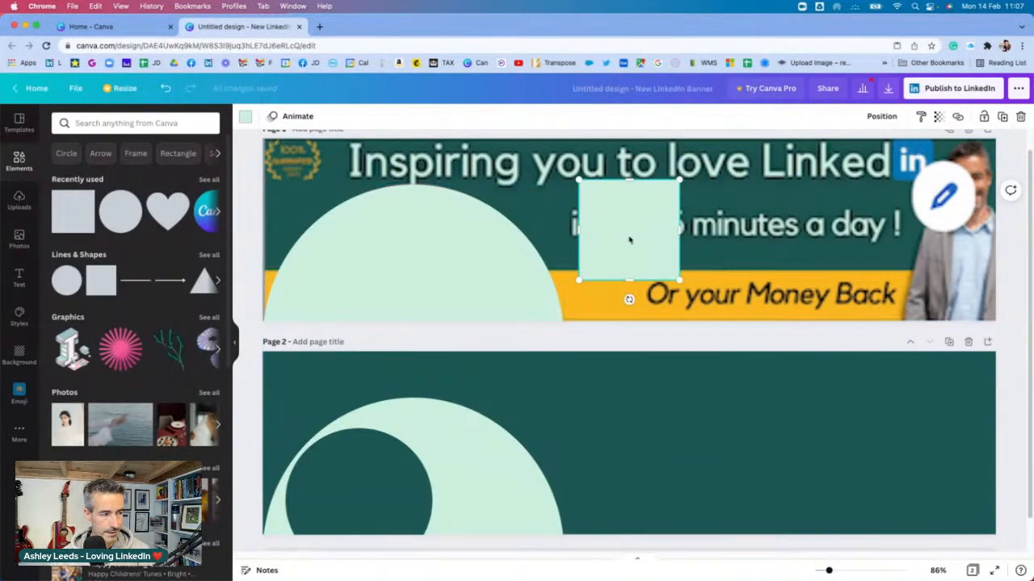
left_click_drag(629, 234, 643, 483)
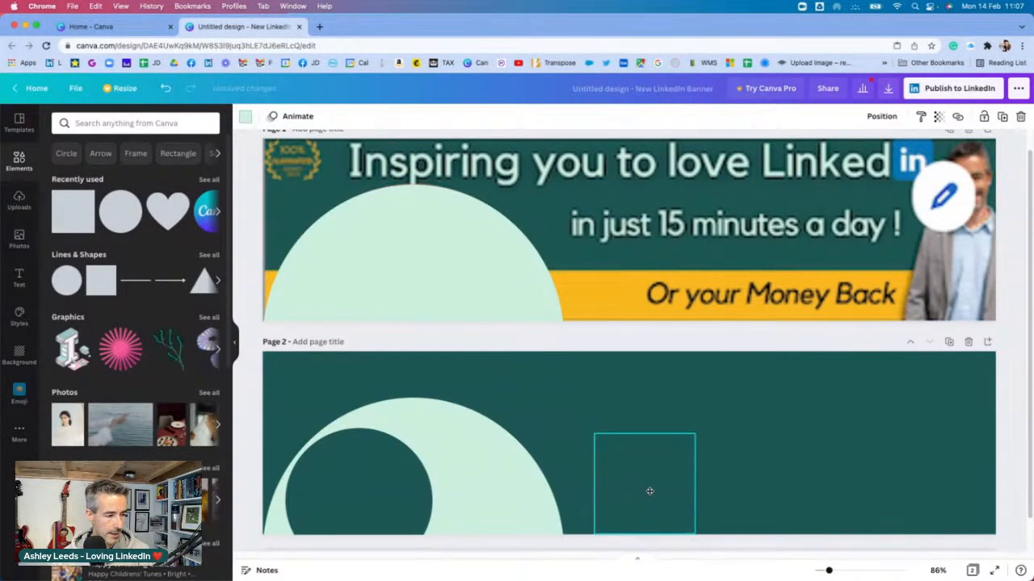
left_click(643, 483)
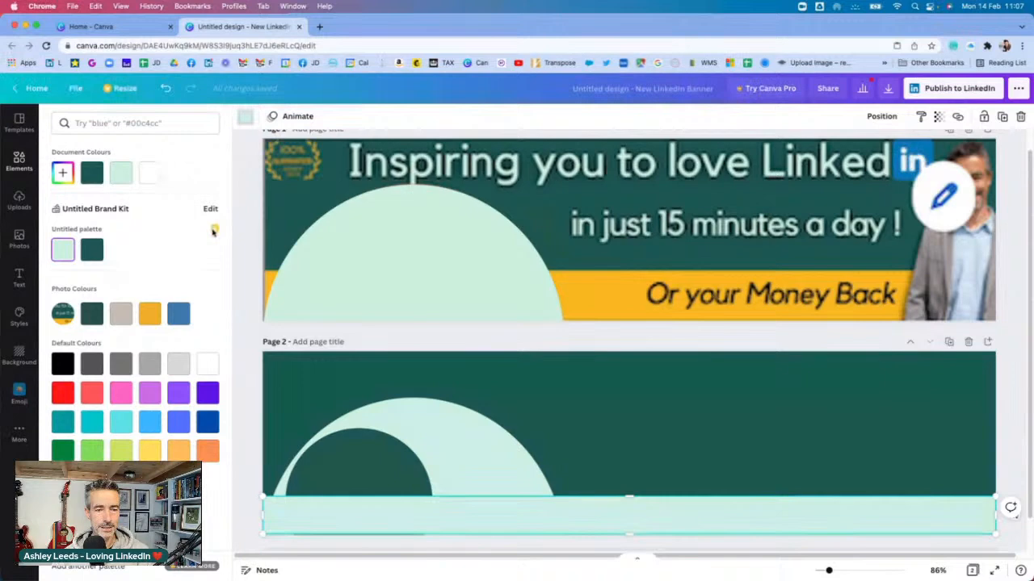
left_click(150, 314)
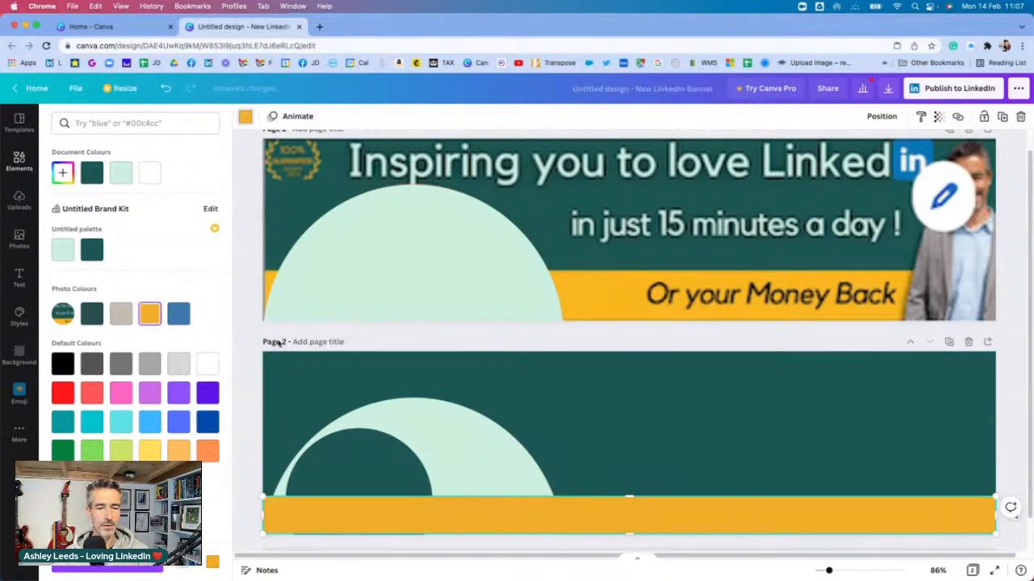
left_click(19, 161)
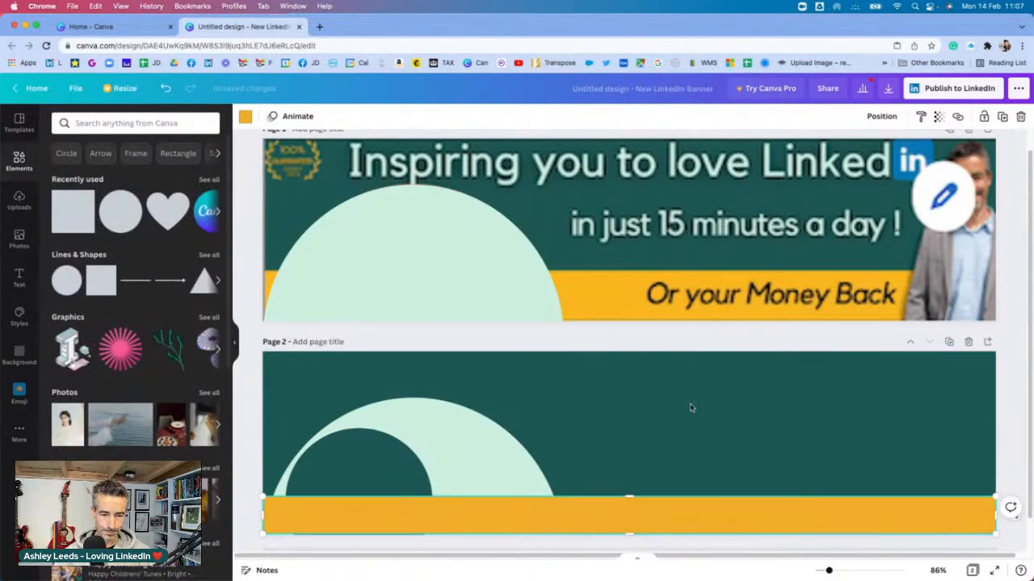
left_click(388, 462)
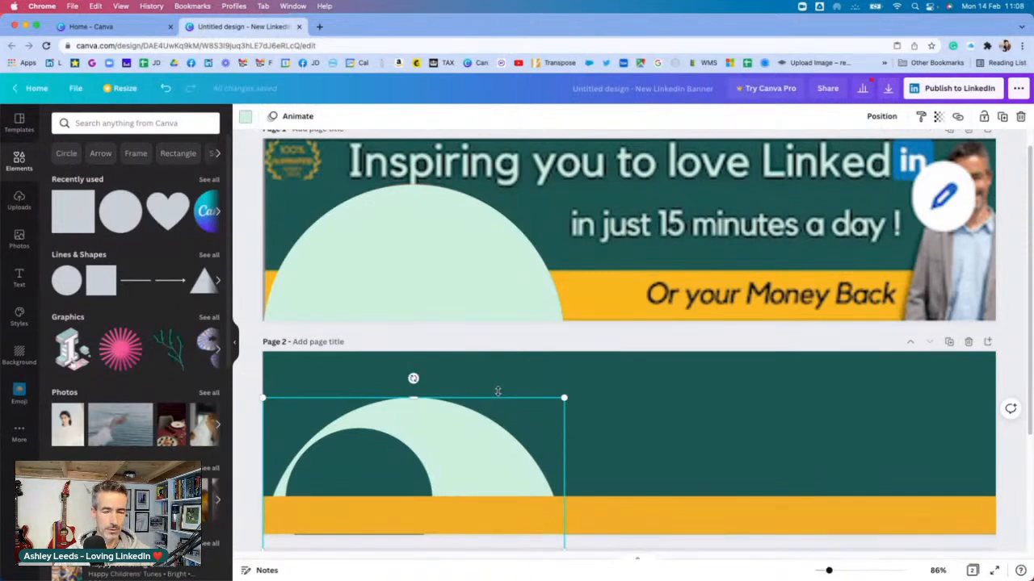
left_click(707, 418)
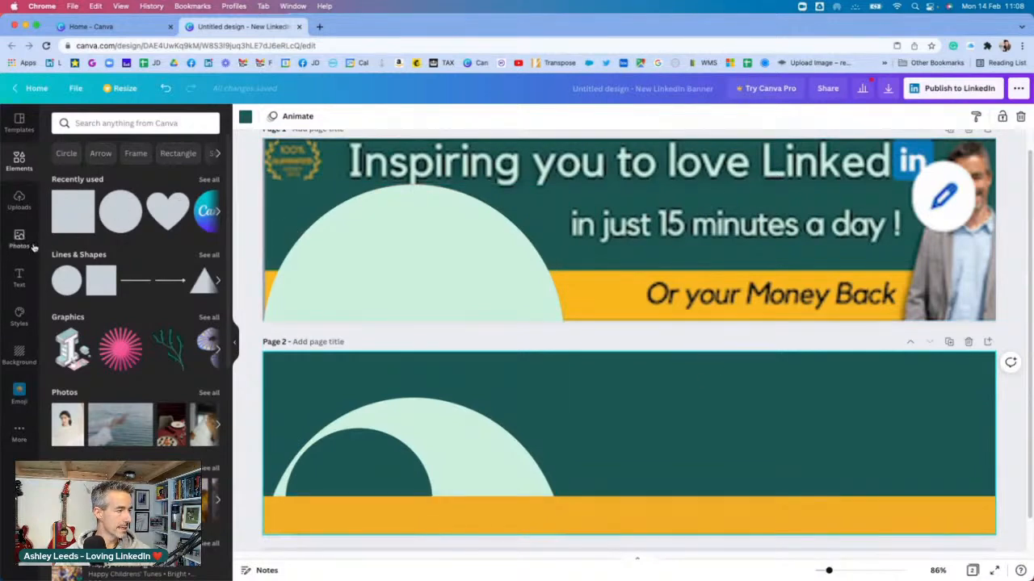
- Add the heading 'Inspiring you to Love LinkedIn' and enlarge it across page 2's top
left_click(18, 278)
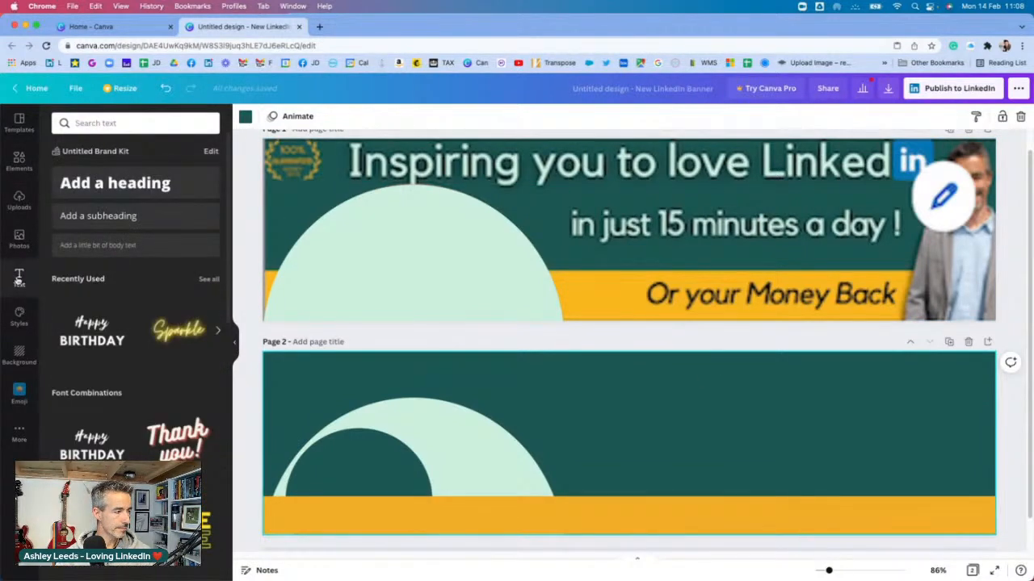
left_click(114, 183)
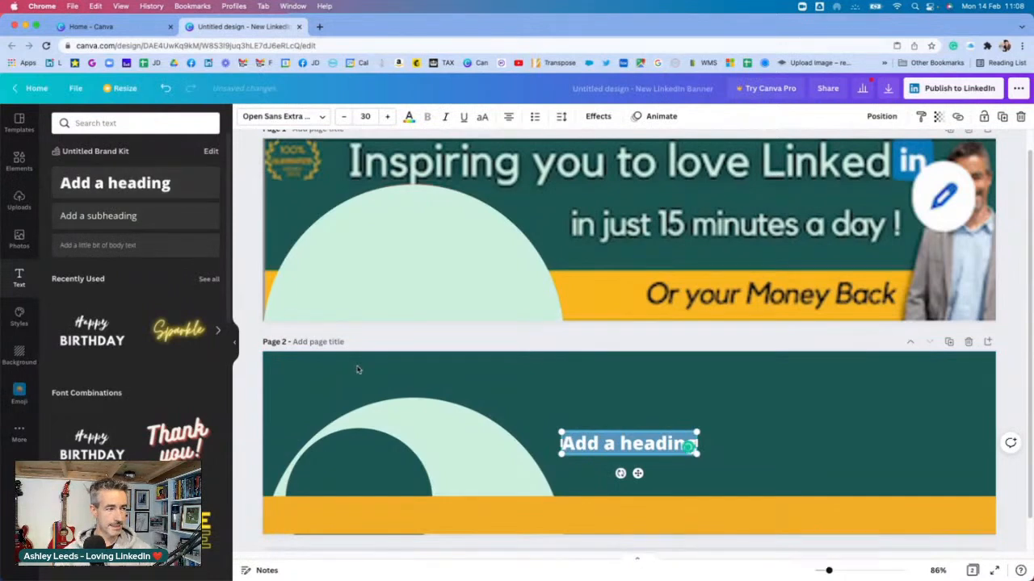
type("In")
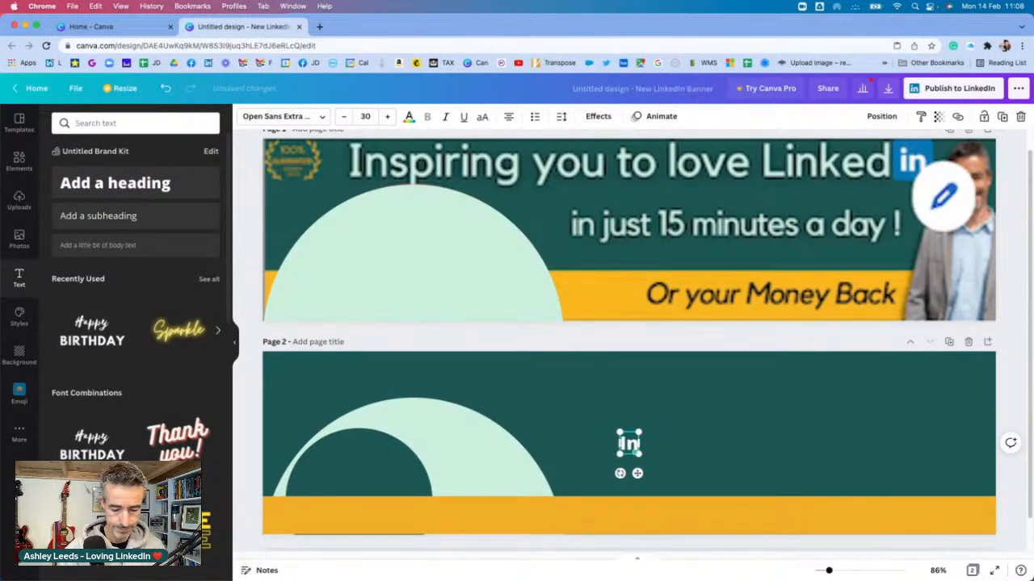
type("Inspiring you to")
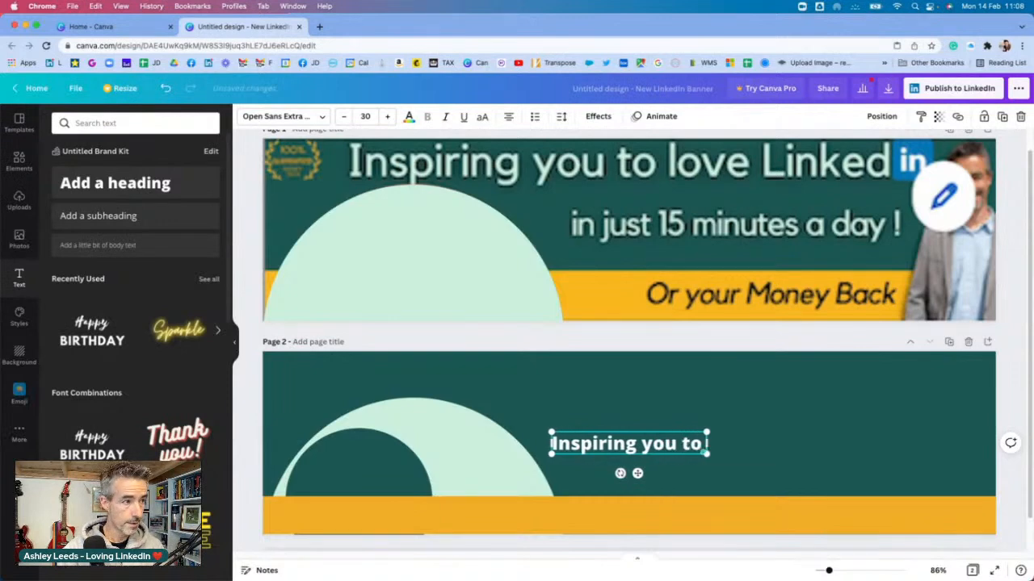
type("Love Linked")
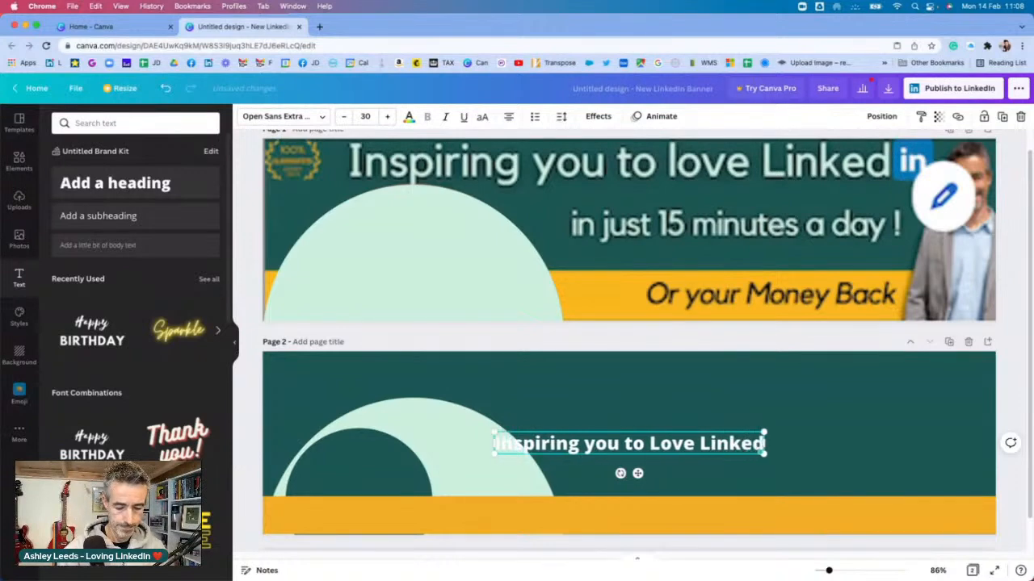
type("In")
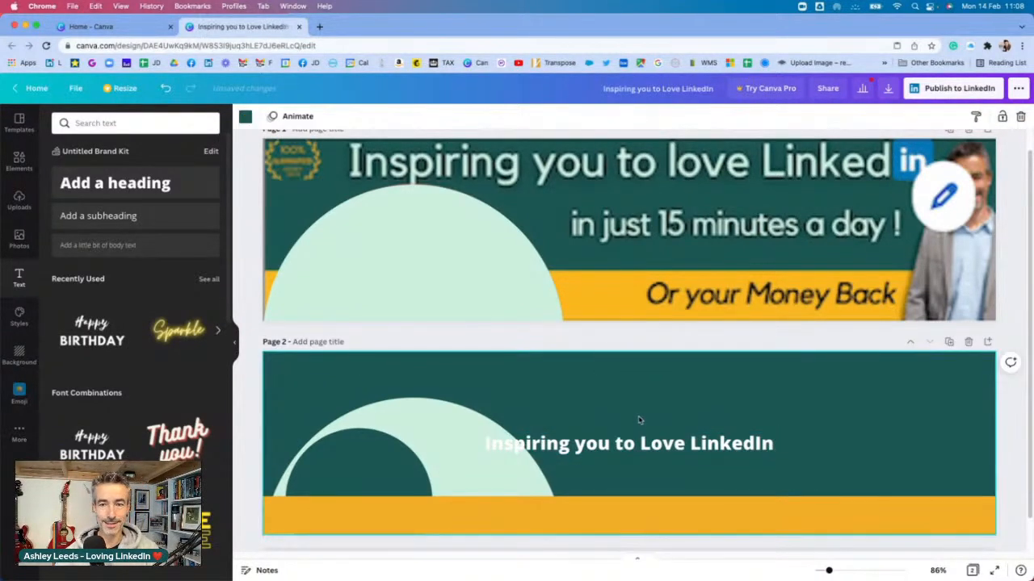
left_click(628, 442)
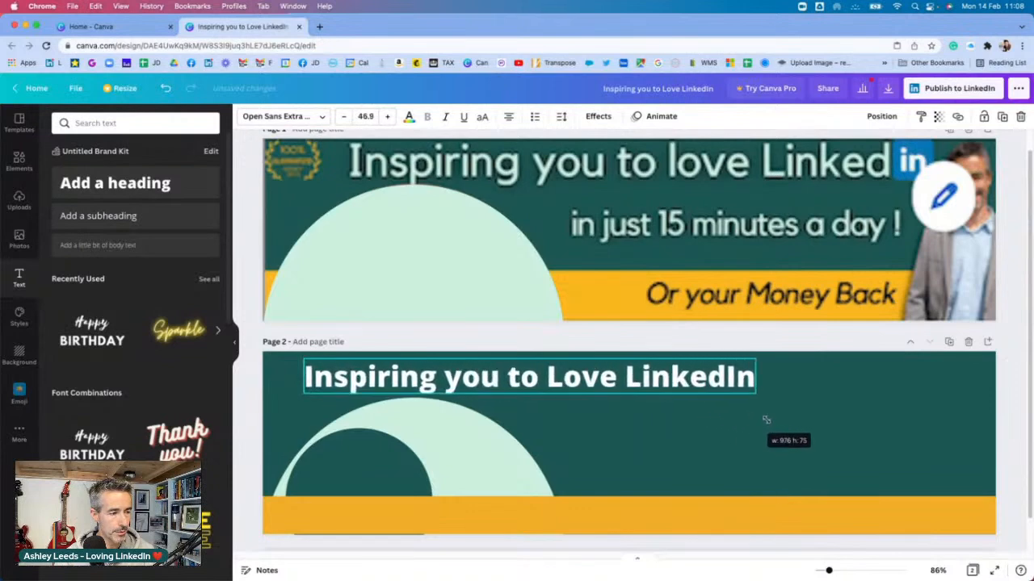
left_click_drag(765, 420, 964, 442)
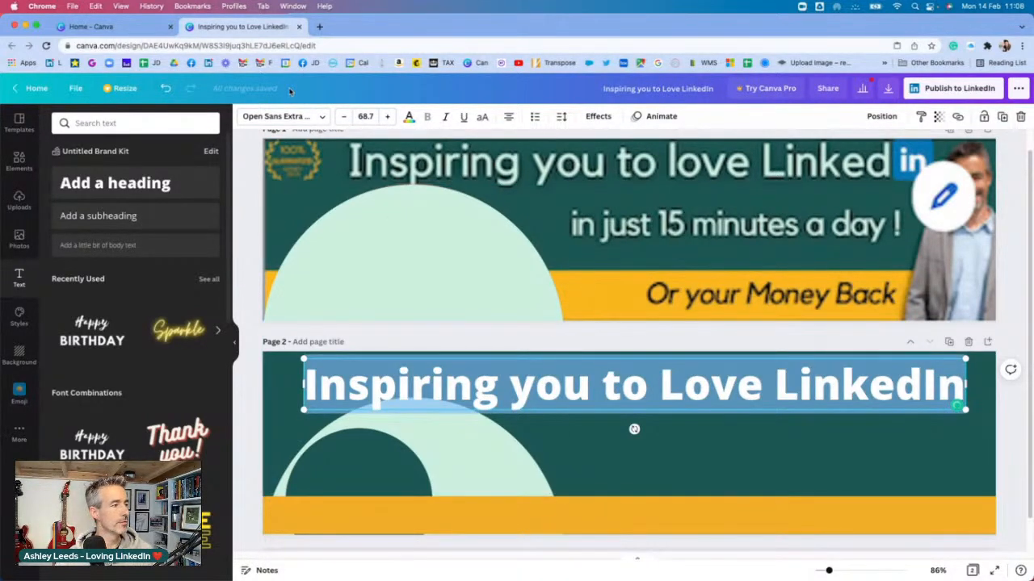
- Change the page 2 heading's font to Roboto and make it bold
left_click(278, 115)
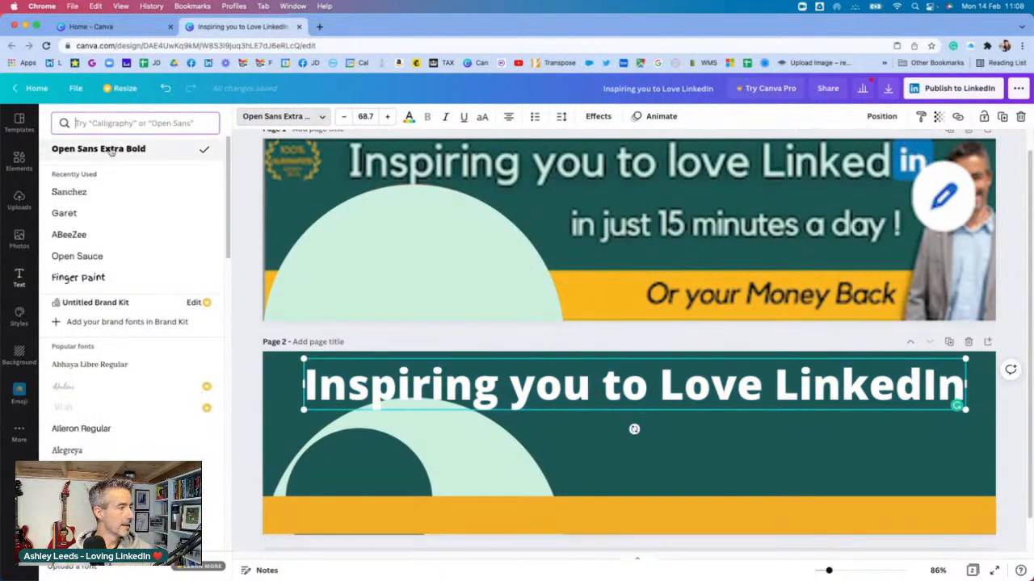
left_click(135, 122)
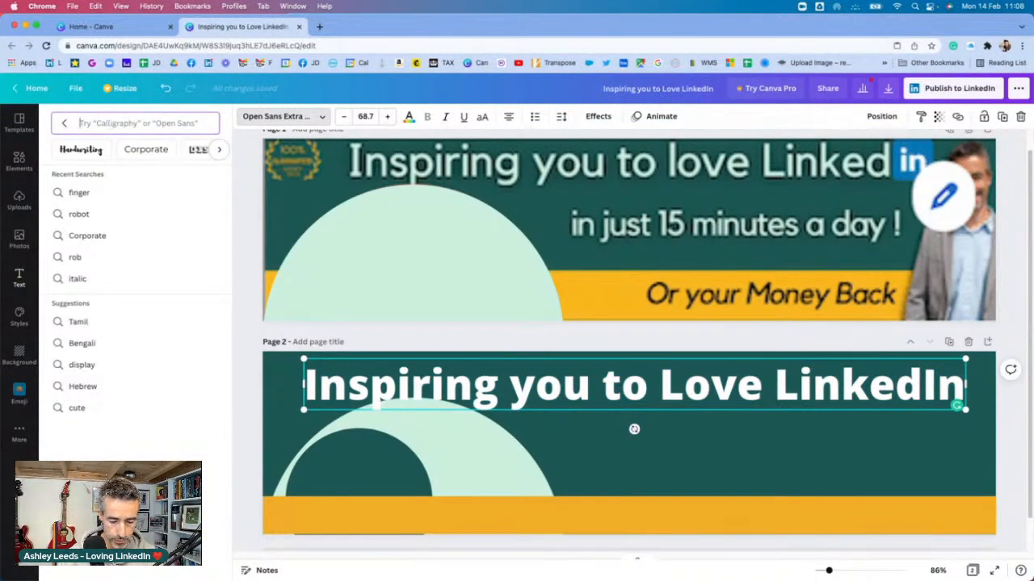
type("rob")
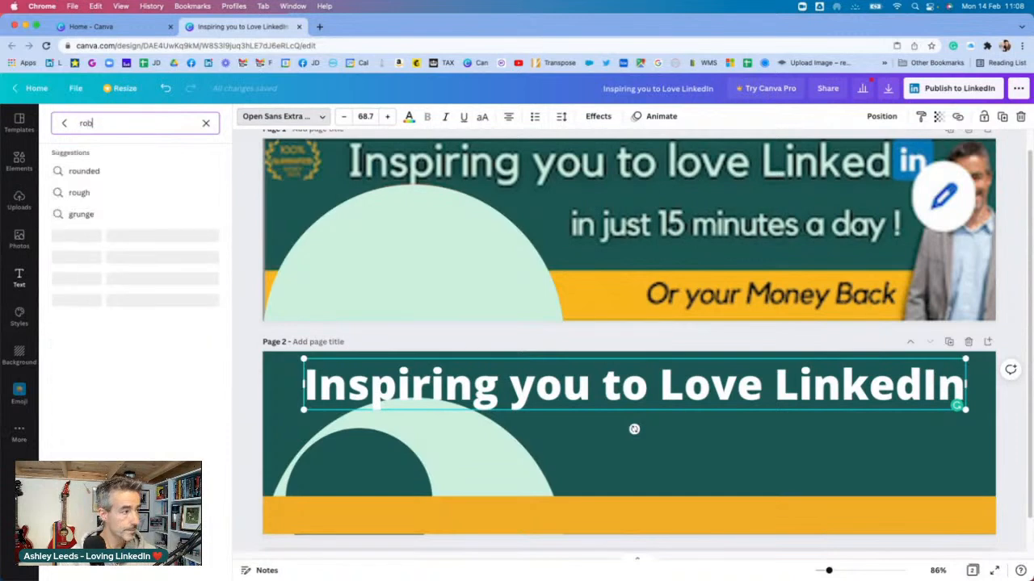
left_click(64, 170)
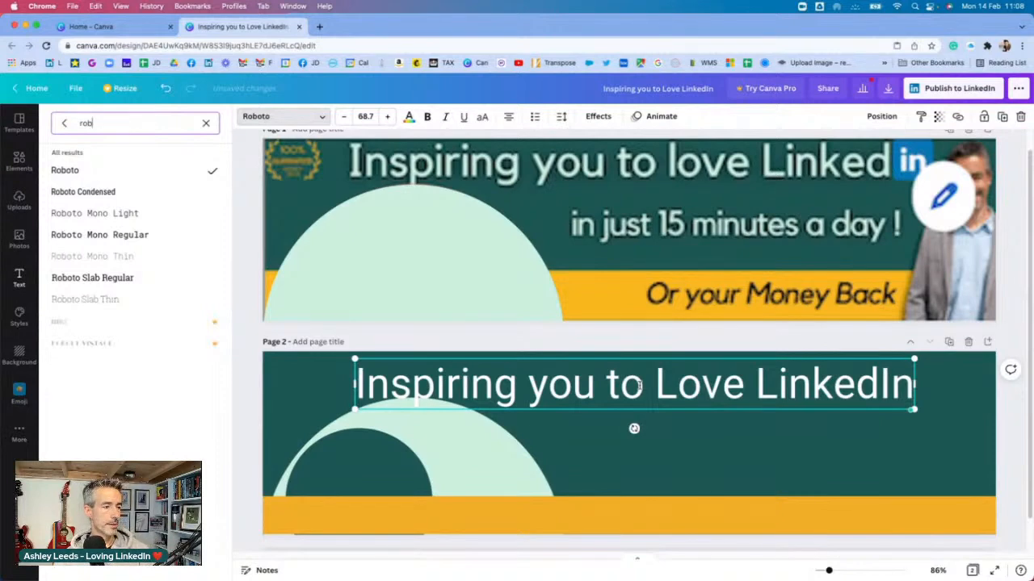
left_click(467, 217)
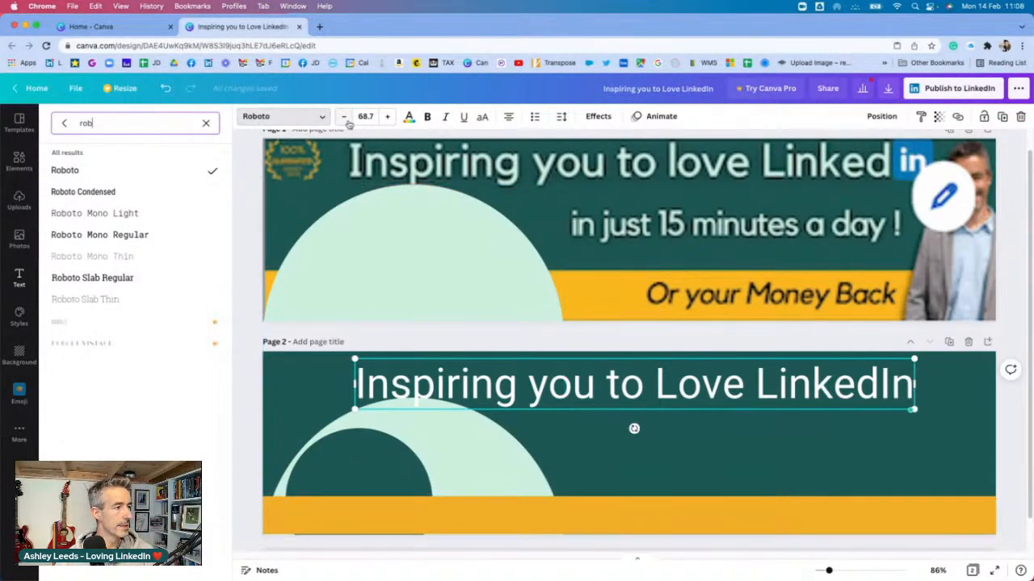
left_click(427, 116)
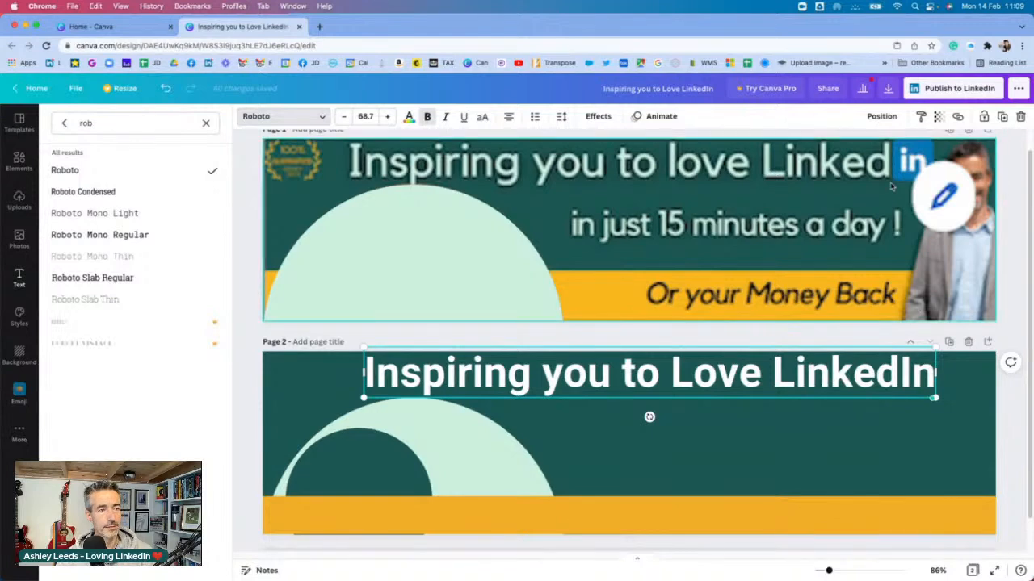
mouse_move(910, 165)
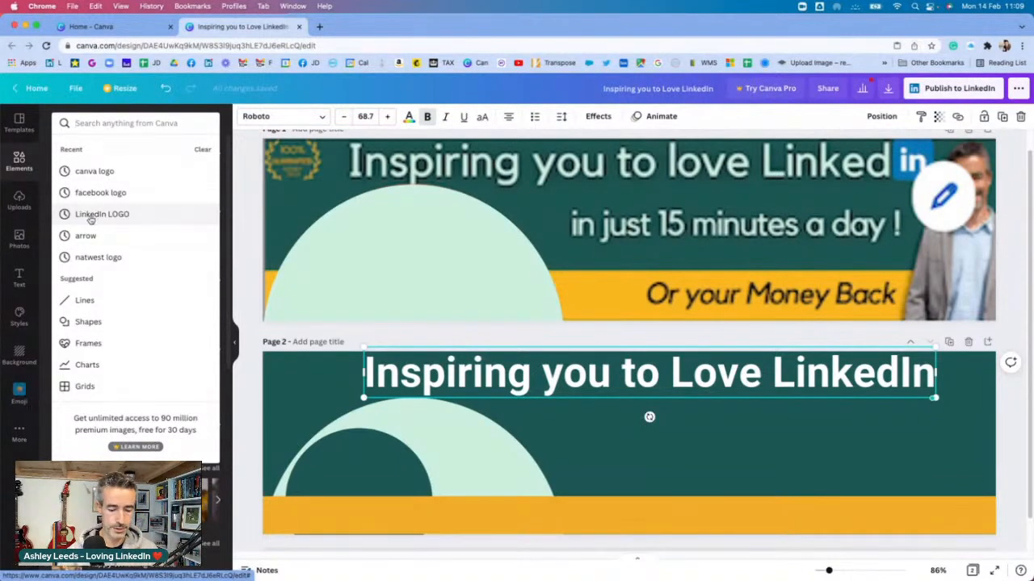
- Search Elements for the LinkedIn logo and drag the blue 'in' logo to the heading's end
type("li")
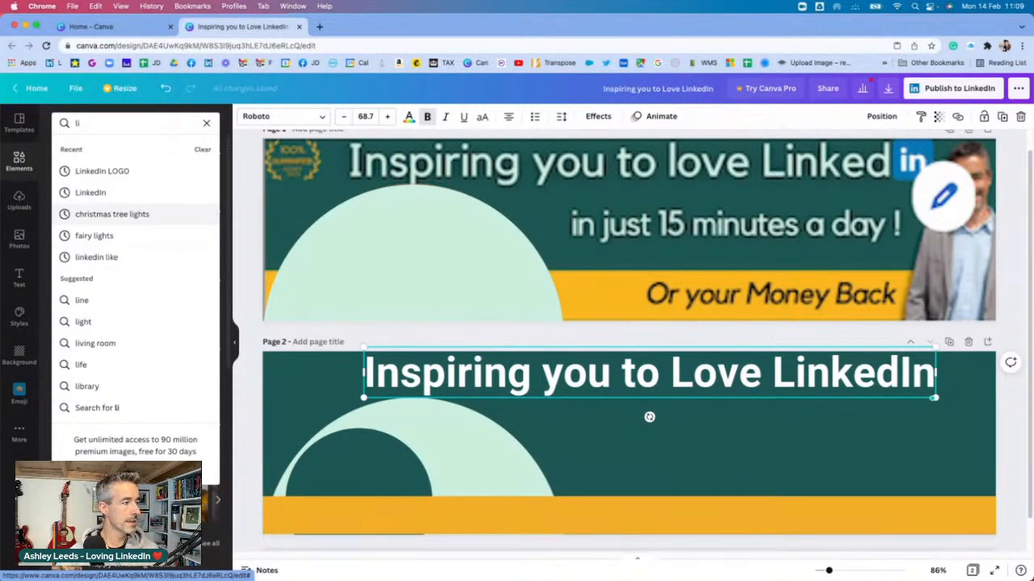
left_click(102, 171)
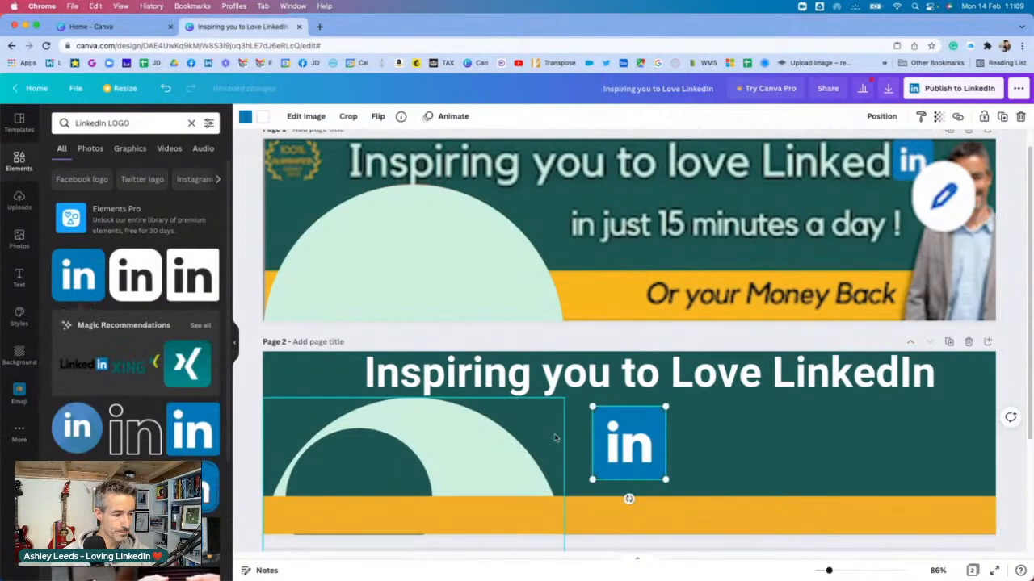
left_click_drag(629, 444, 932, 392)
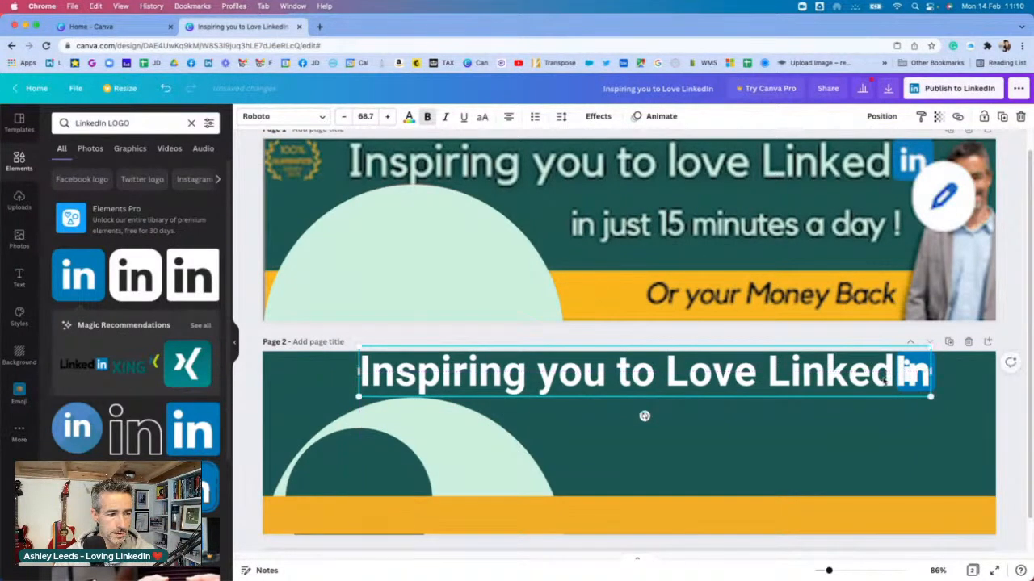
left_click(897, 441)
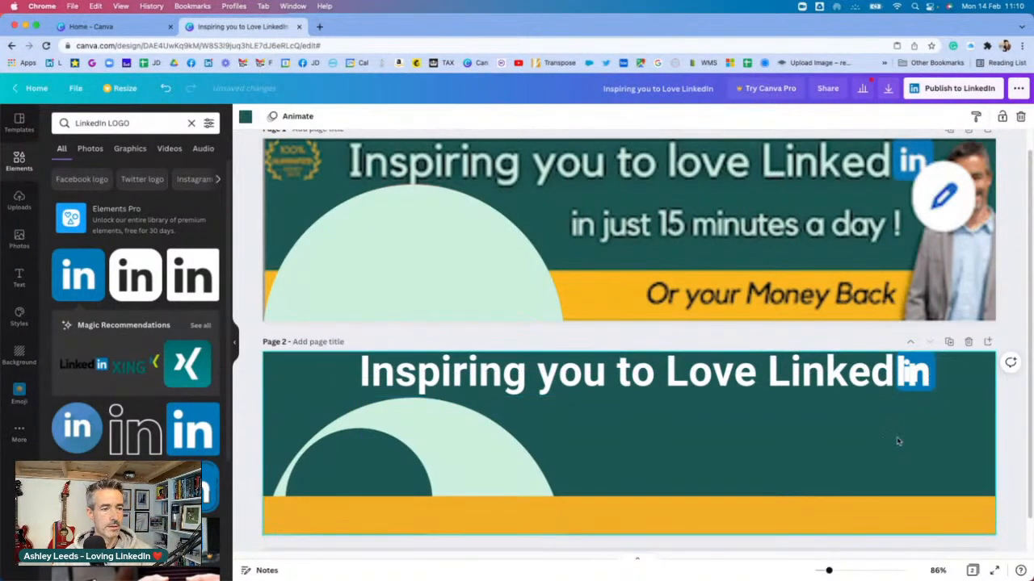
- Check the logo placement, then reselect the page 2 heading and open its colour choices
right_click(645, 371)
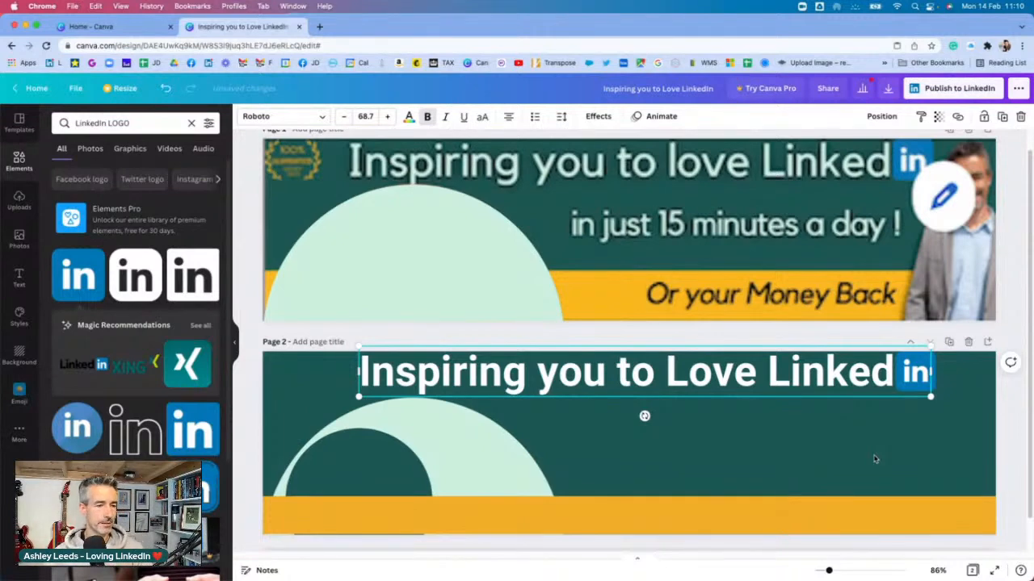
left_click(883, 442)
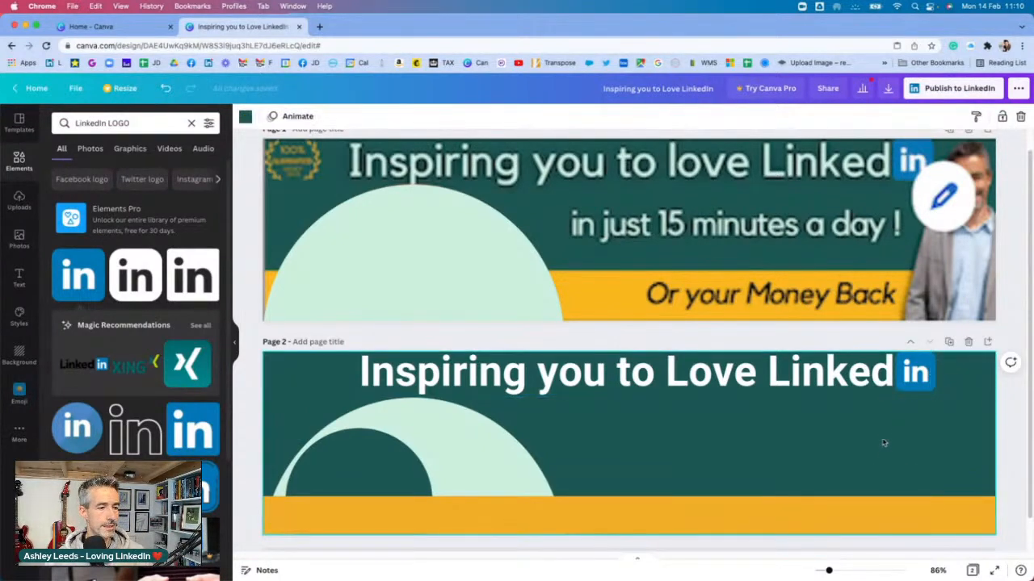
left_click(638, 371)
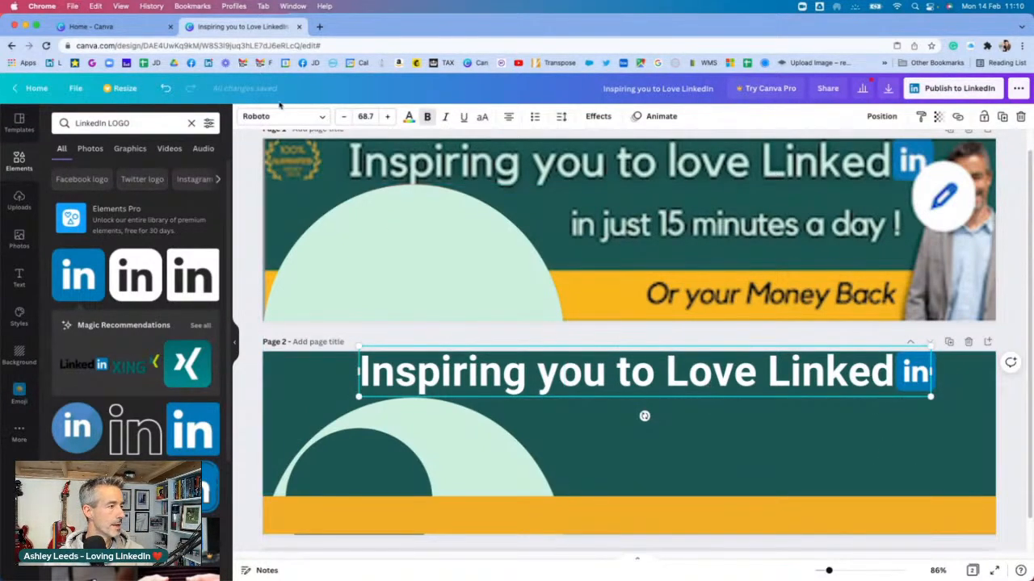
left_click(409, 117)
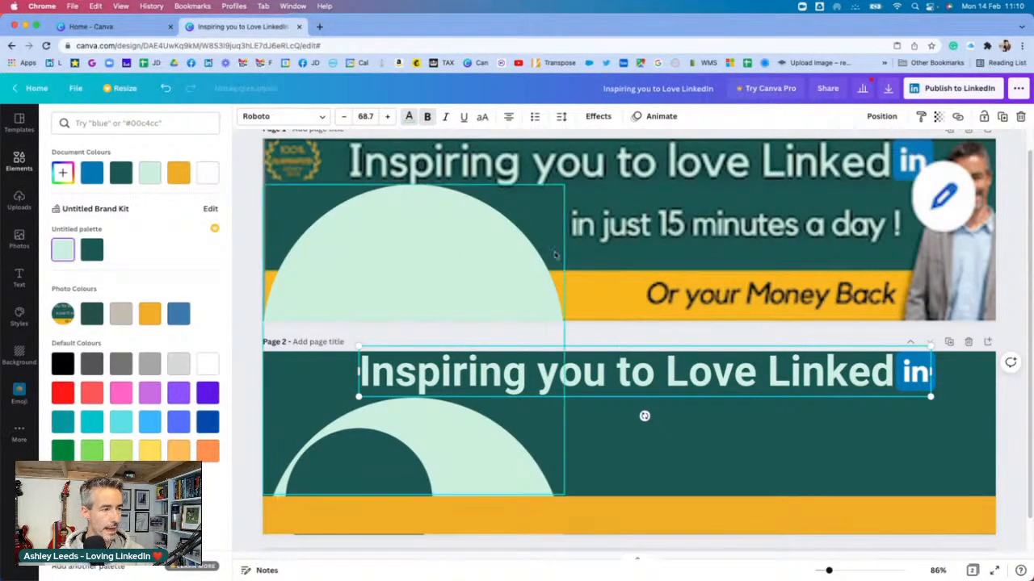
- Start editing the heading to create the 'in just 15 minutes a day !' line beneath it
type("LinkedIn LOGO")
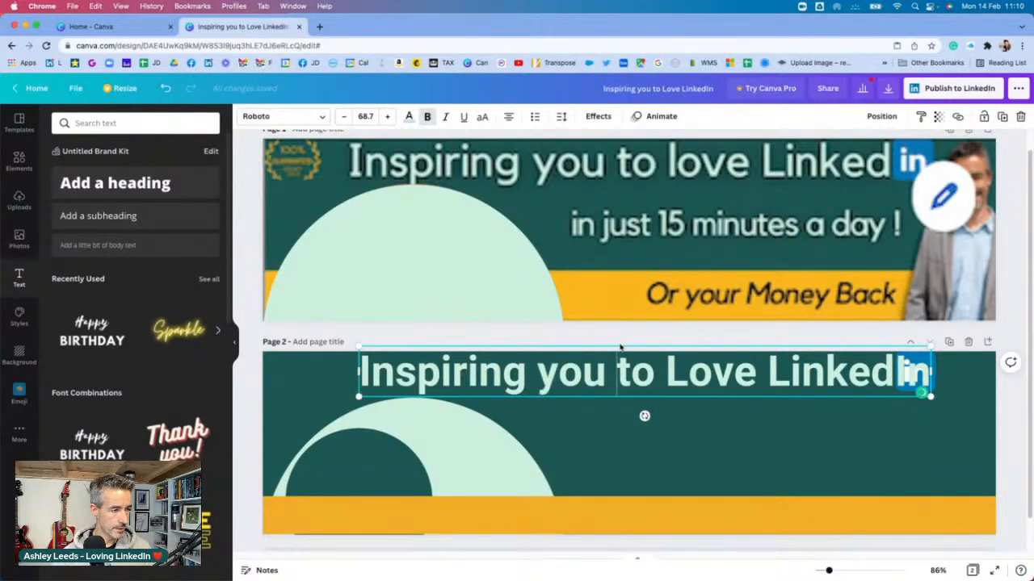
double_click(914, 371)
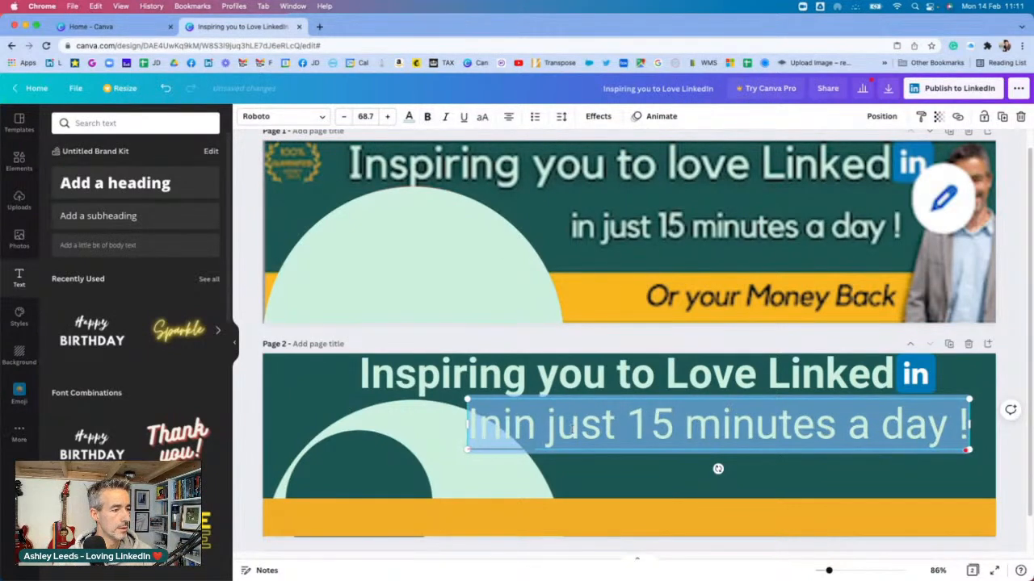
- Make the 'In just 15 minutes a day !' tagline italic with a Lift effect
right_click(497, 424)
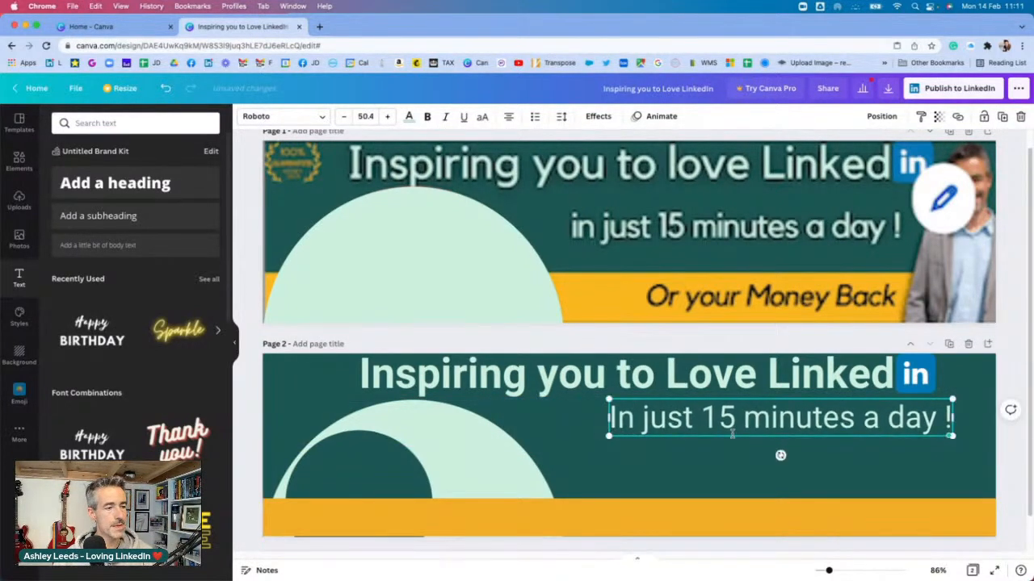
triple_click(780, 418)
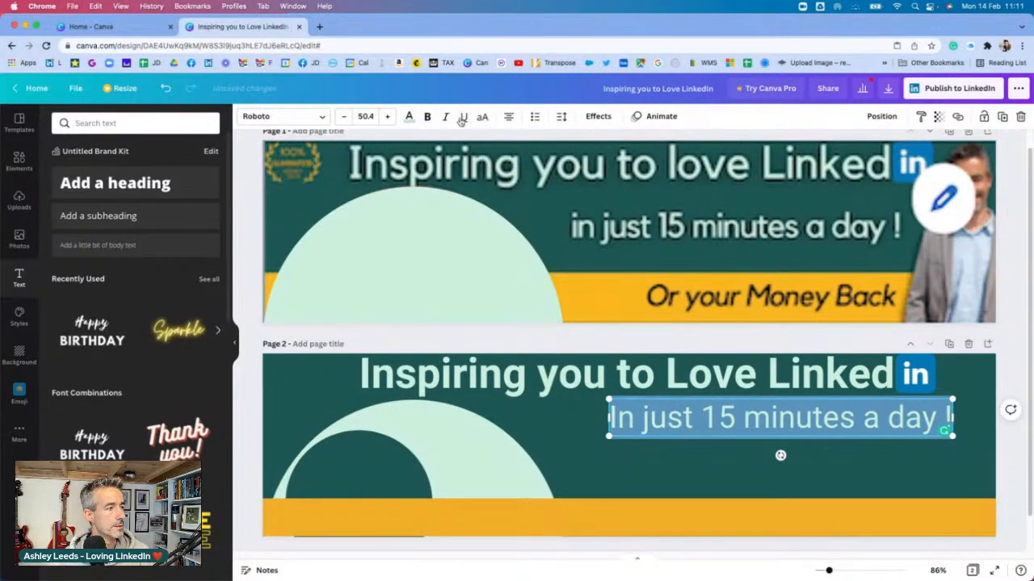
left_click(445, 117)
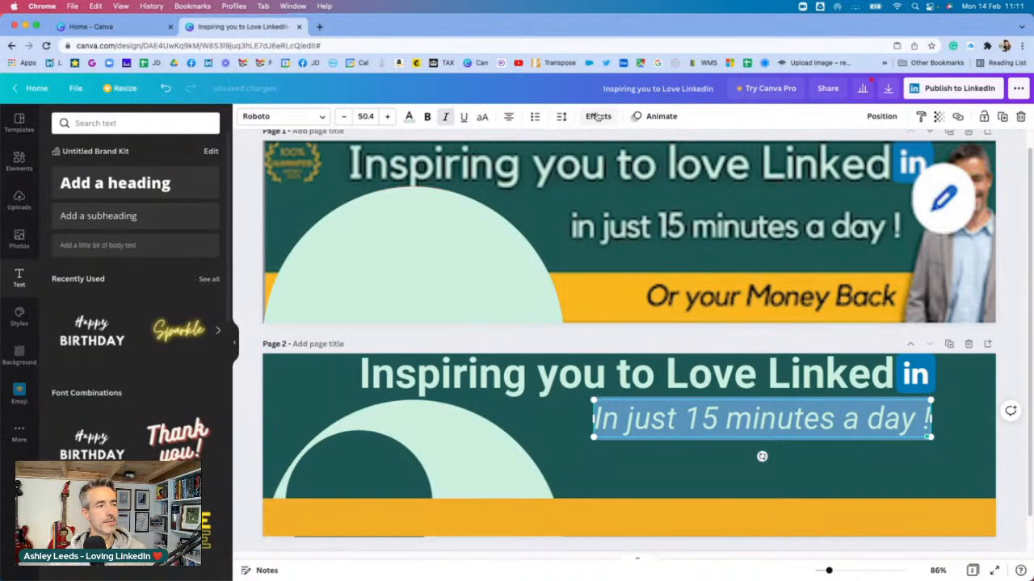
left_click(598, 116)
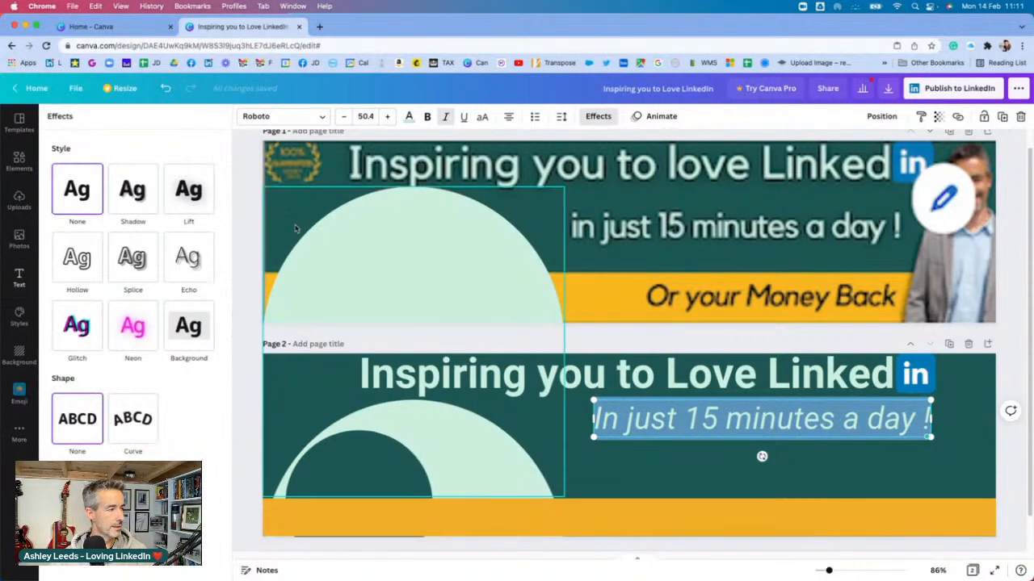
left_click(189, 189)
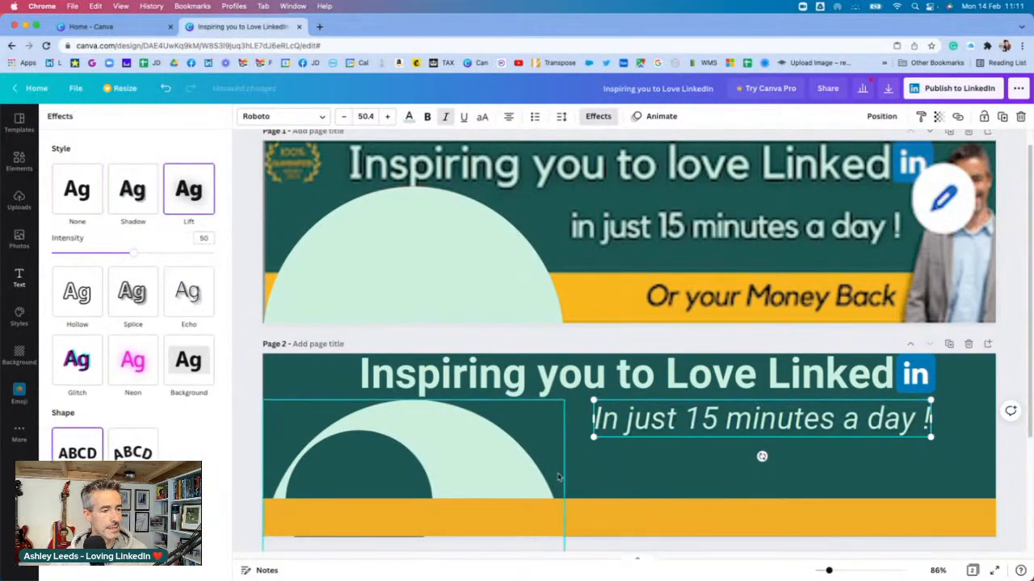
left_click(19, 279)
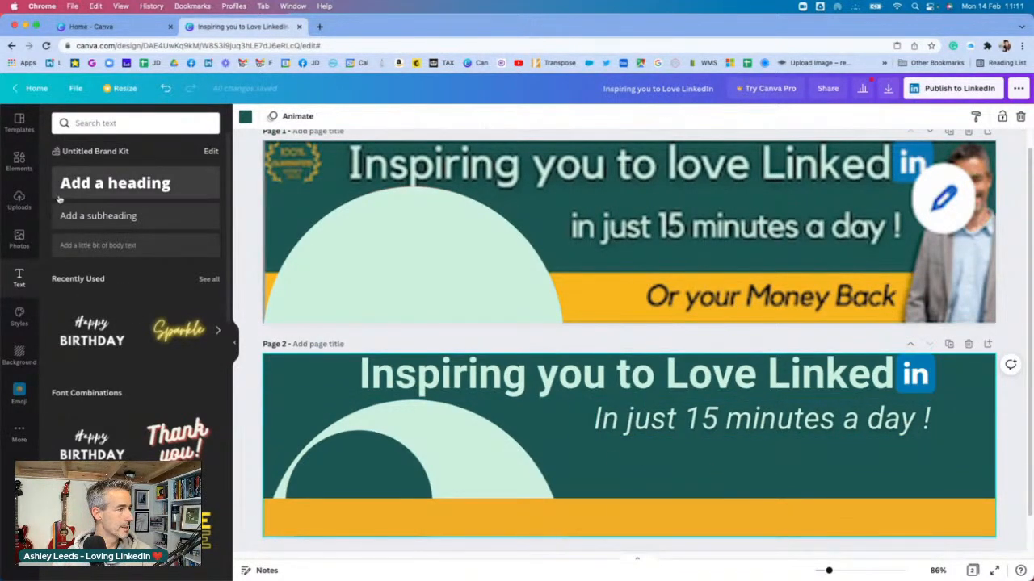
- Add an 'Or your Money Back' text line and move it onto the yellow bar
left_click(115, 183)
type("Or your Mone")
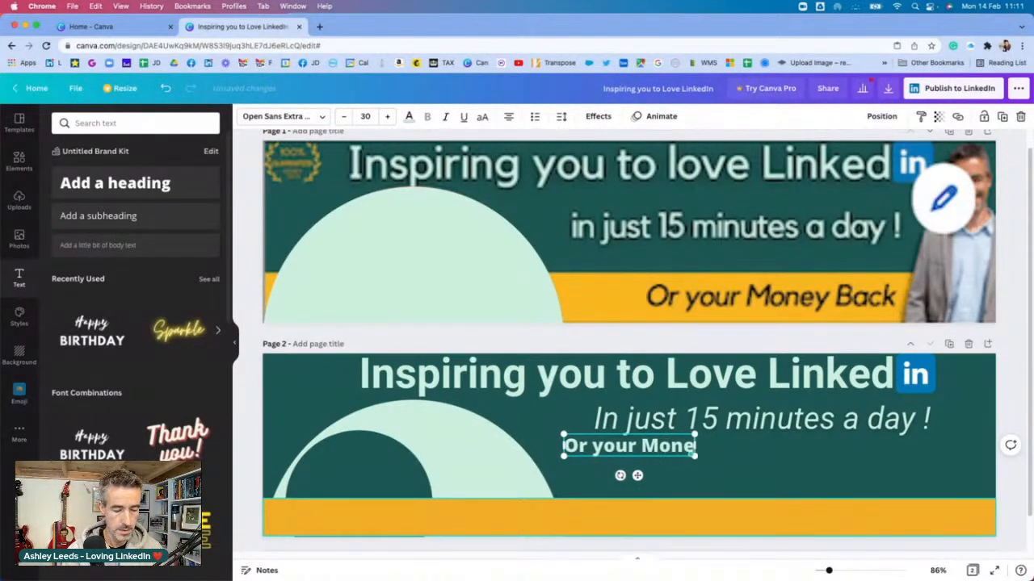
type("y Back")
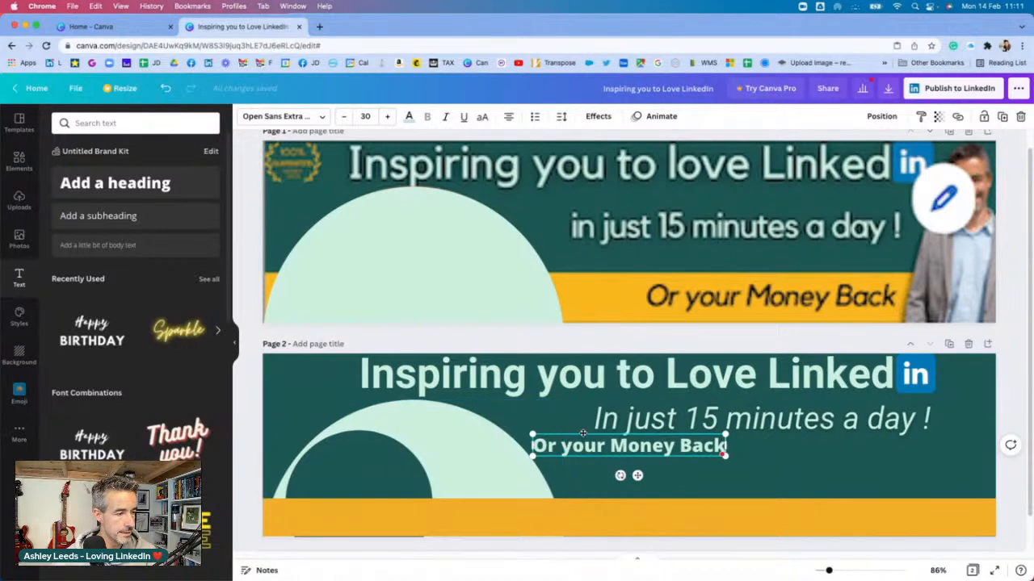
left_click_drag(628, 445, 770, 514)
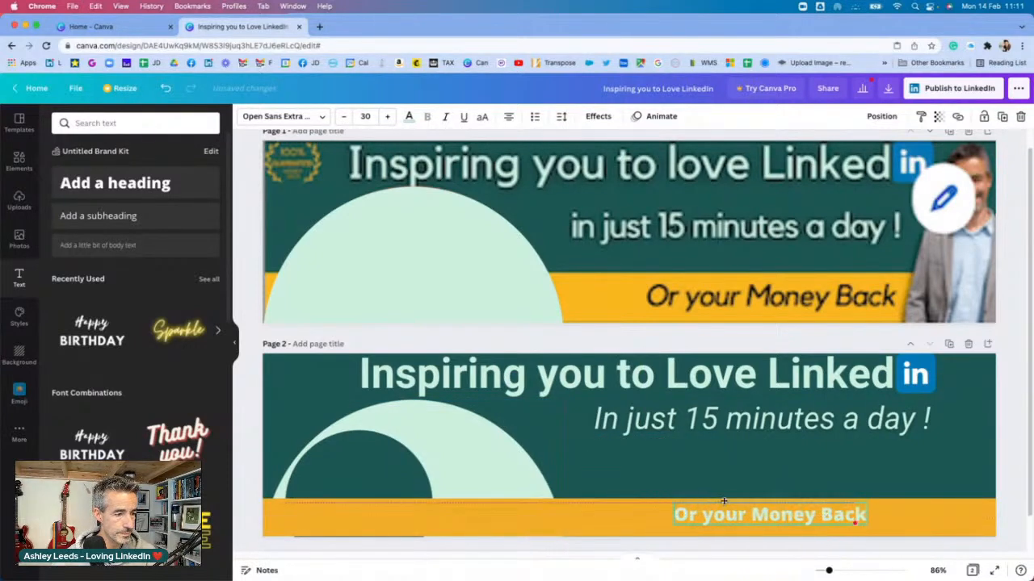
left_click(769, 514)
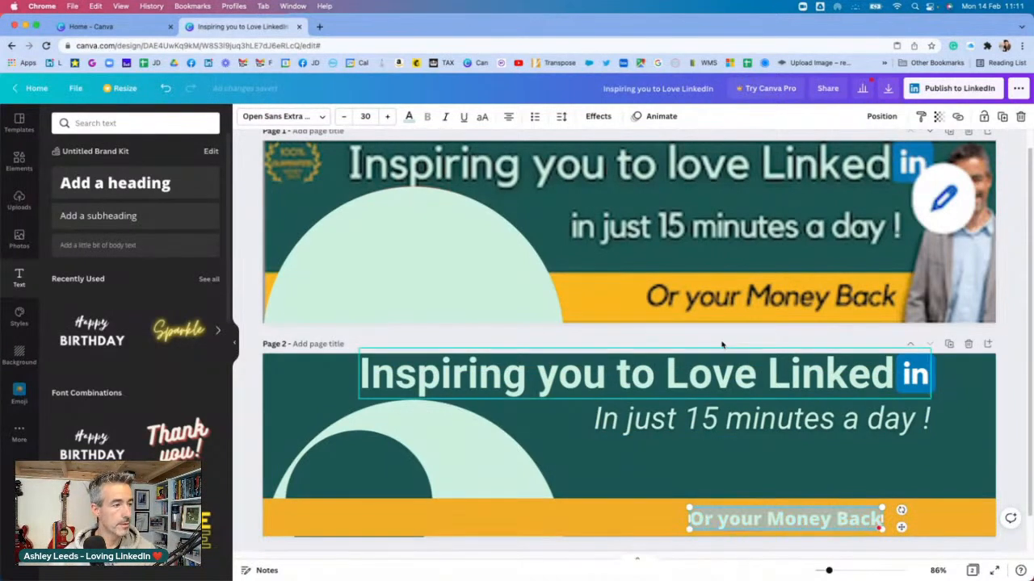
- Set the 'Or your Money Back' text to Noto Sans in black
type("rob")
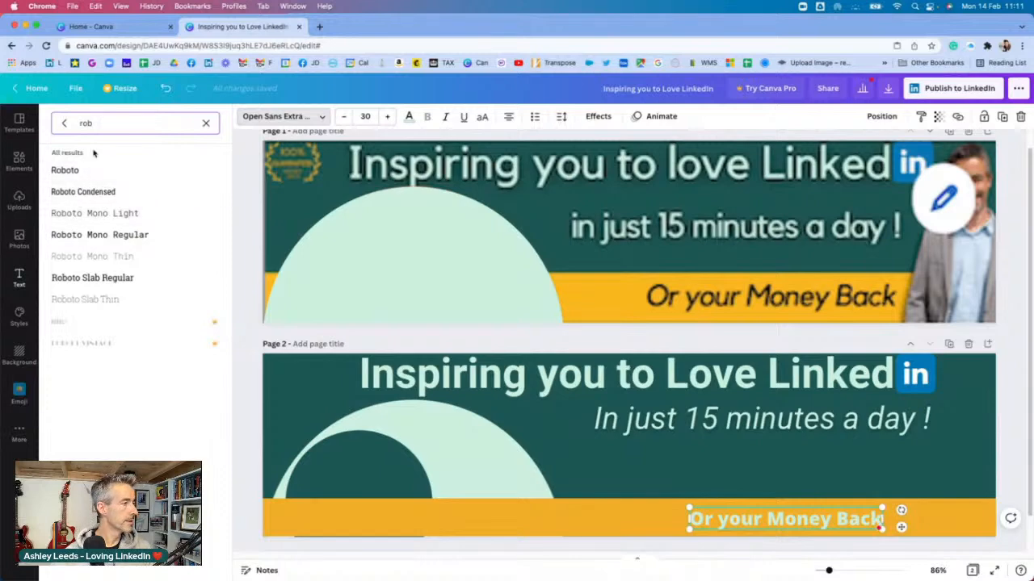
type("nut")
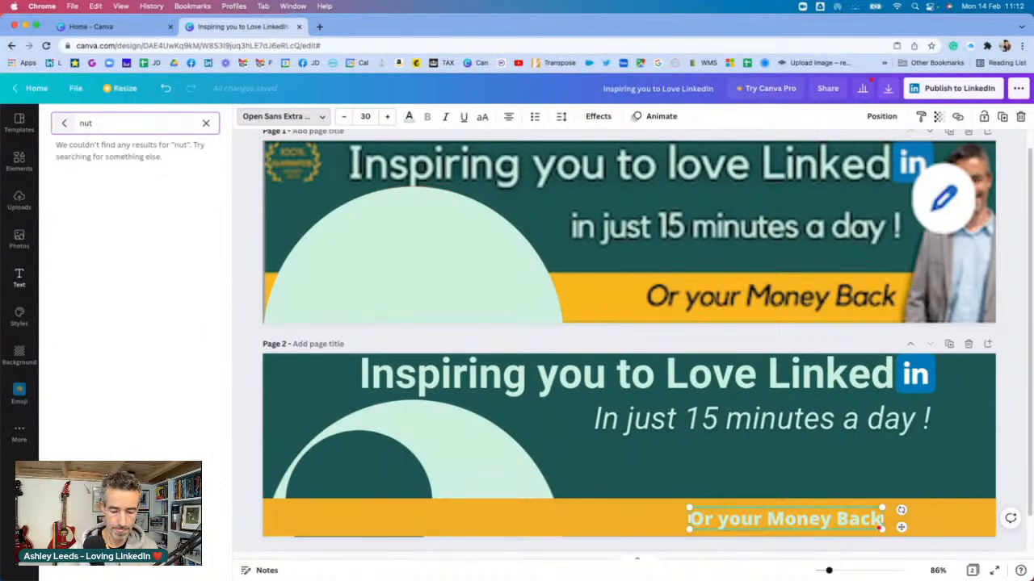
type("not")
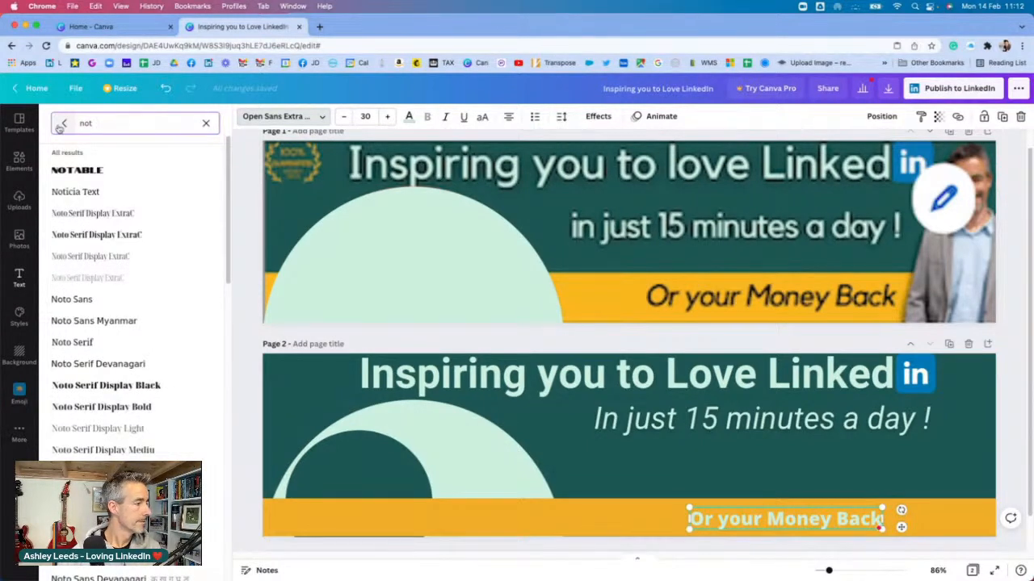
left_click(71, 299)
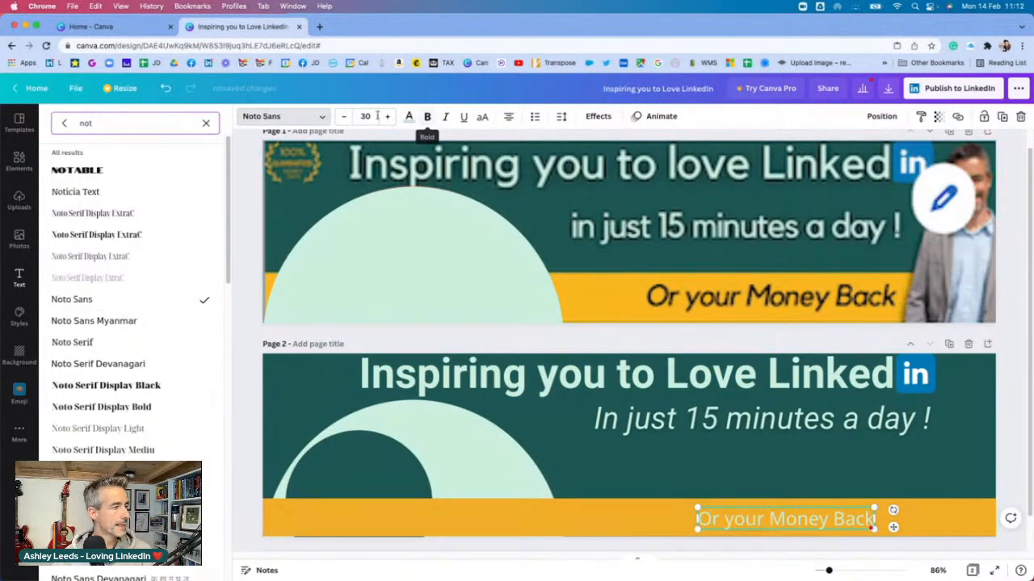
left_click(408, 117)
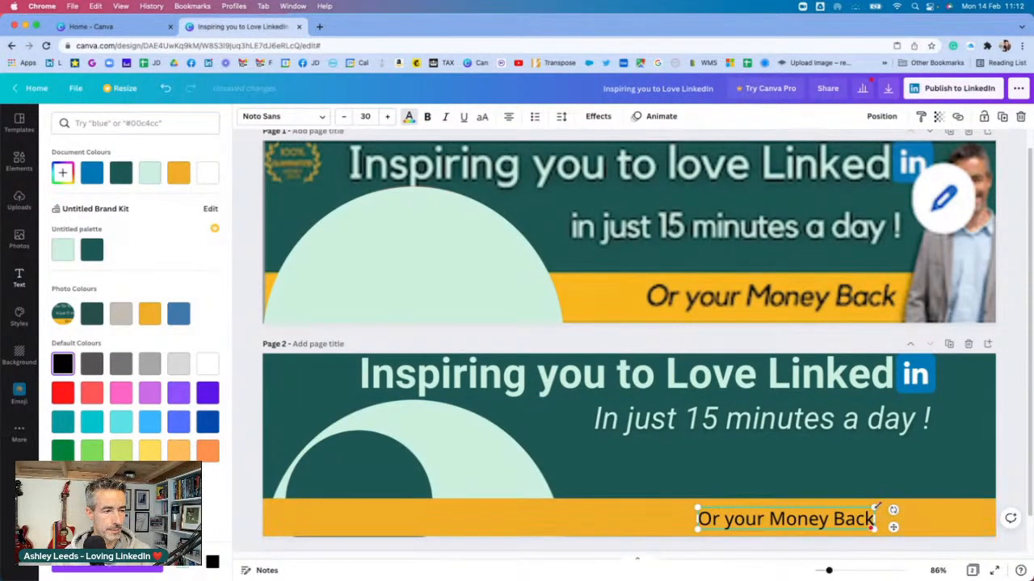
left_click(387, 117)
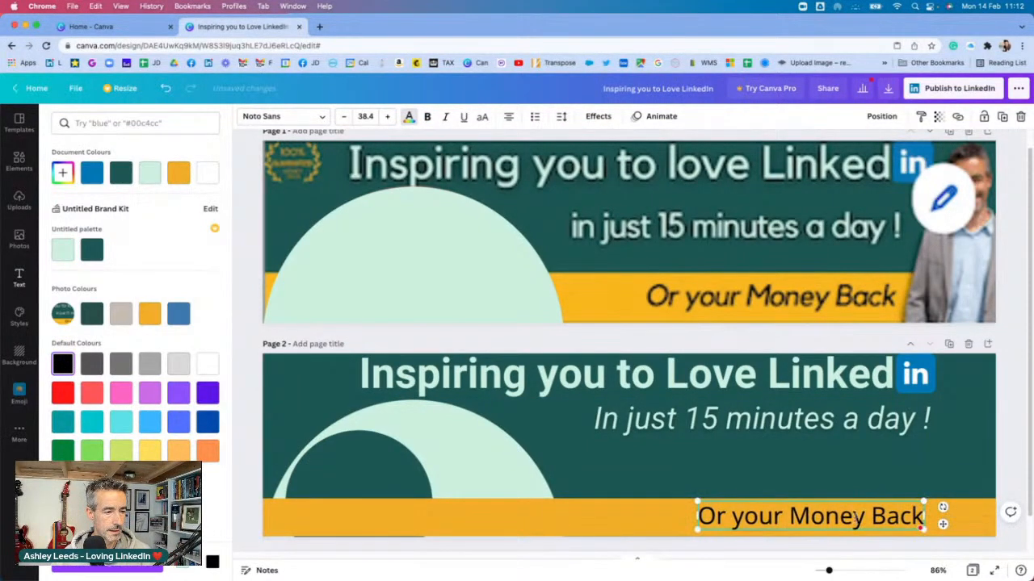
left_click(808, 517)
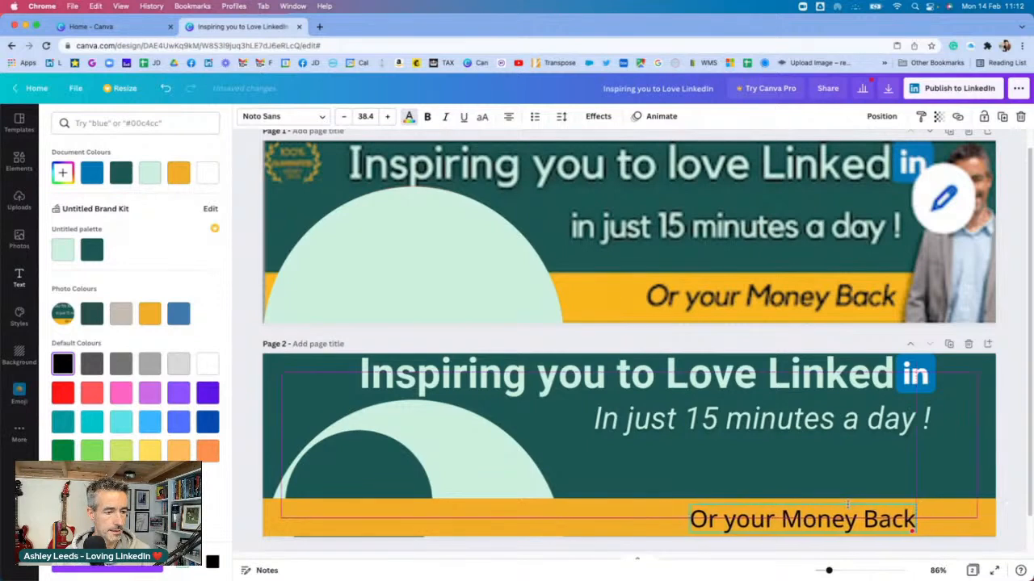
left_click(19, 277)
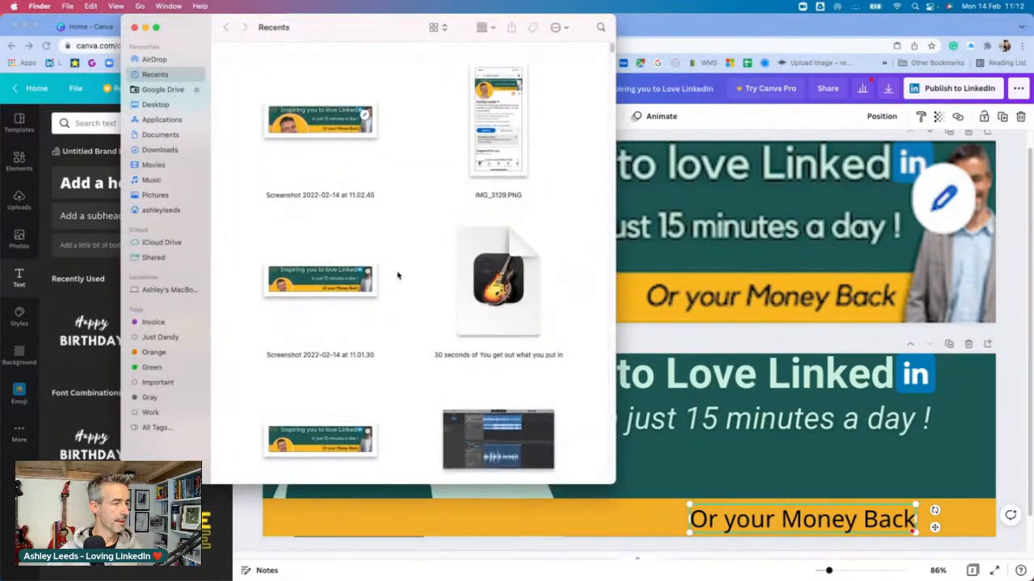
- Browse Finder's Desktop and Downloads to locate and open Ashley's green-screen photo
scroll("down", 3)
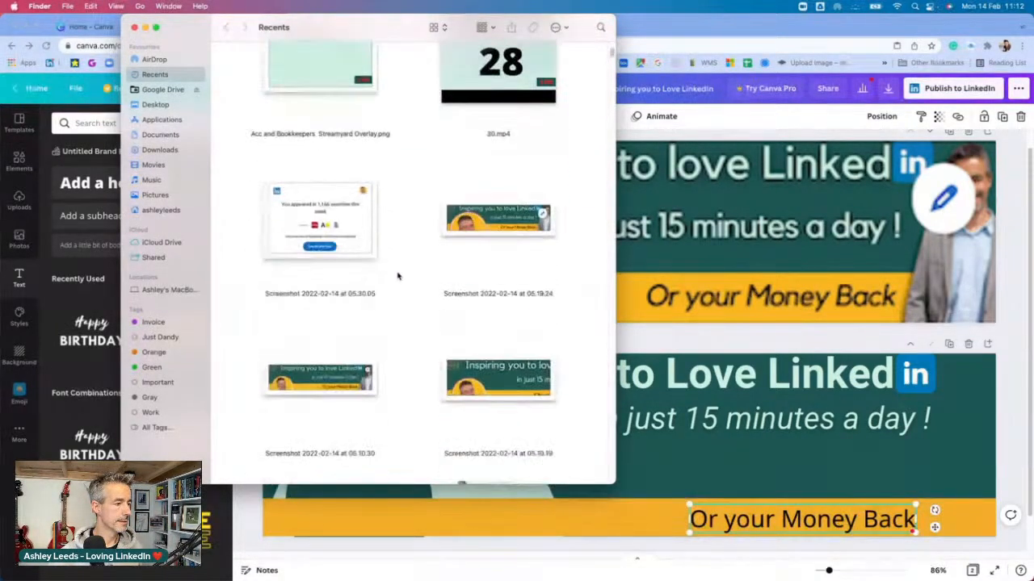
scroll("down", 3)
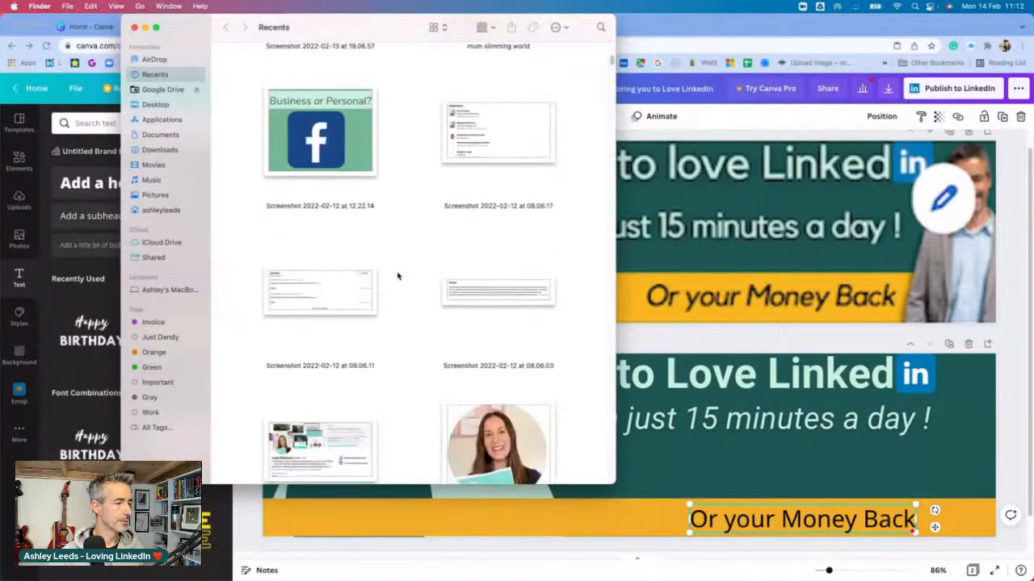
scroll("up", 3)
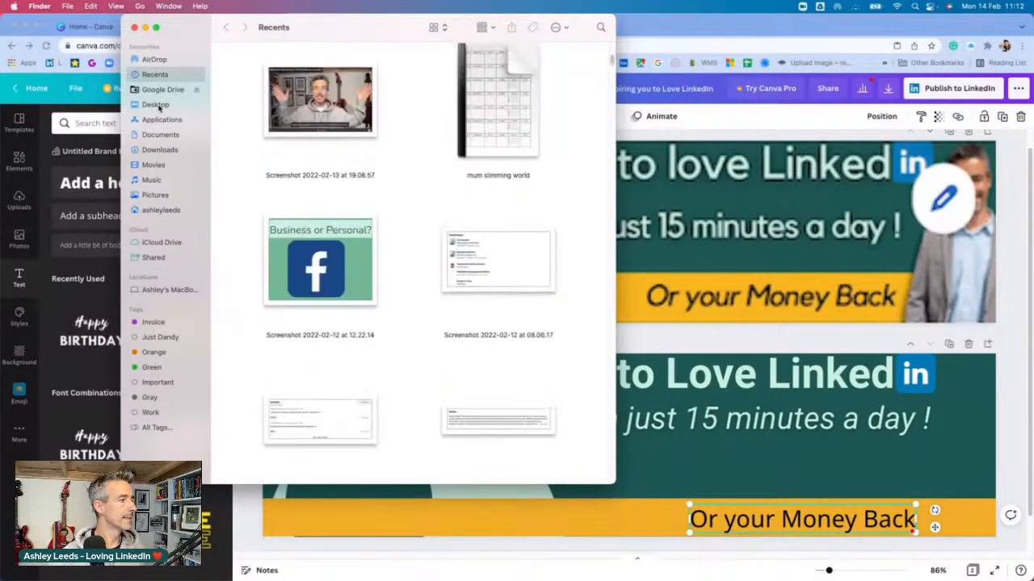
left_click(155, 104)
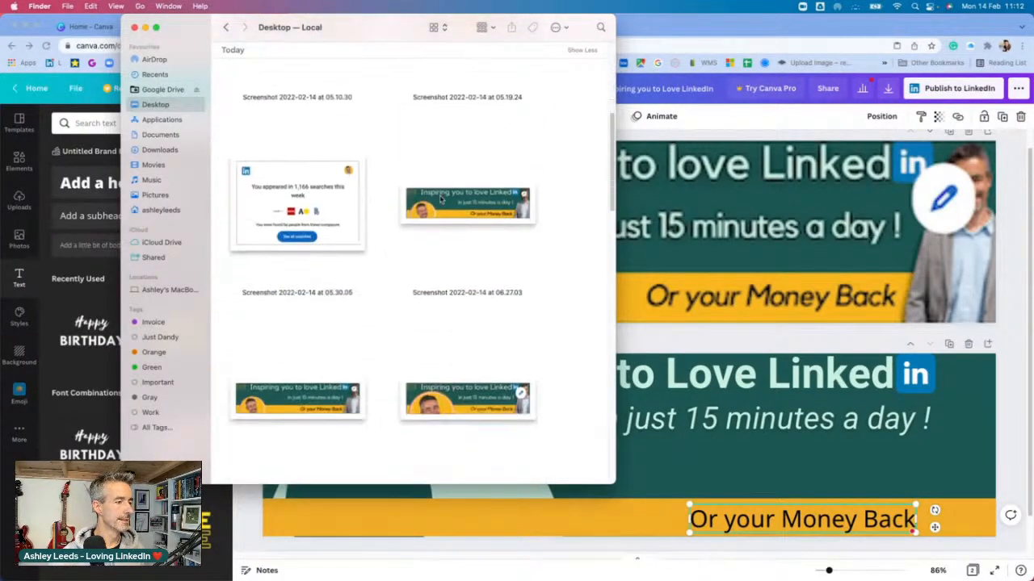
scroll("up", 3)
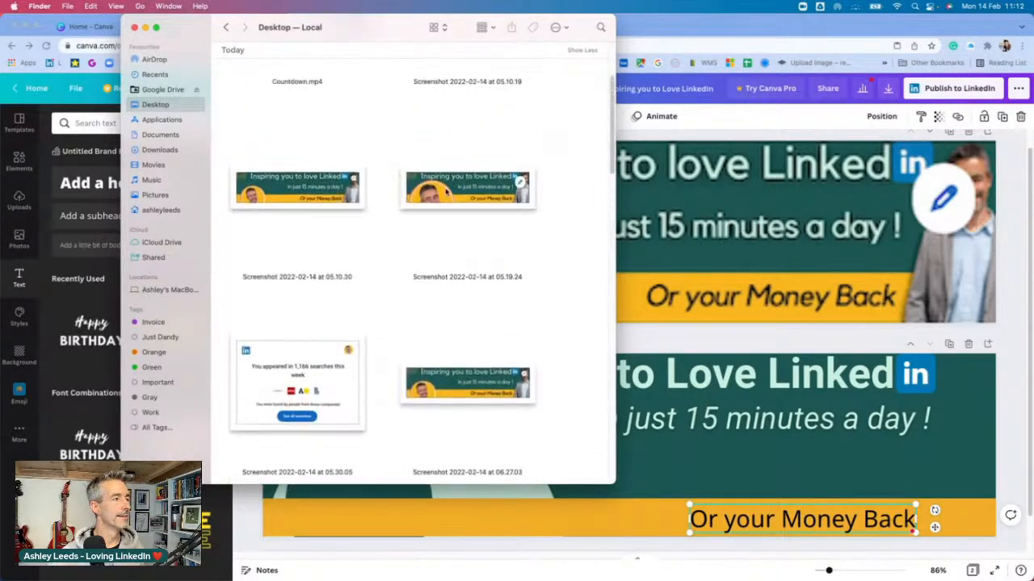
scroll("down", 3)
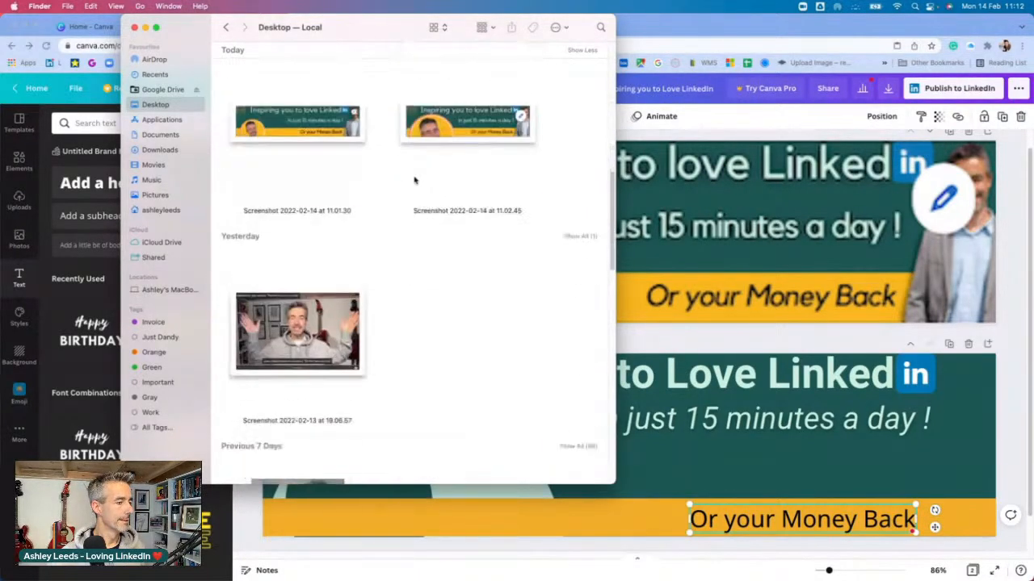
scroll("up", 3)
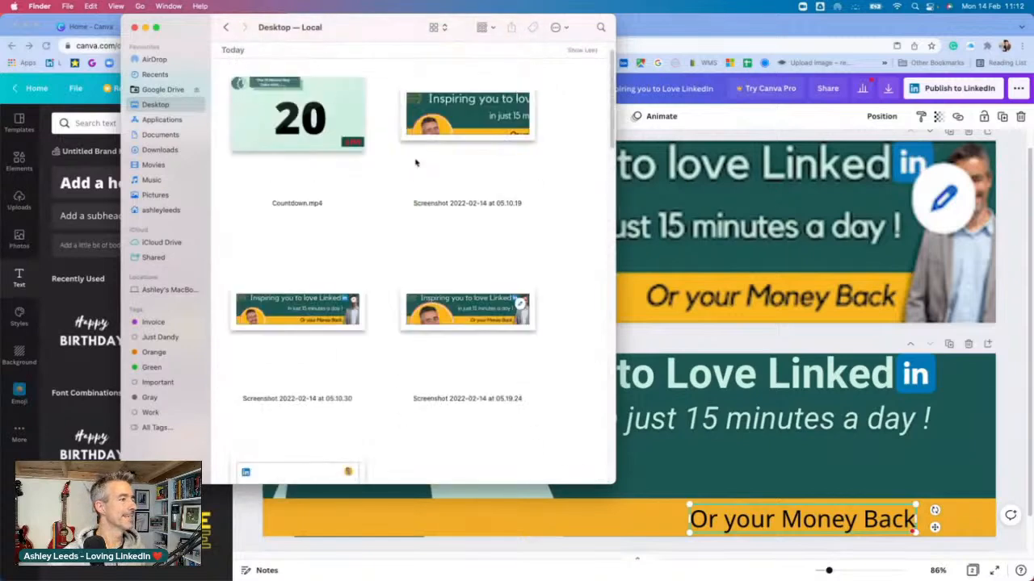
left_click(159, 149)
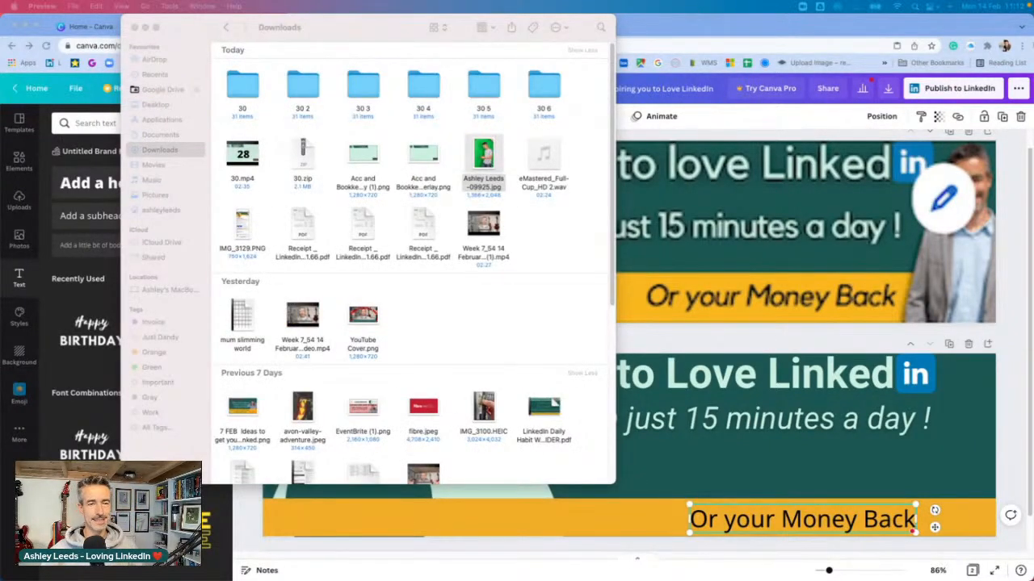
double_click(483, 158)
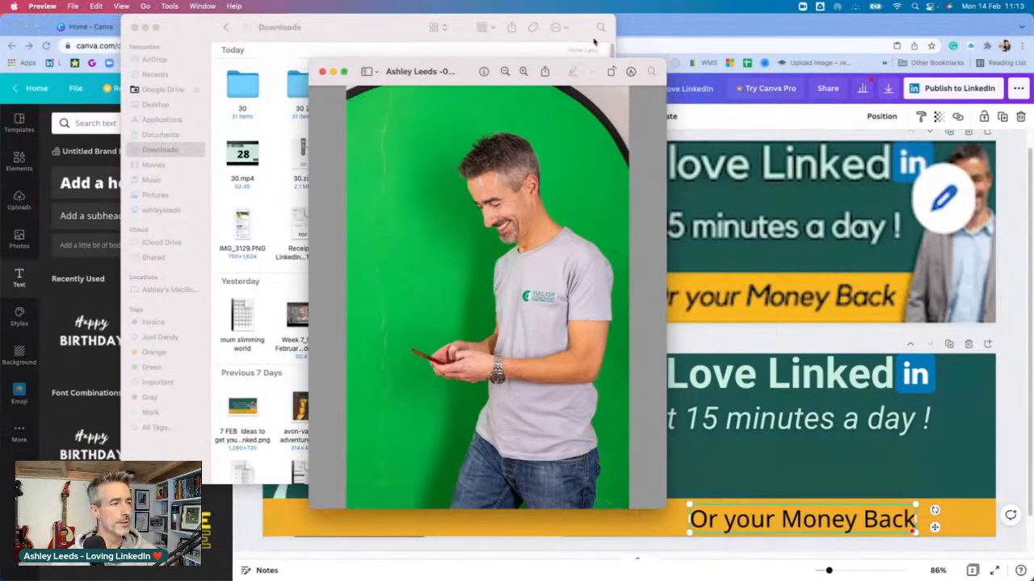
left_click(322, 71)
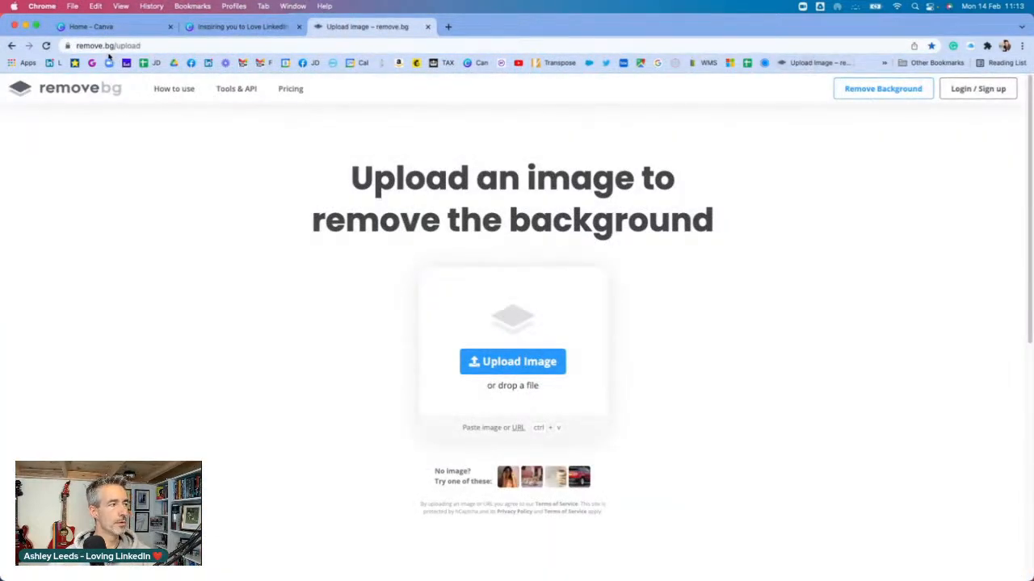
mouse_move(513, 362)
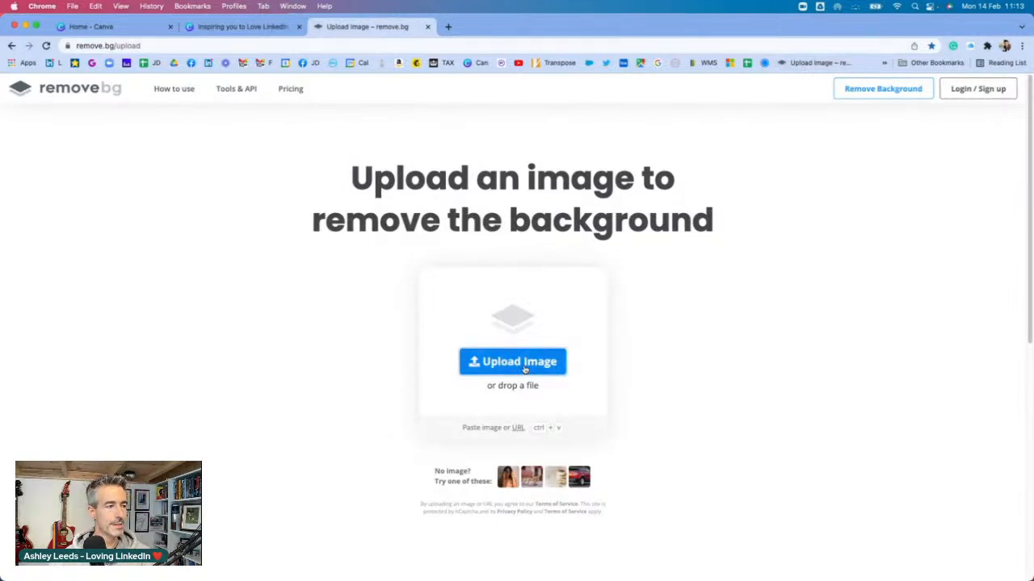
- Upload Ashley's photo from Downloads to remove.bg and download the background-free cutout
left_click(513, 361)
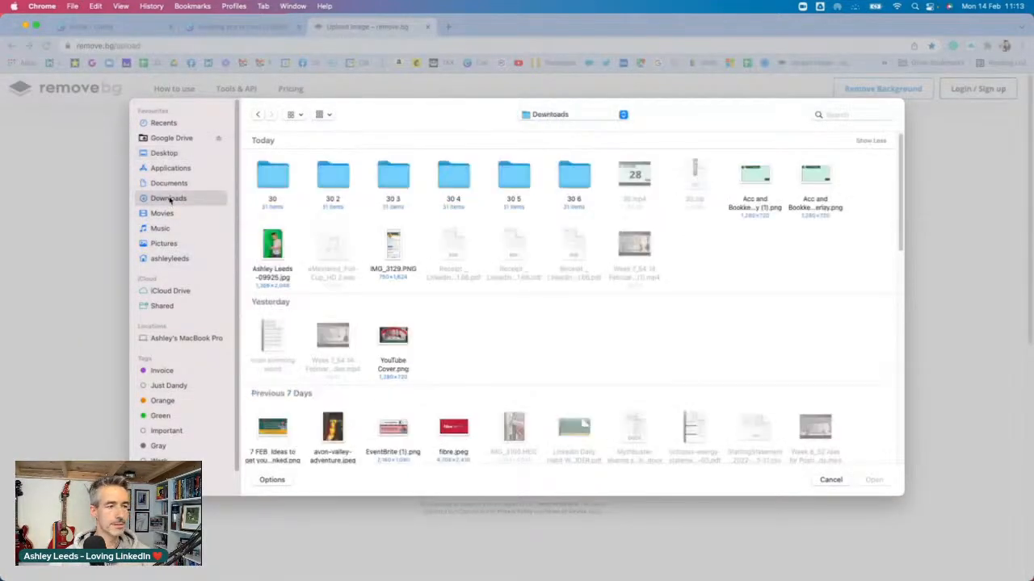
left_click(830, 480)
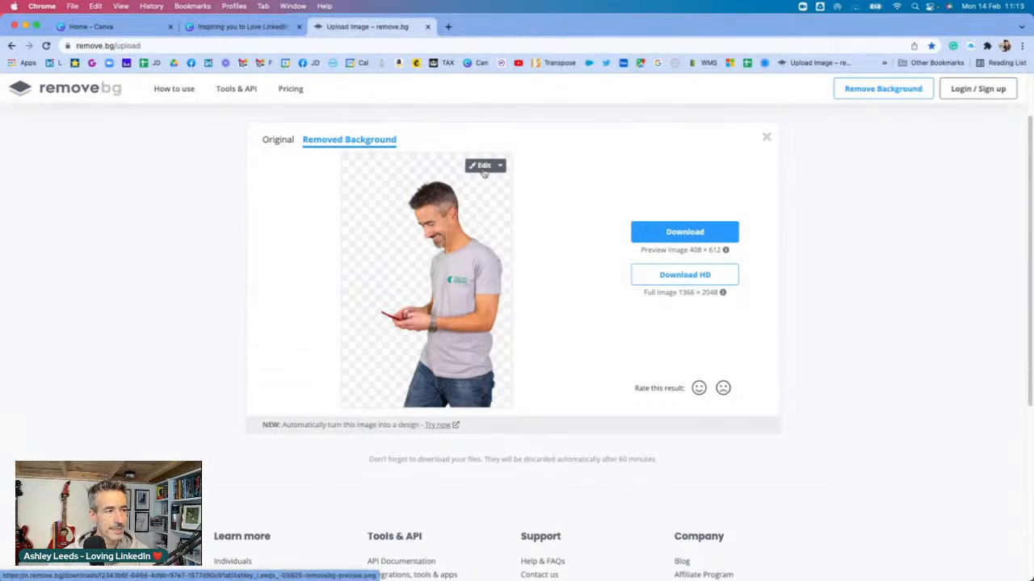
left_click(484, 164)
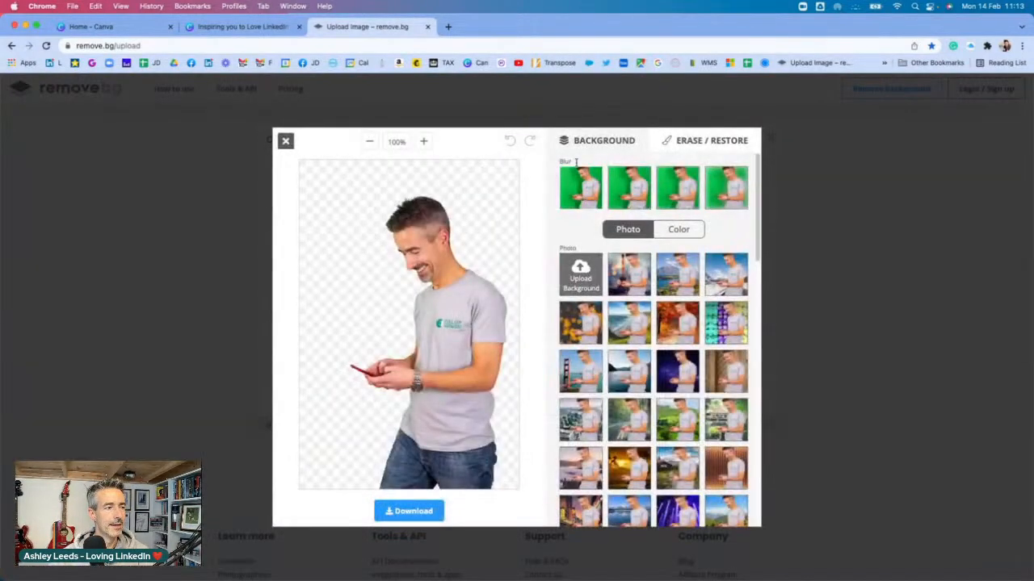
left_click(704, 140)
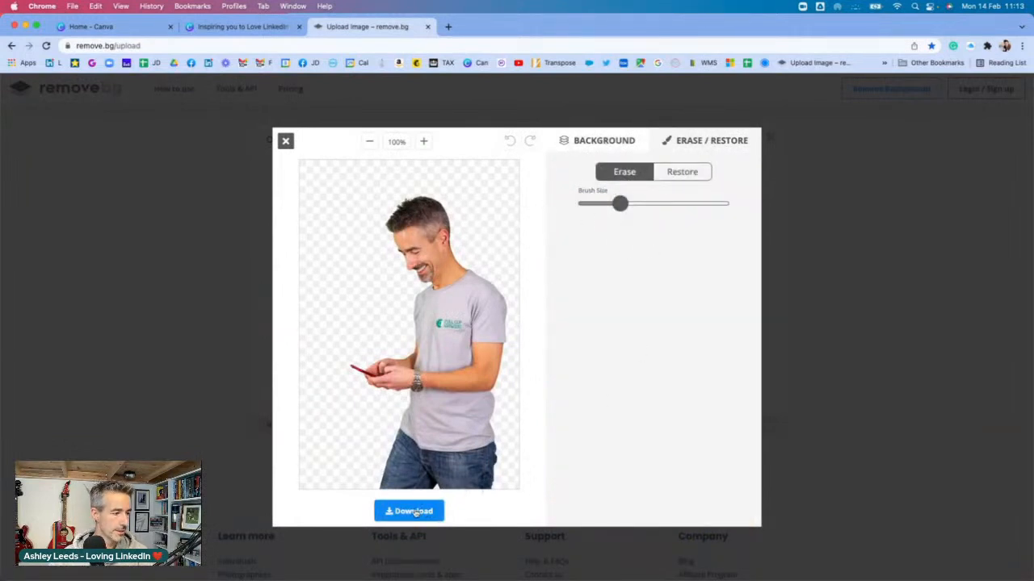
left_click(408, 511)
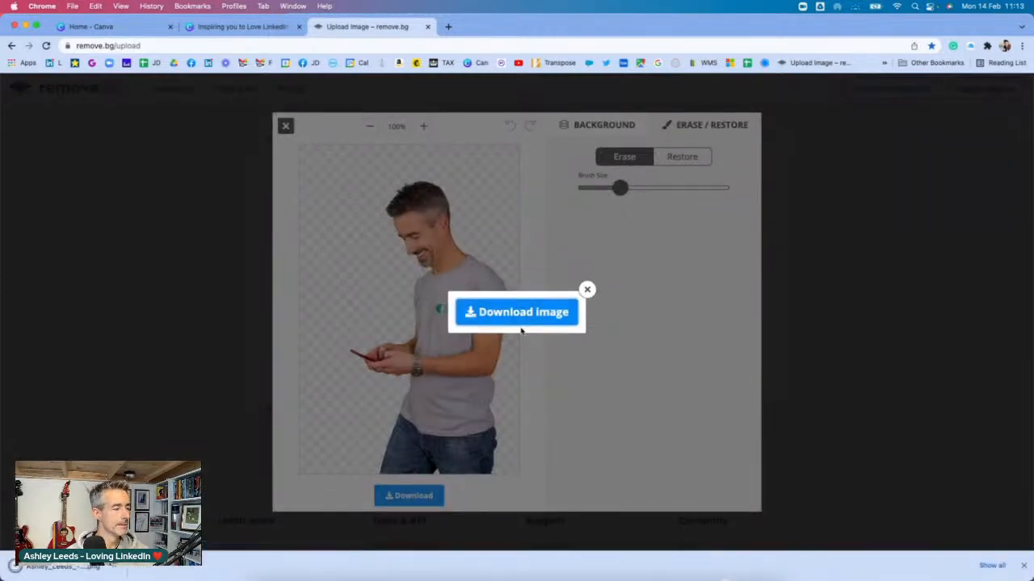
left_click(239, 26)
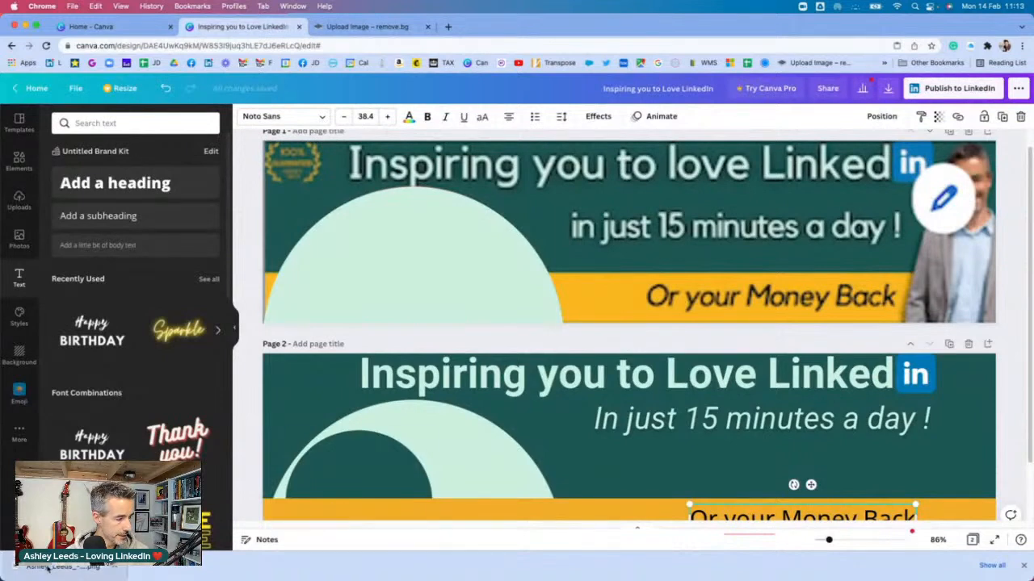
- Place Ashley's cutout at page 2's right edge and apply a drop shadow
left_click(19, 200)
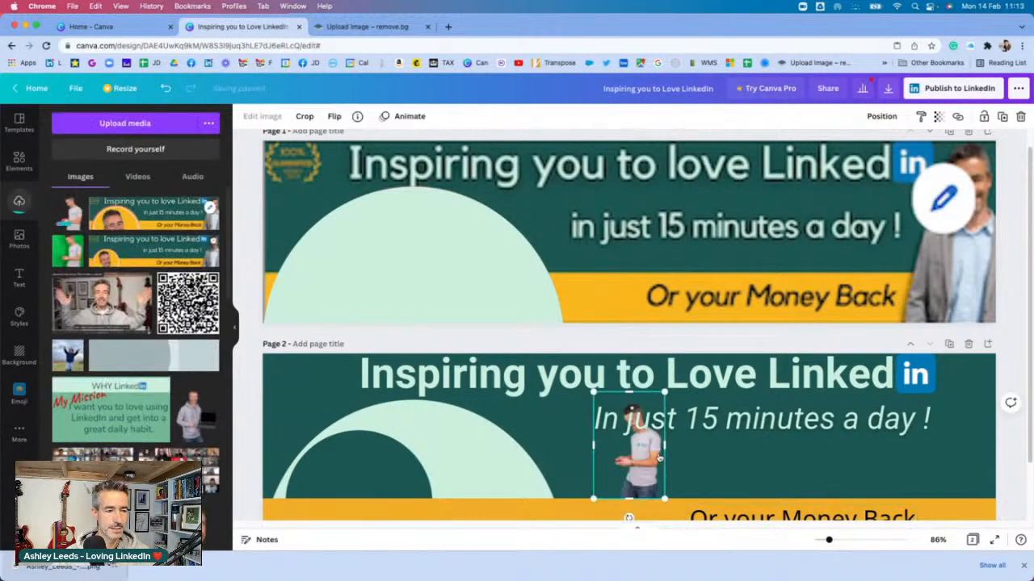
left_click_drag(629, 448, 924, 451)
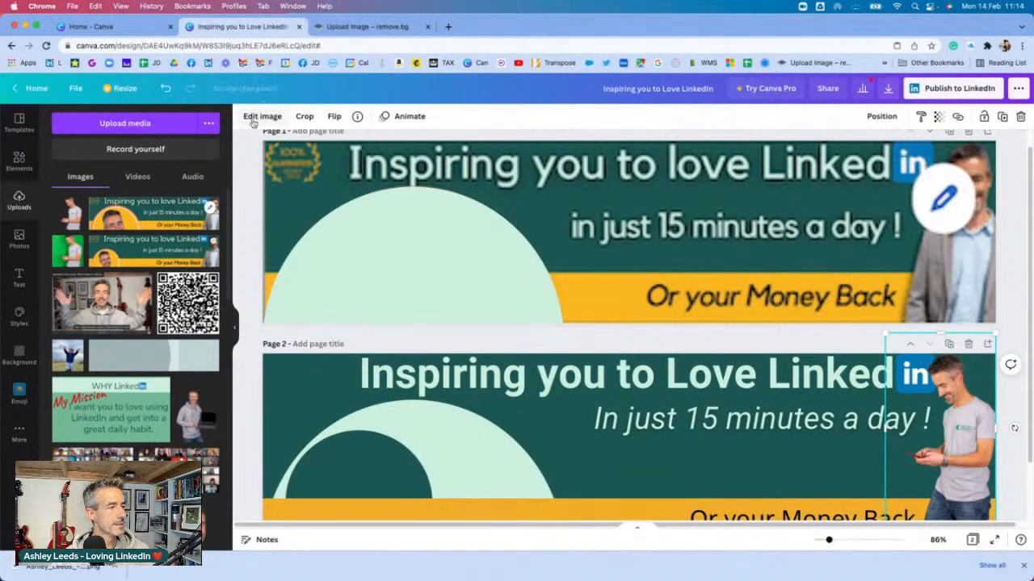
left_click(262, 115)
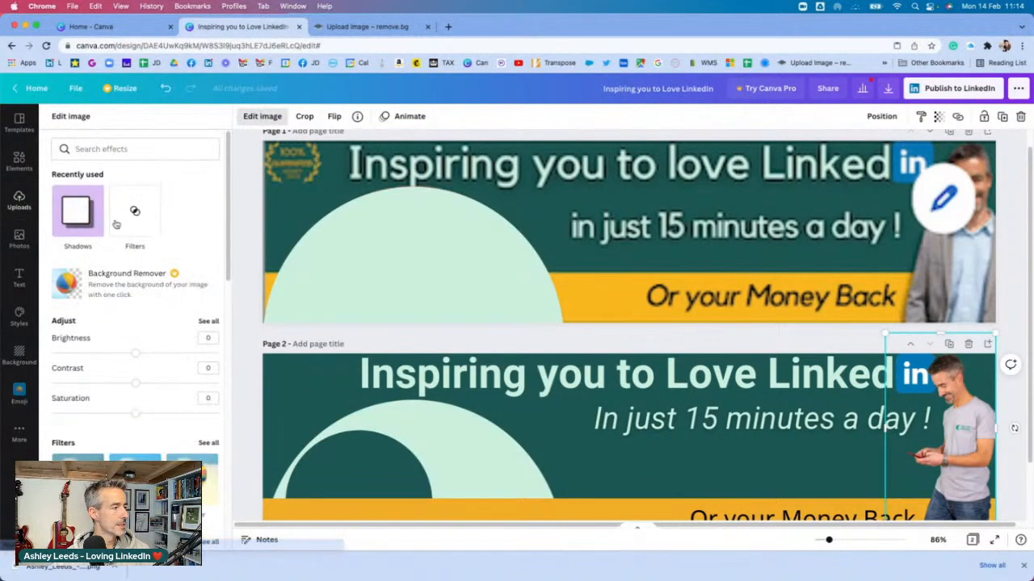
left_click(77, 211)
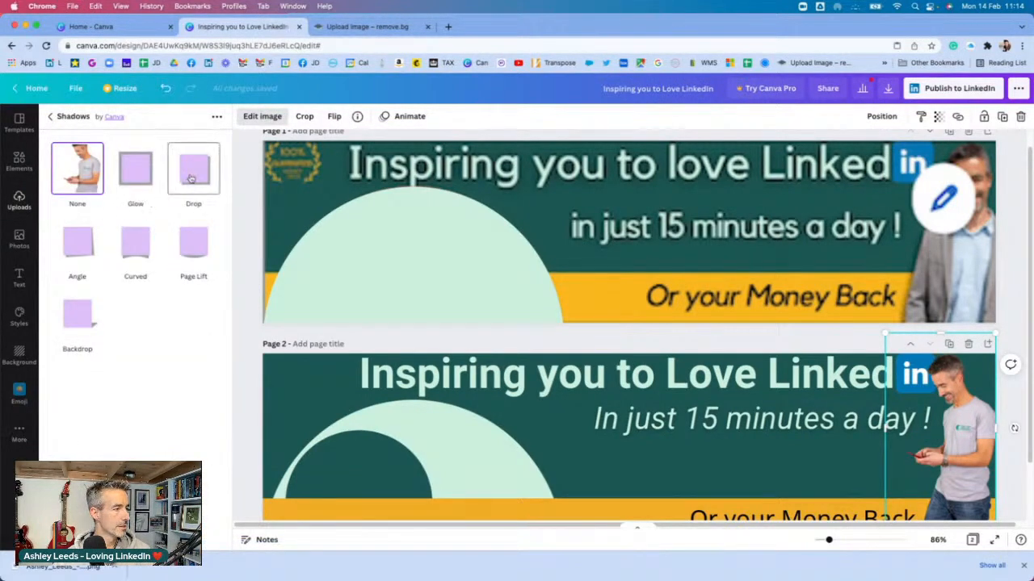
left_click(193, 168)
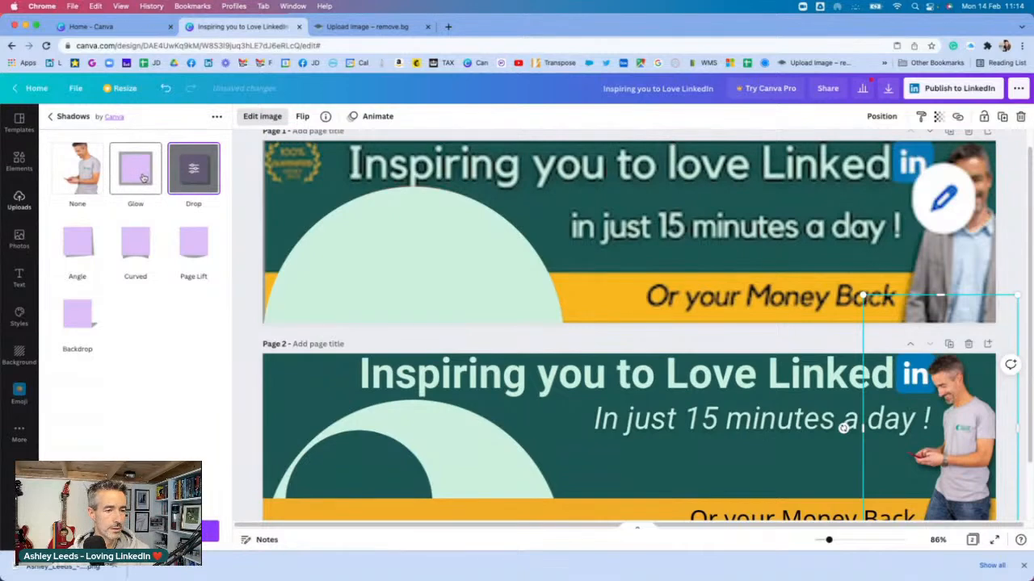
left_click(19, 198)
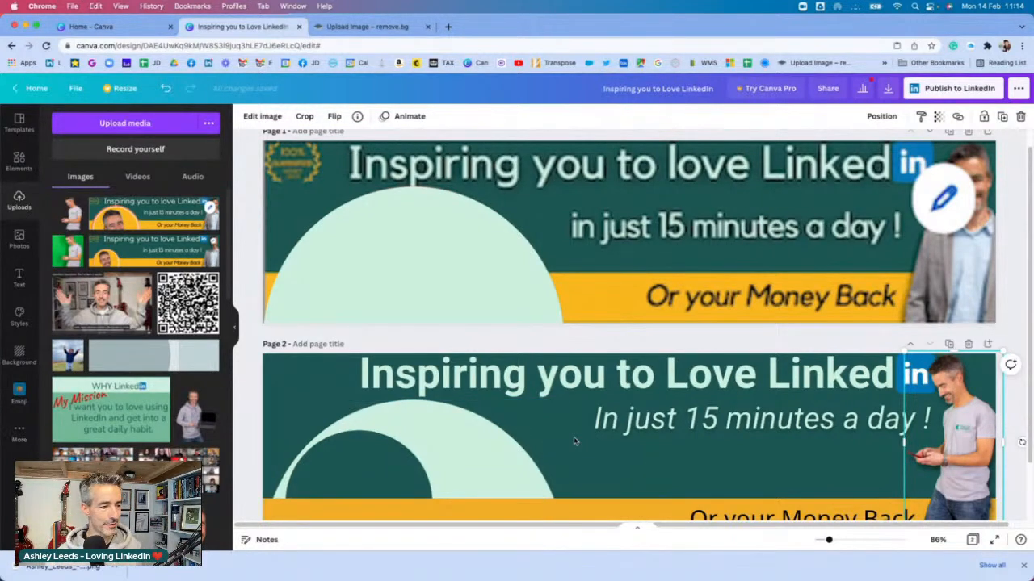
scroll("down", 3)
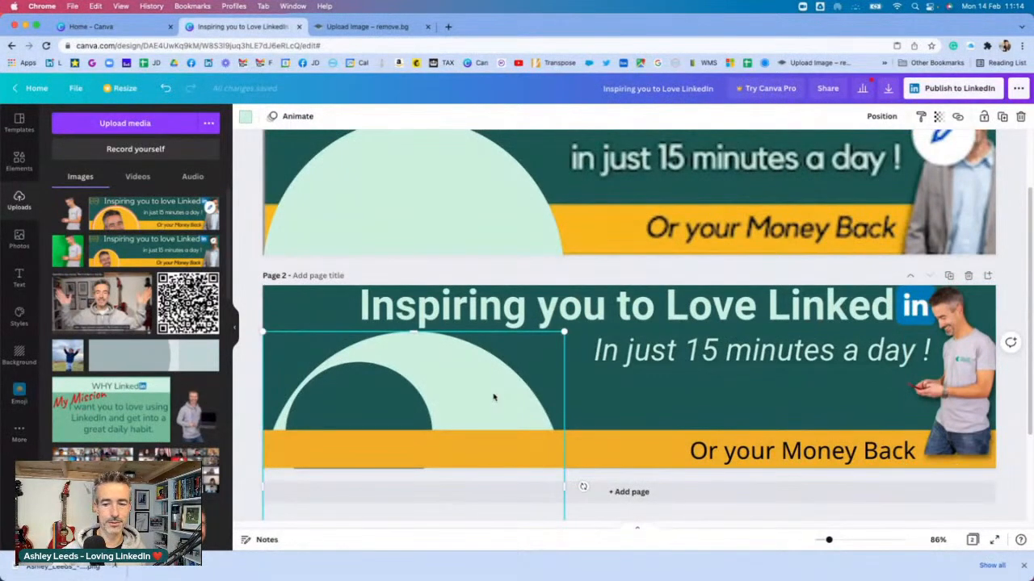
- Delete page 2's semicircle shapes and change the presenter photo's stacking order
left_click(541, 400)
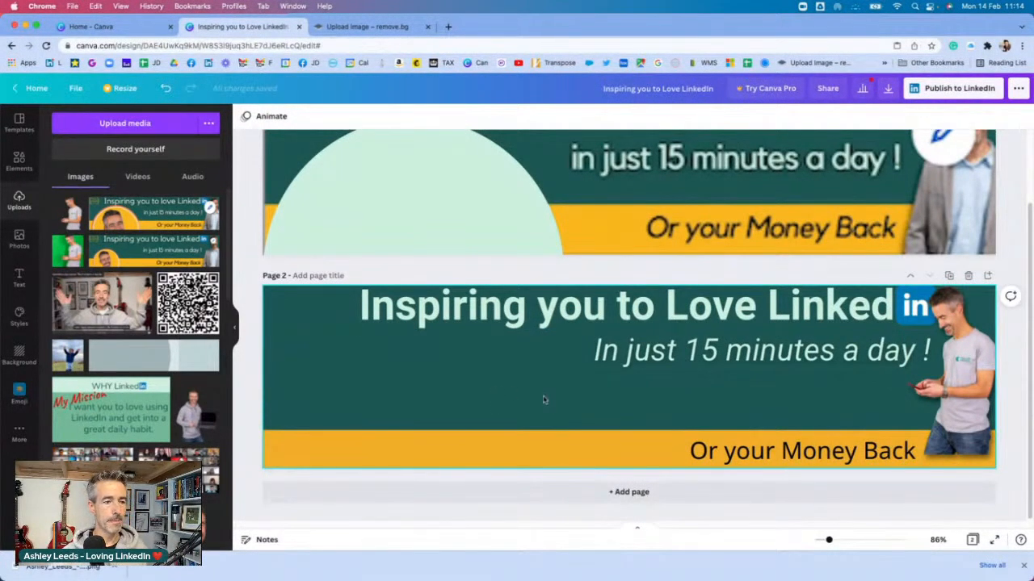
left_click(953, 376)
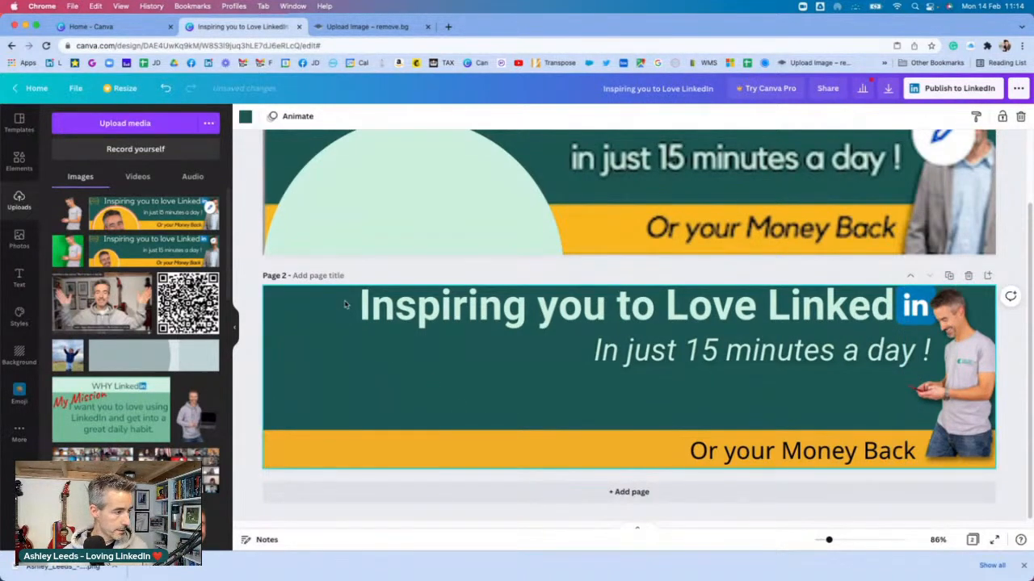
left_click(630, 305)
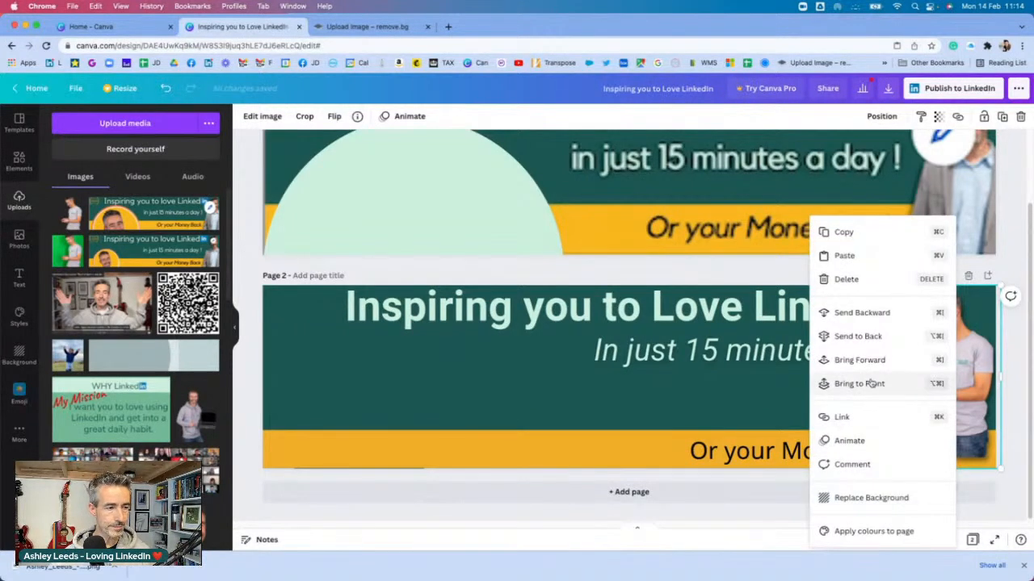
left_click(859, 384)
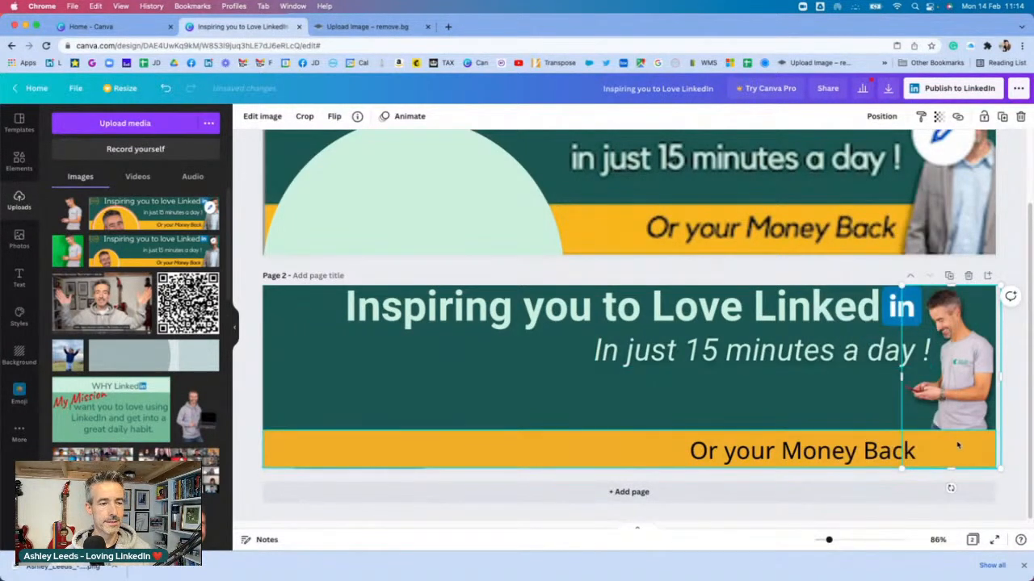
left_click(800, 412)
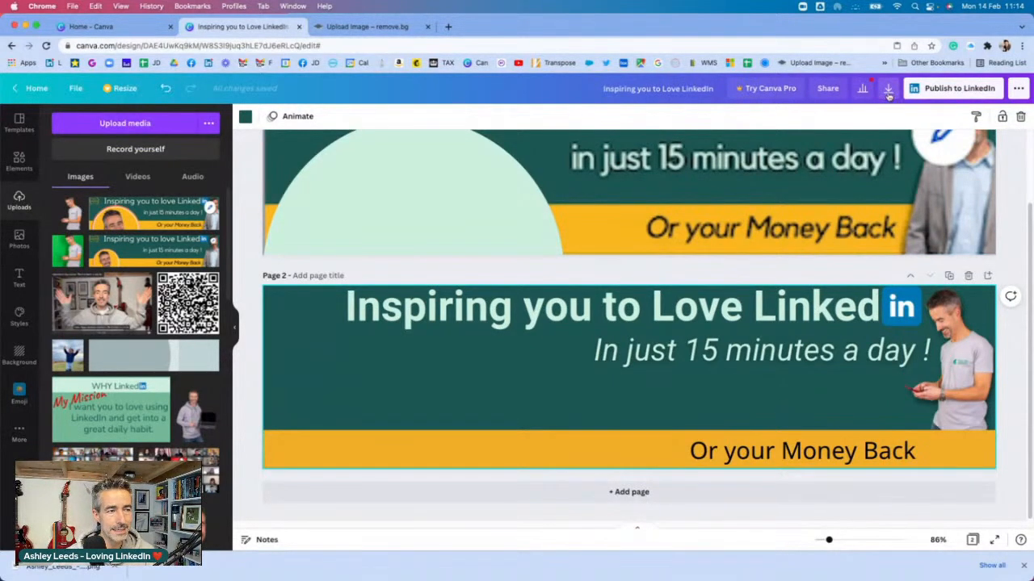
- Download only Page 2 of the design as a PNG image
left_click(888, 88)
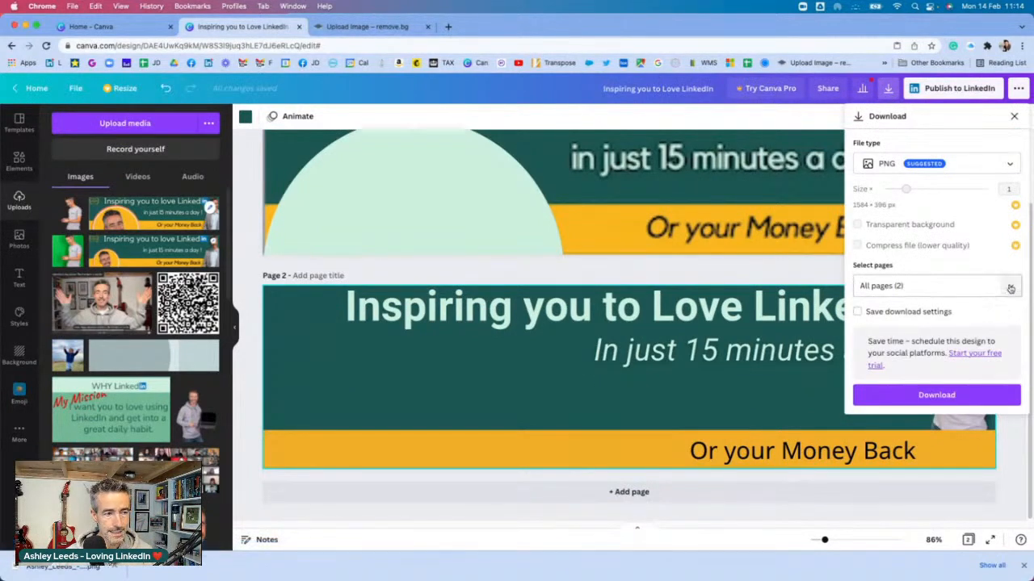
left_click(932, 285)
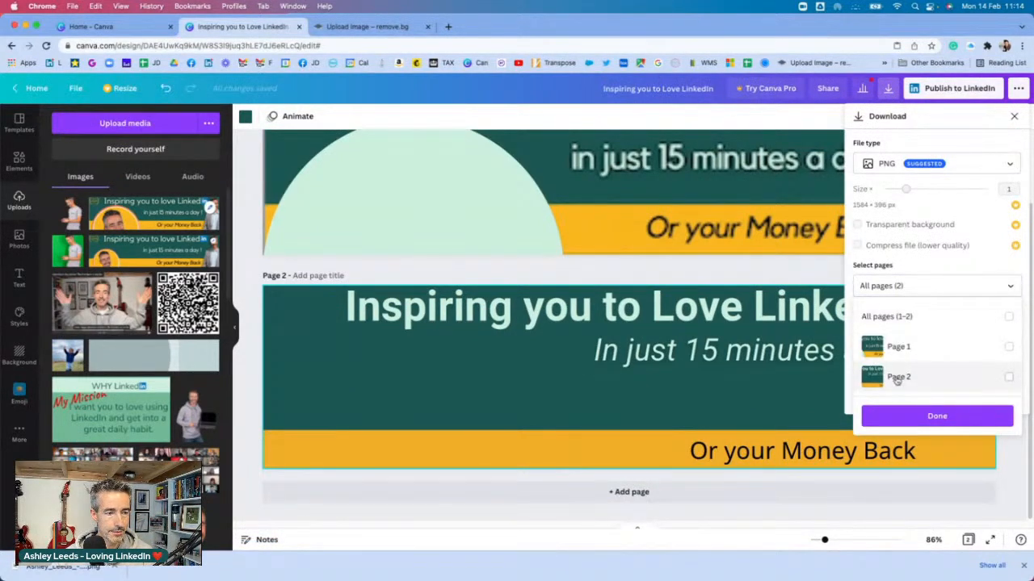
left_click(1008, 377)
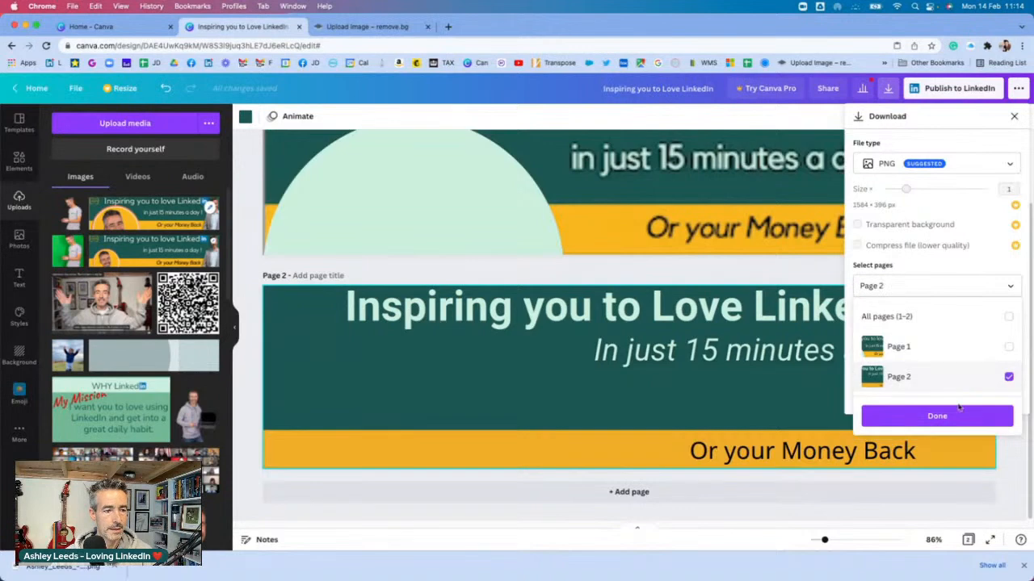
left_click(936, 415)
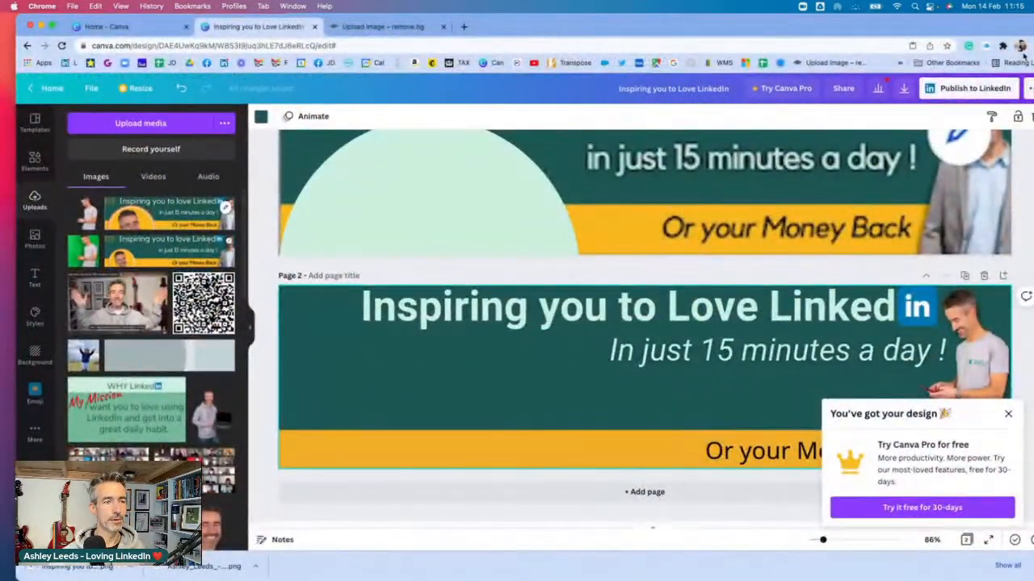
left_click(1021, 46)
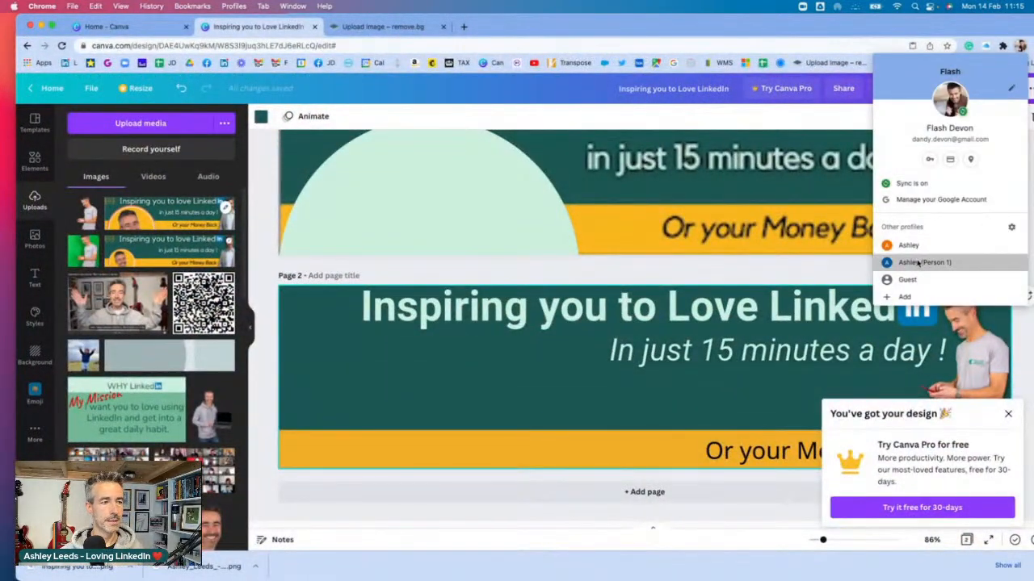
- Set 'Inspiring you to Love LinkedIn.png' as the LinkedIn profile's background photo
left_click(113, 27)
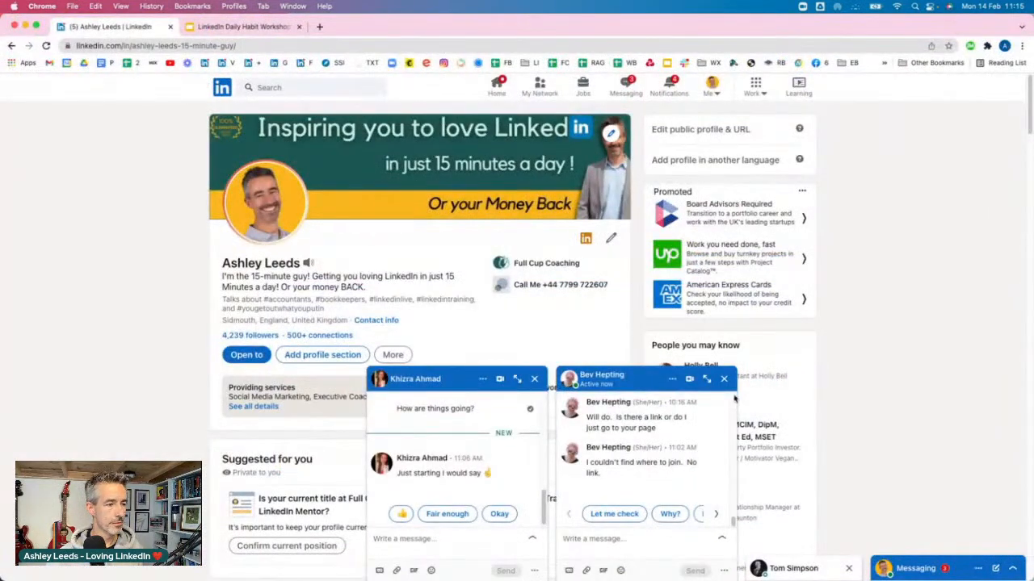
left_click(611, 133)
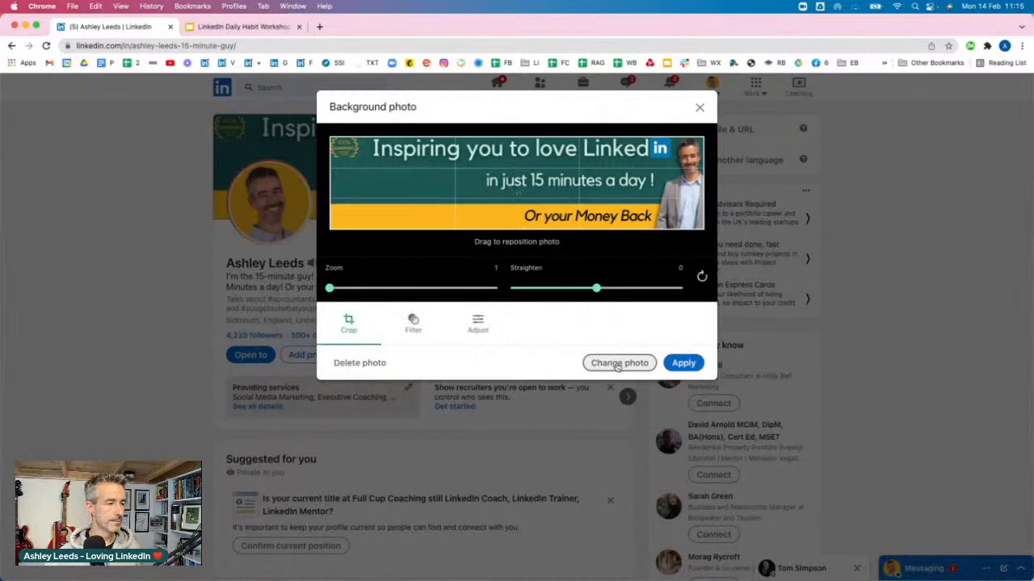
left_click(619, 363)
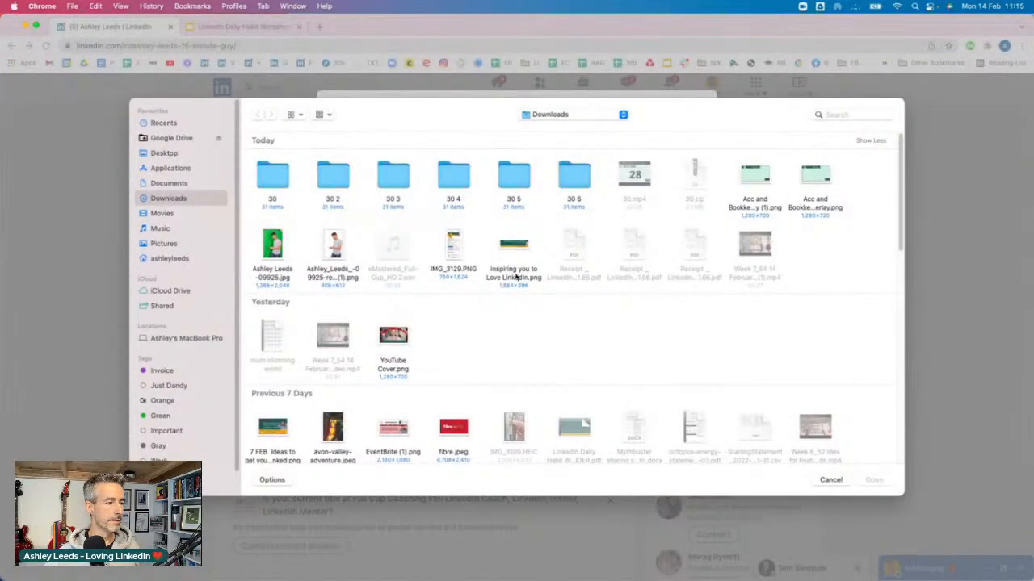
left_click(513, 259)
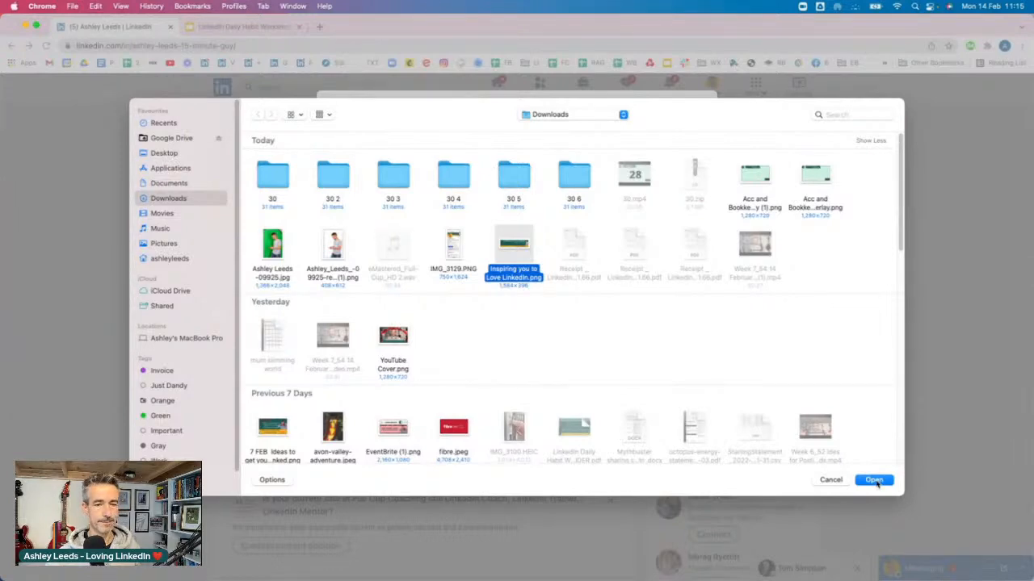
left_click(873, 480)
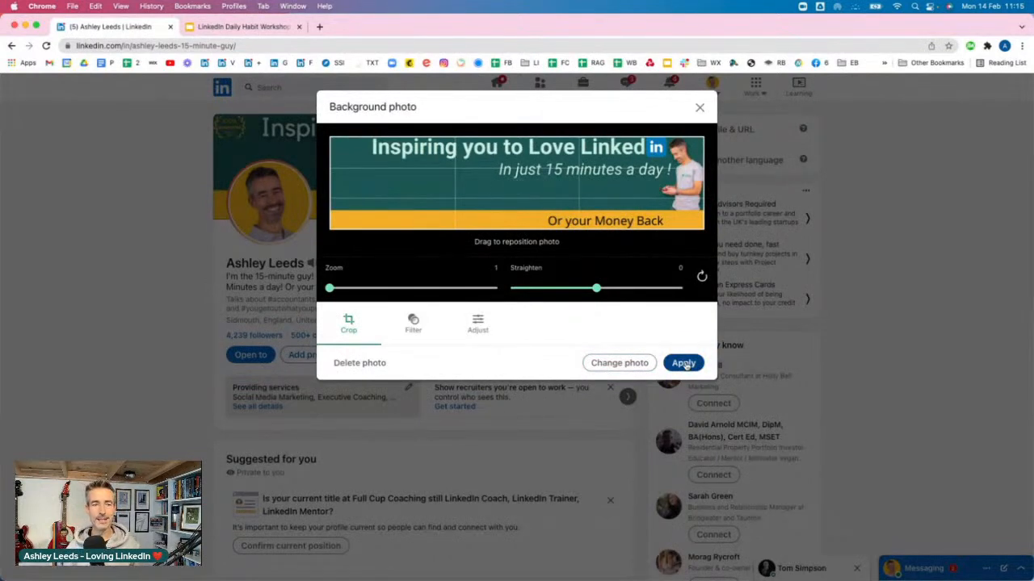
left_click(683, 363)
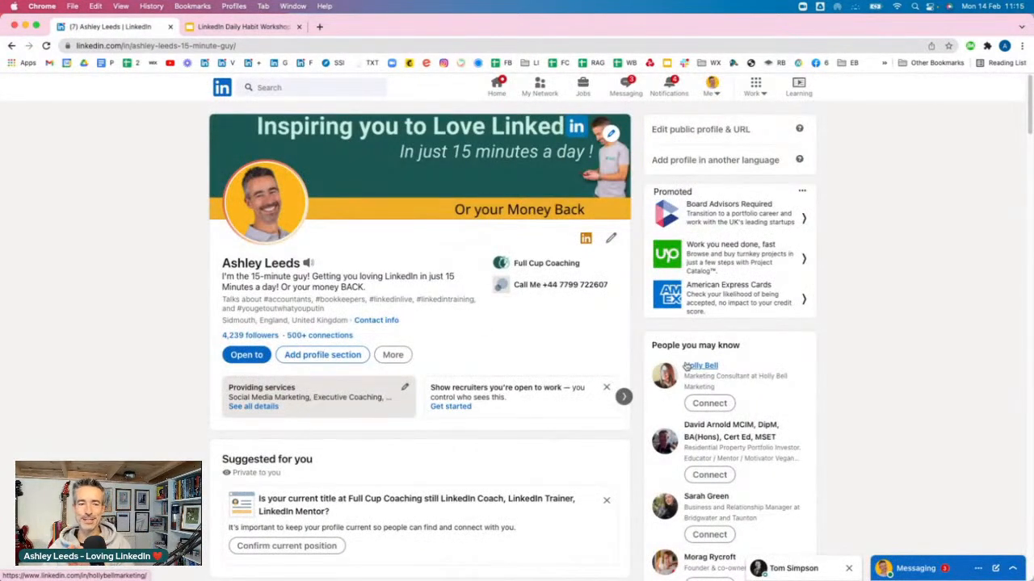